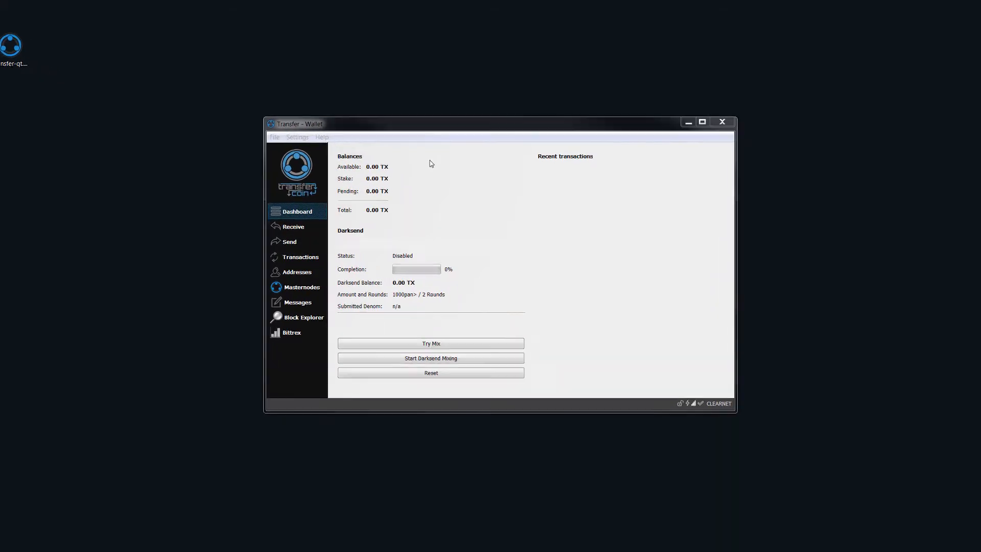
Create a new receiving address labelled Master_01 and copy its address
left_click(701, 122)
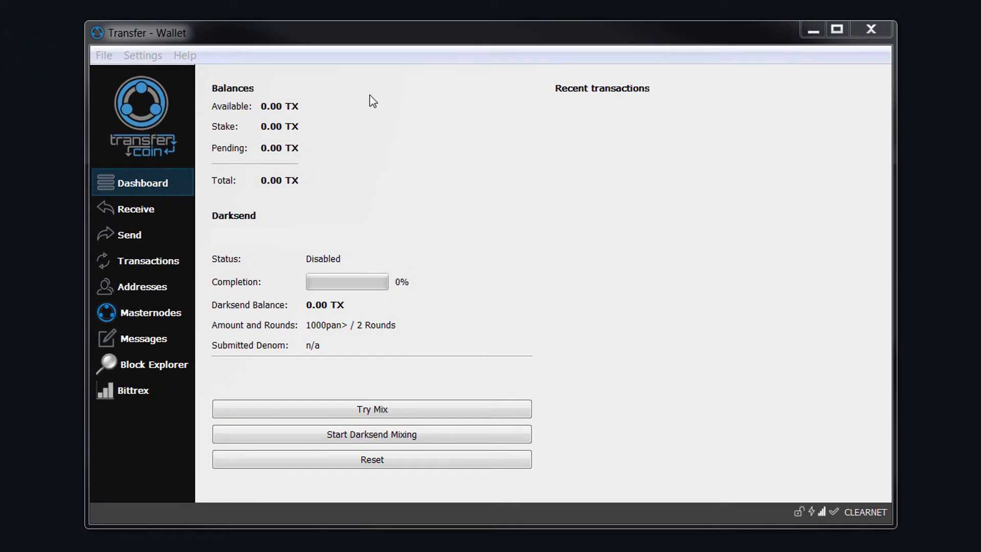
mouse_move(356, 111)
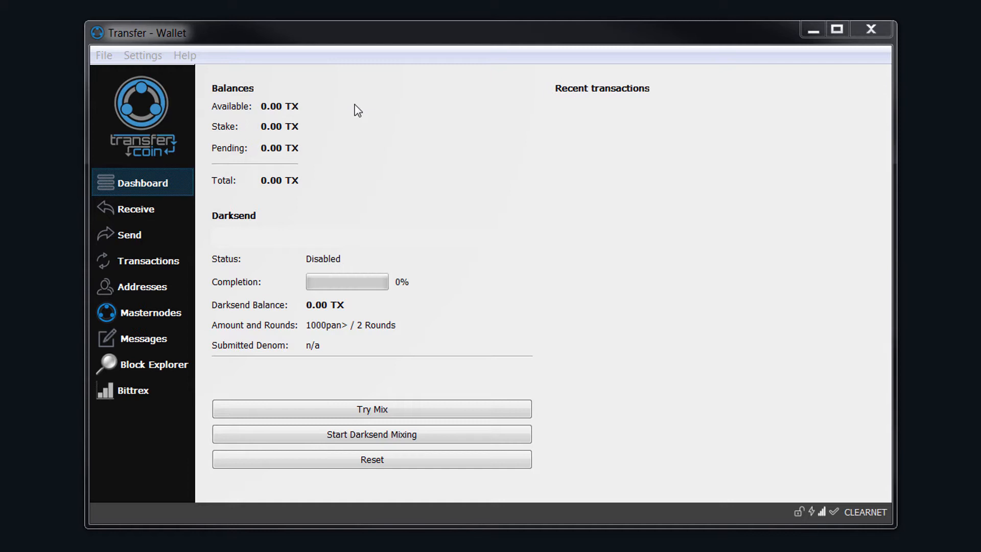
mouse_move(142, 209)
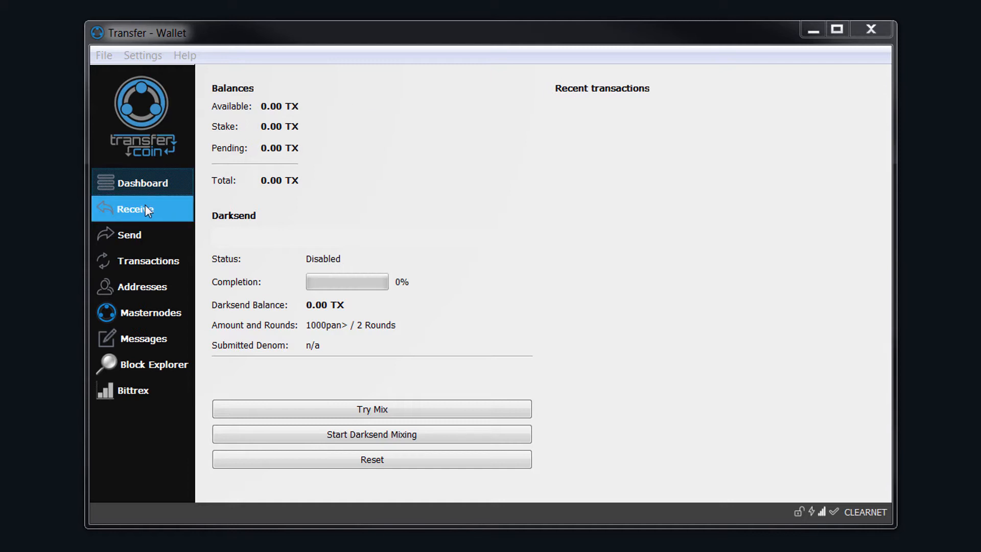
left_click(137, 209)
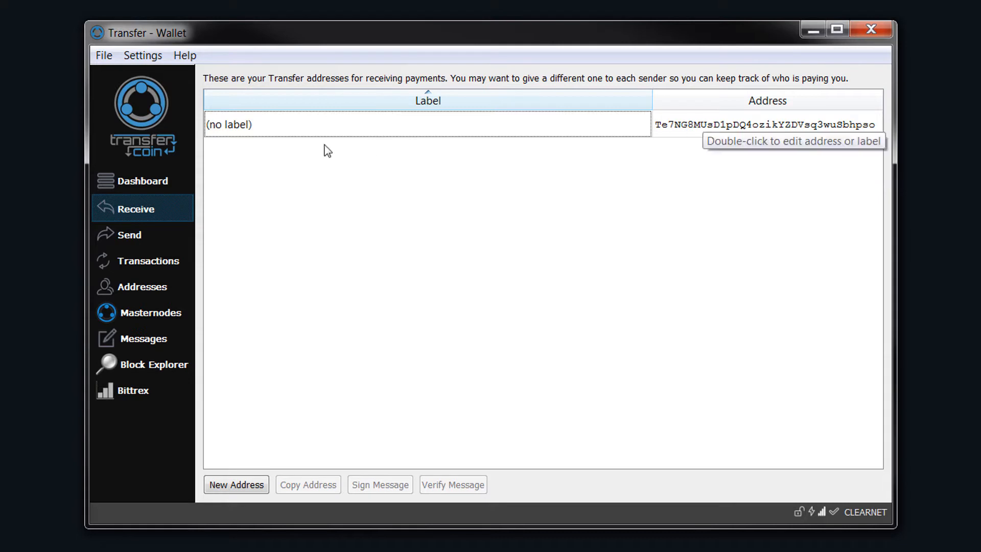
mouse_move(236, 484)
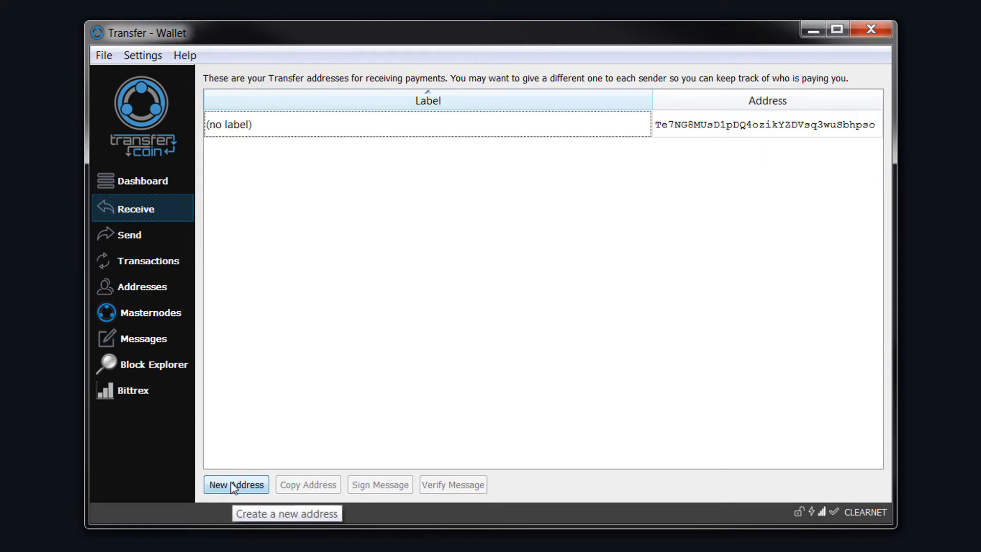
left_click(236, 484)
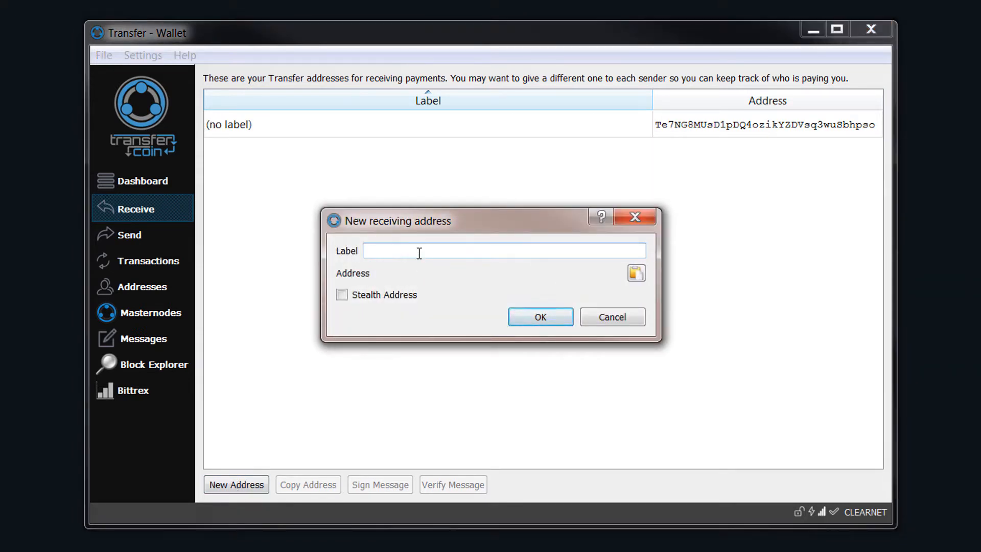
type("M")
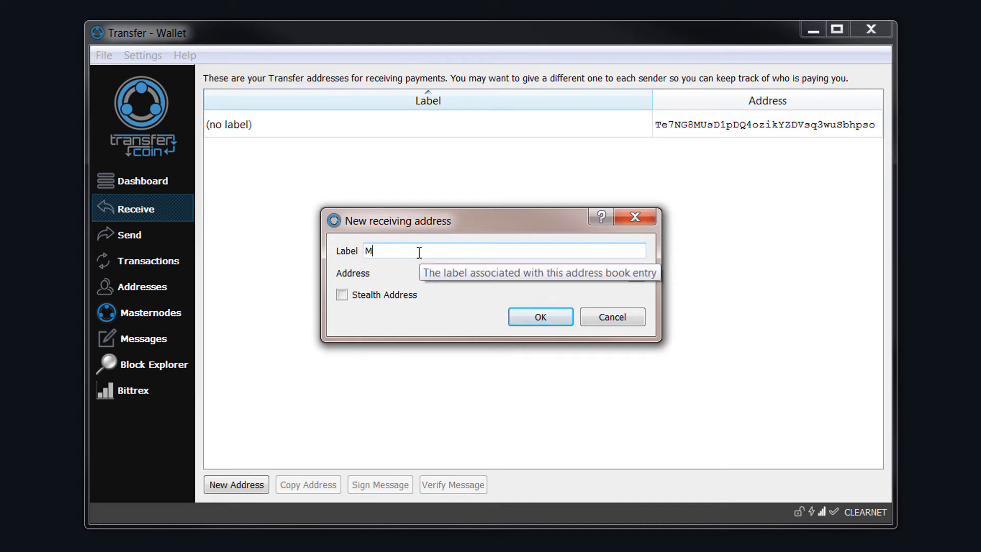
type("aster")
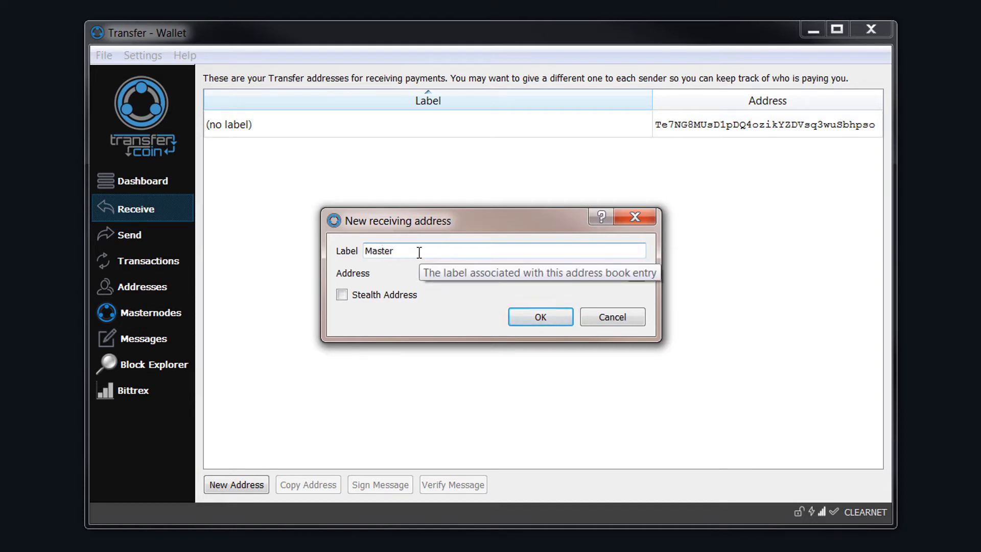
type("_01")
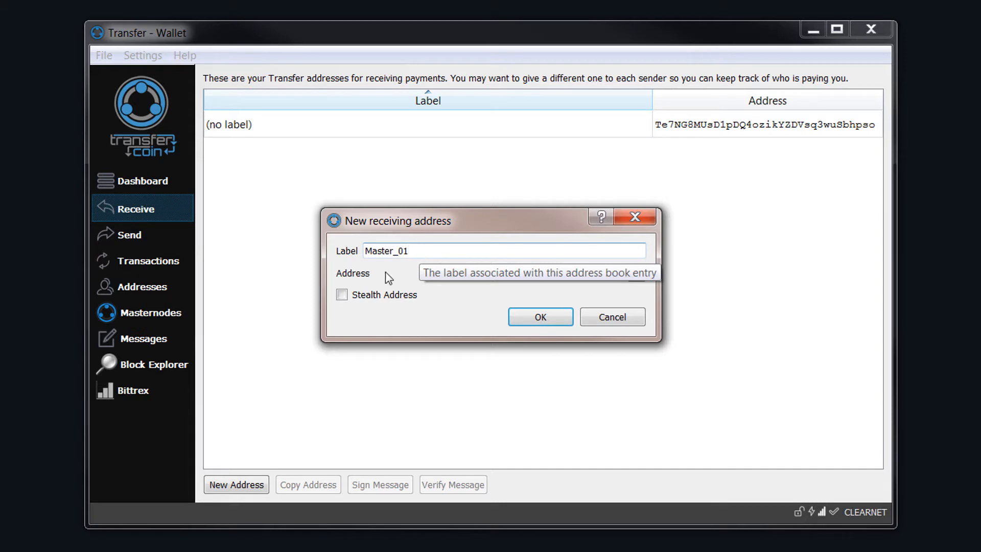
left_click(539, 317)
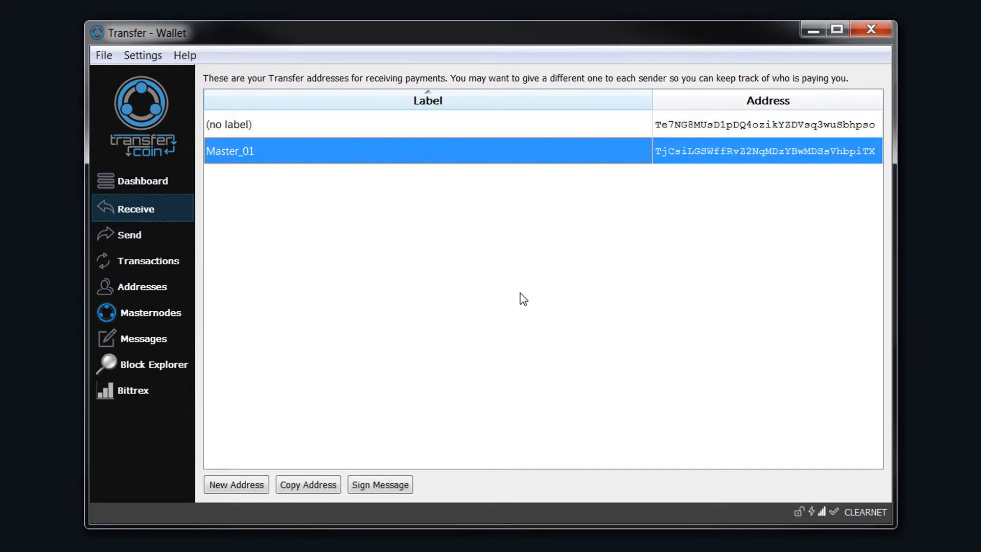
mouse_move(724, 155)
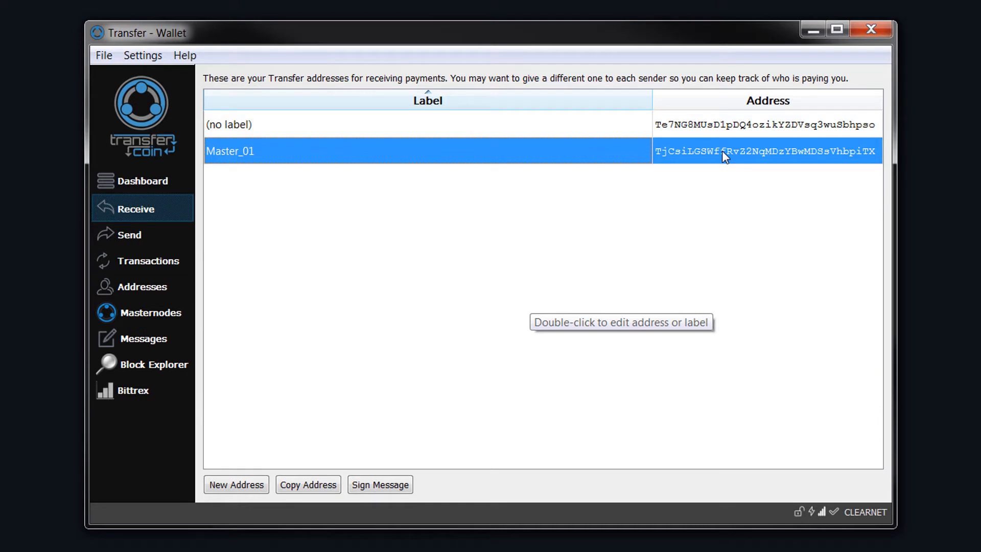
right_click(724, 156)
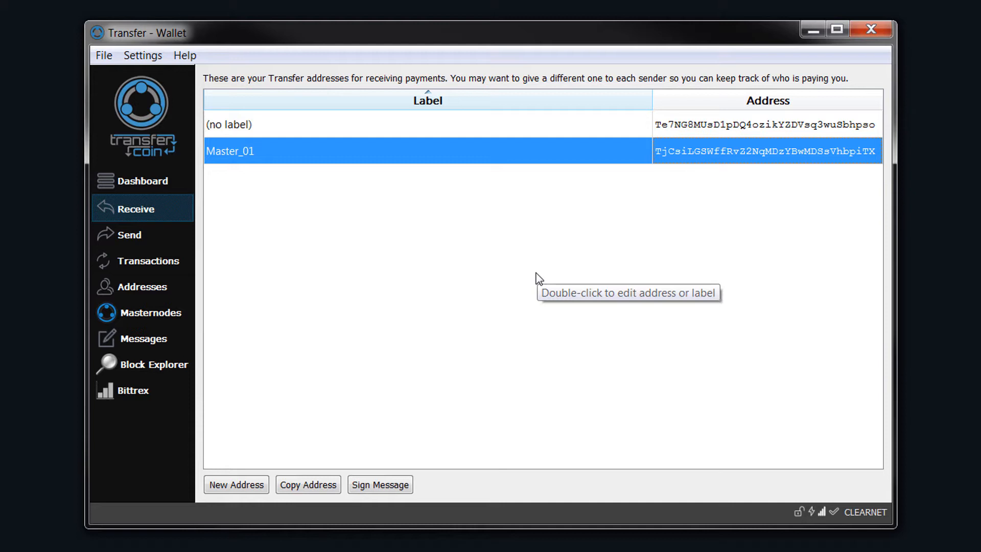
mouse_move(539, 278)
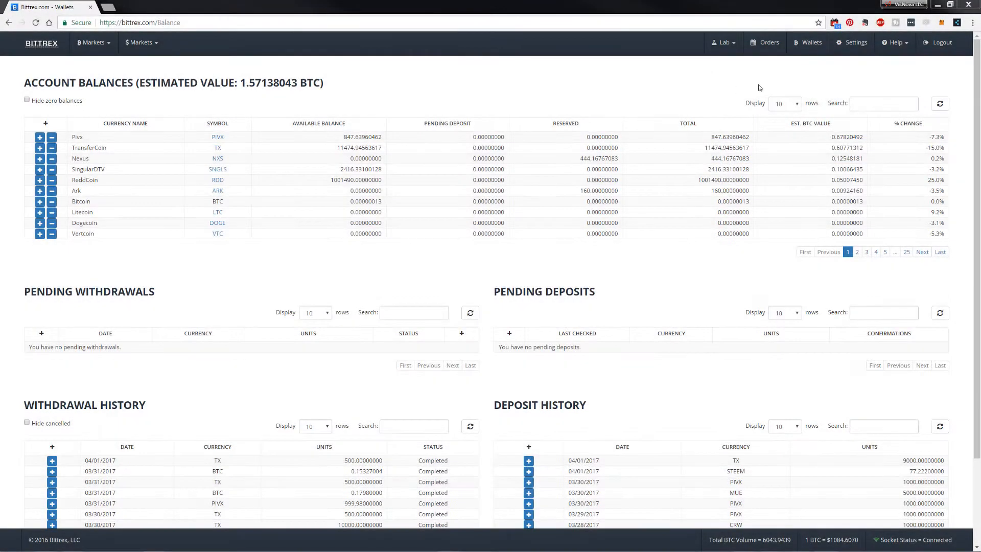
mouse_move(366, 107)
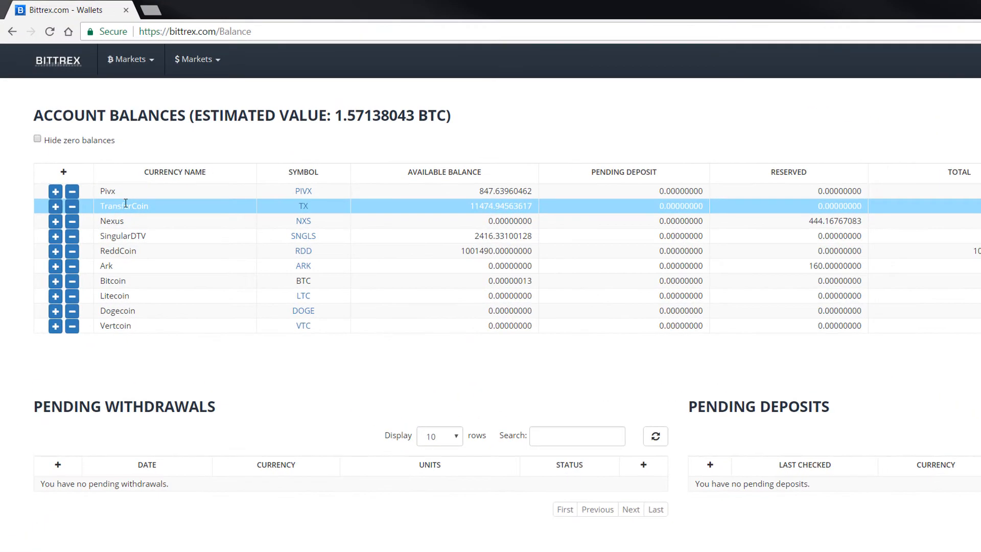
mouse_move(136, 209)
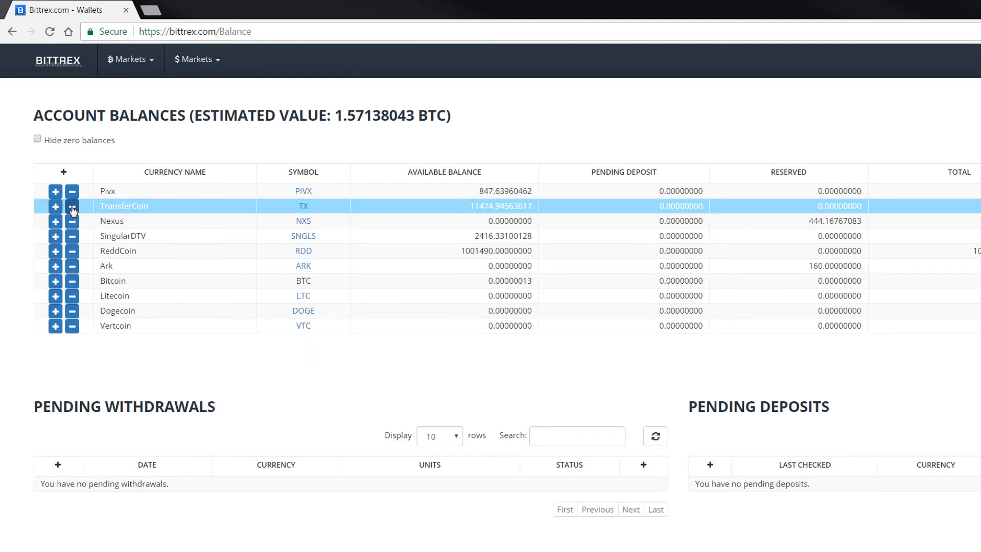
left_click(72, 205)
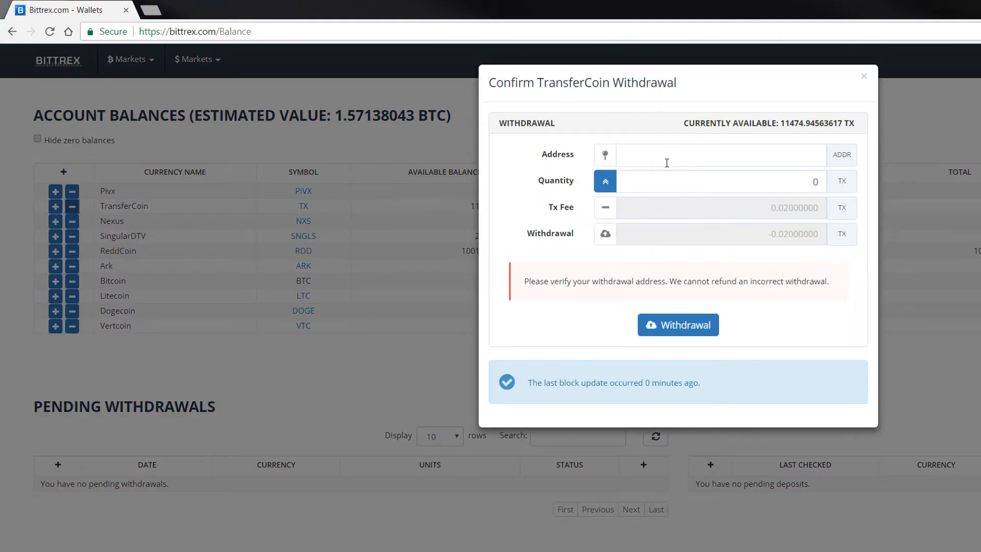
left_click(719, 154)
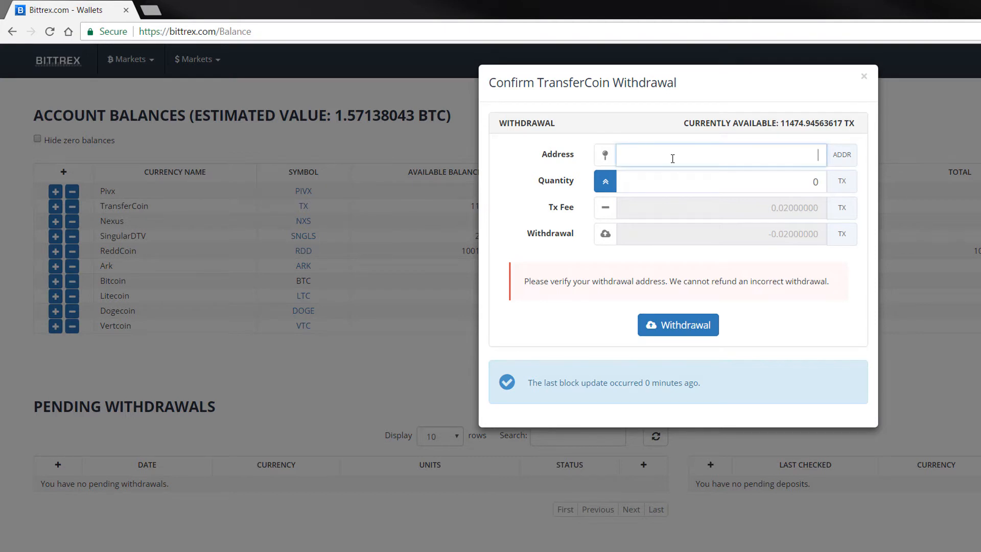
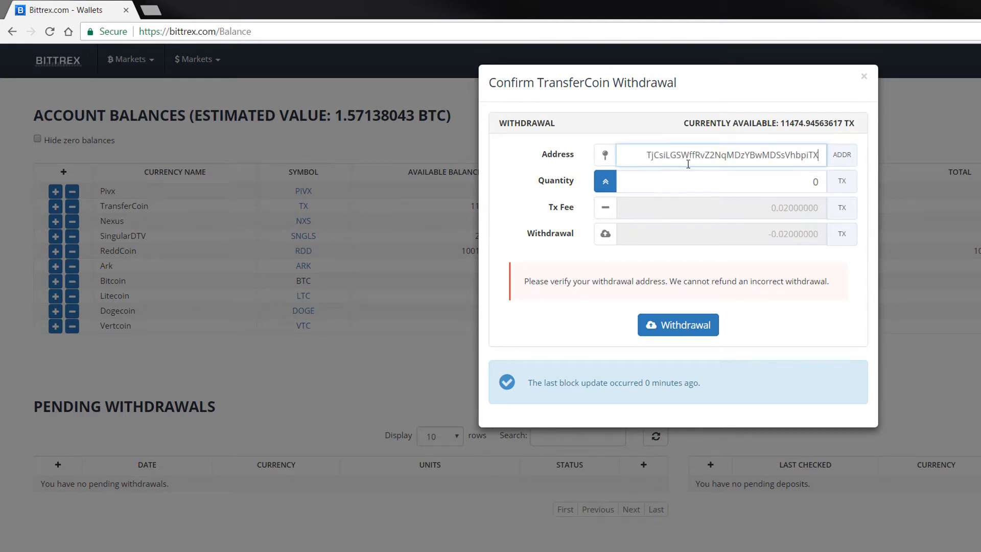
left_click(719, 181)
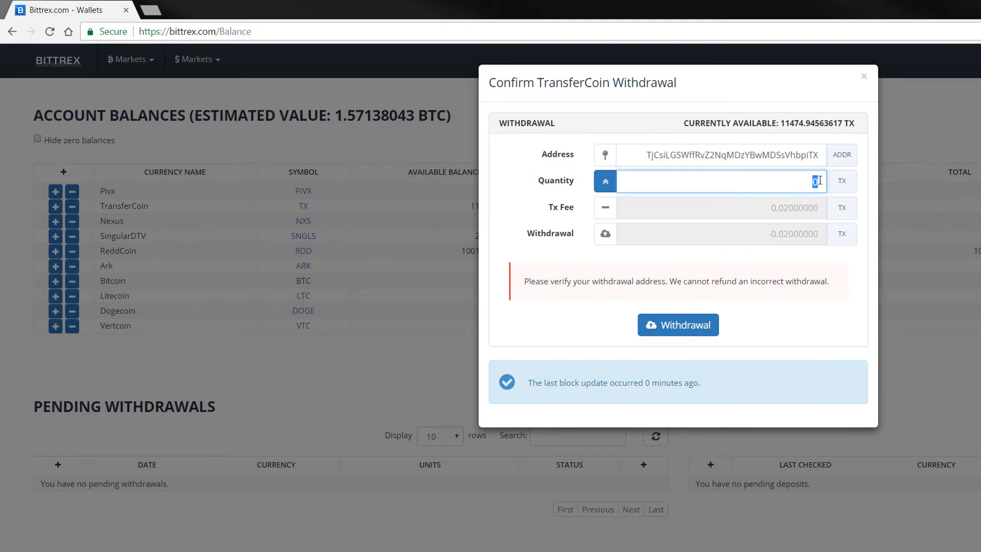
type("10000")
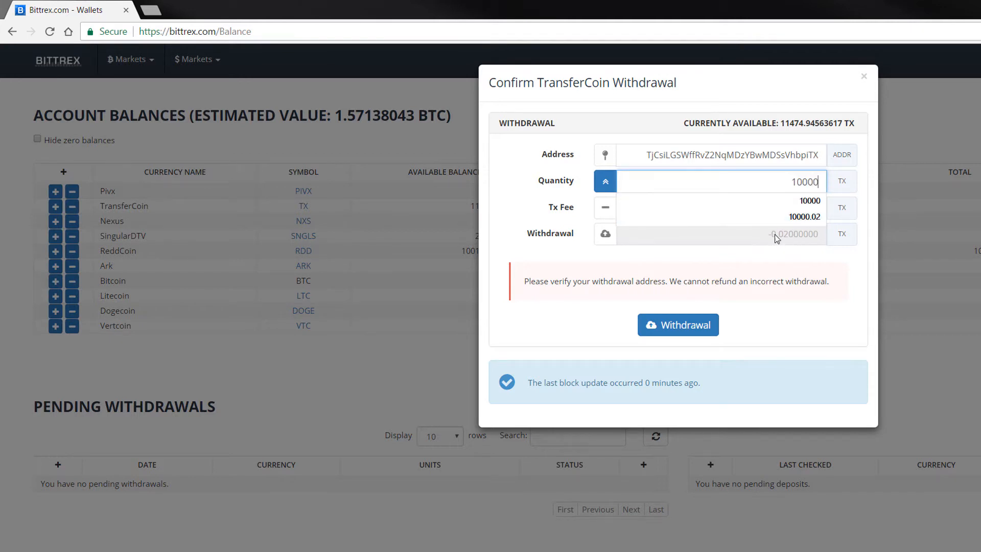
mouse_move(791, 240)
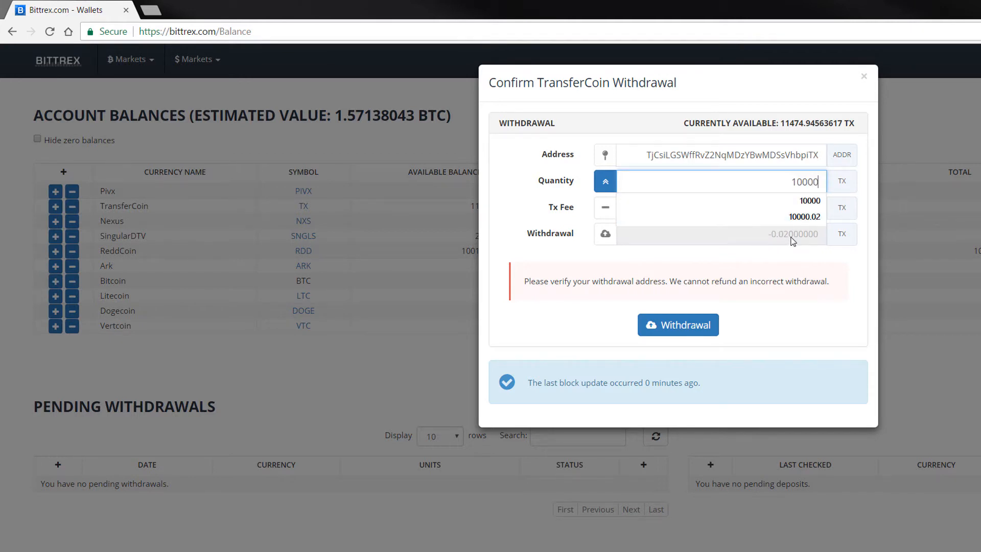
left_click(807, 216)
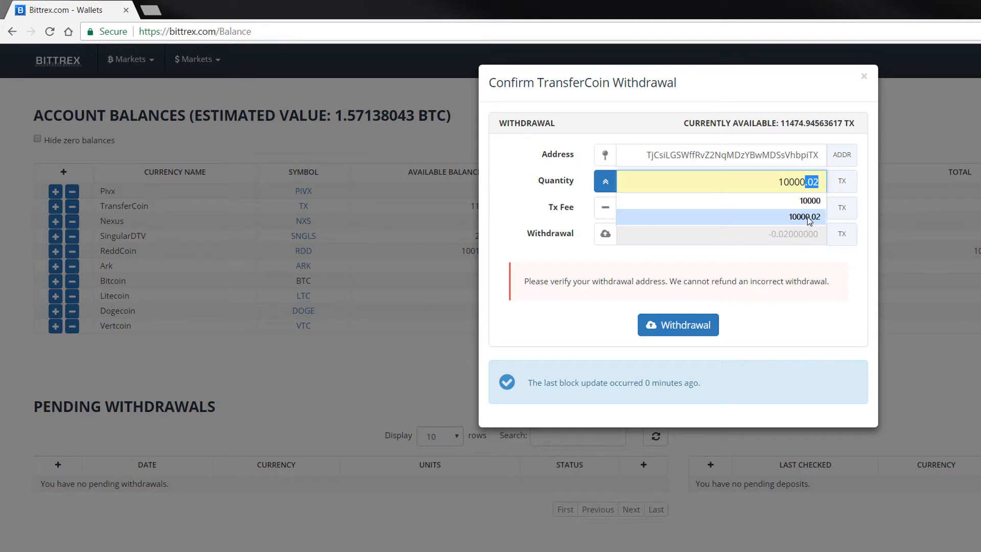
left_click(782, 216)
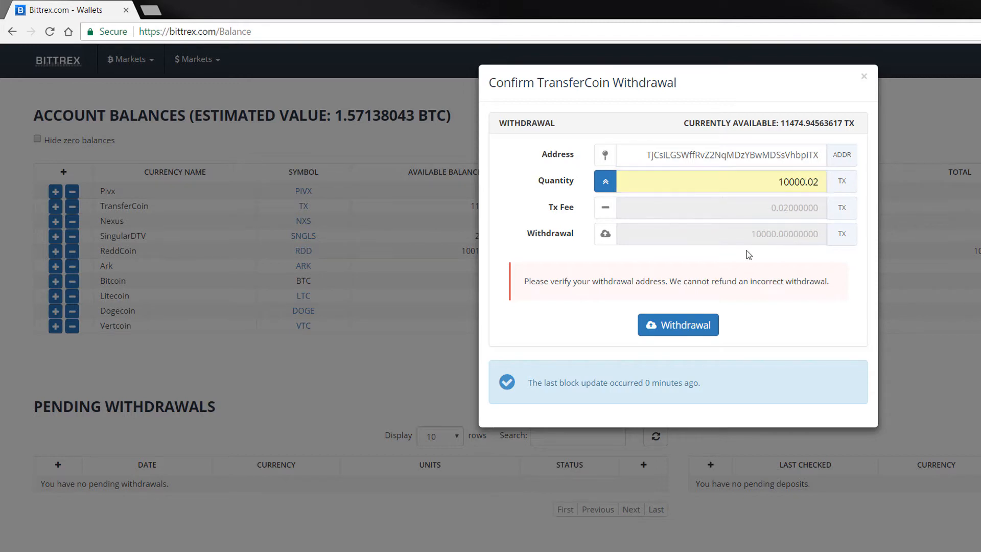
mouse_move(767, 246)
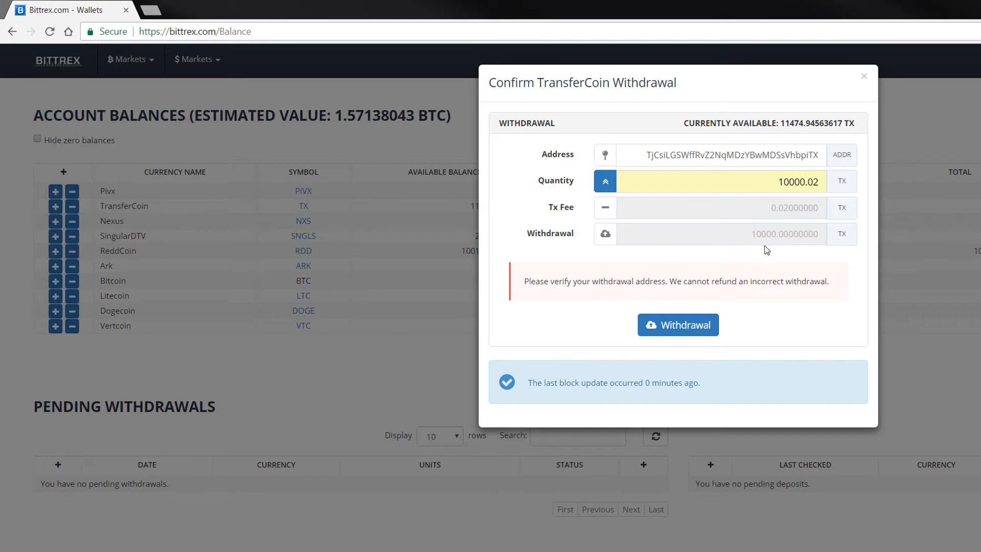
mouse_move(743, 236)
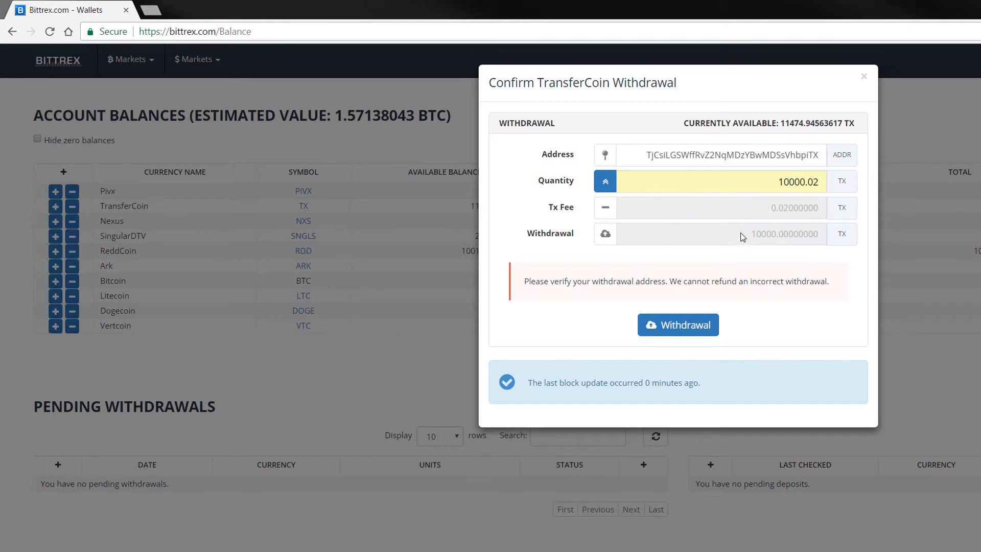
mouse_move(593, 296)
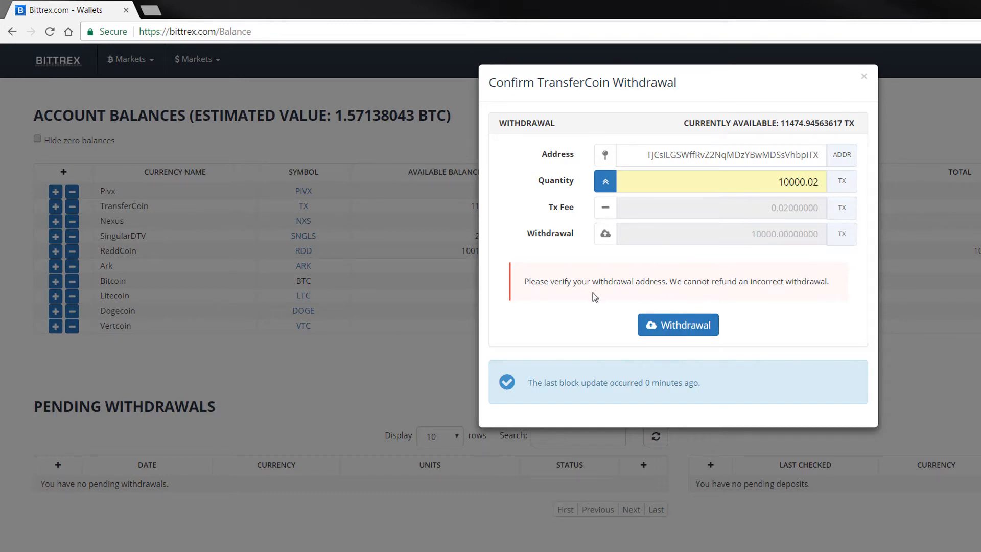
left_click(677, 325)
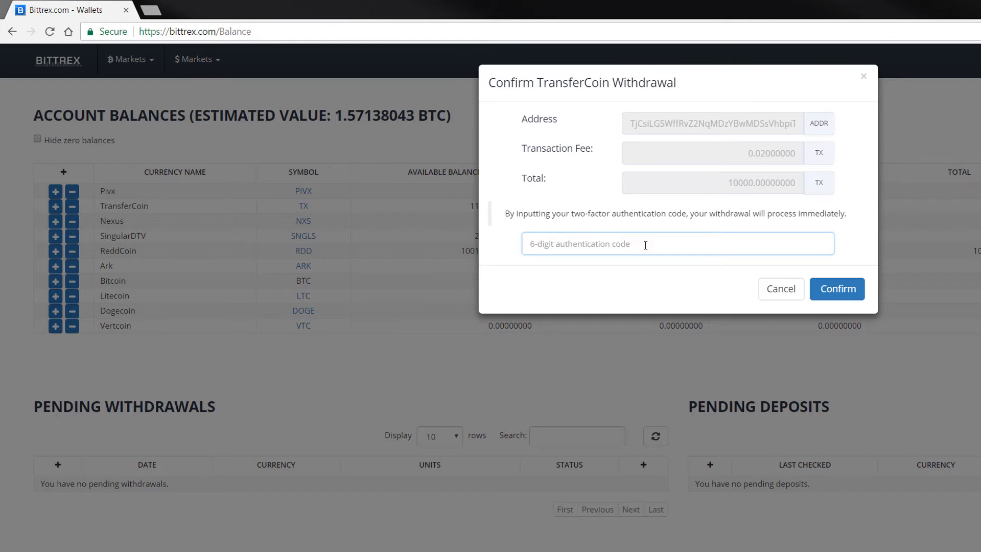
left_click(644, 243)
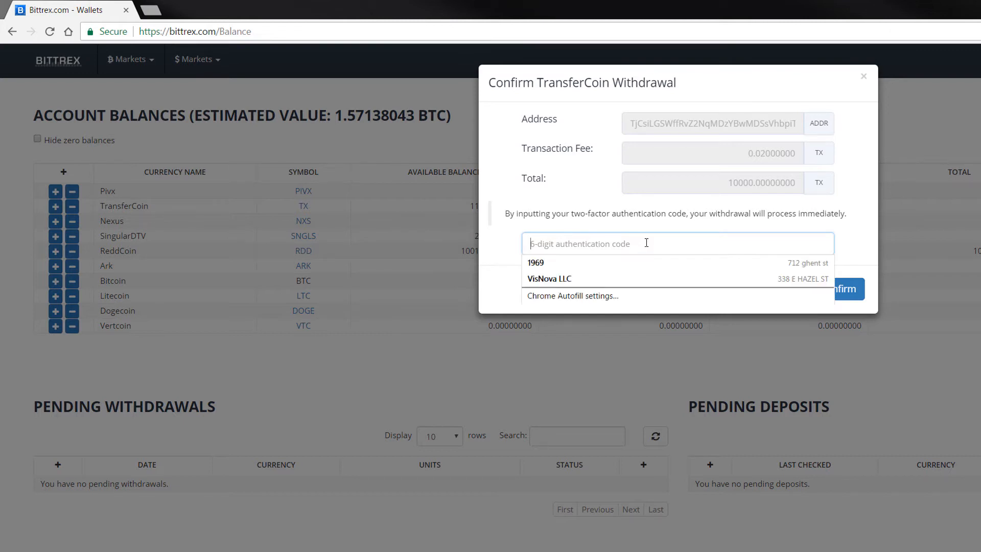
type("338")
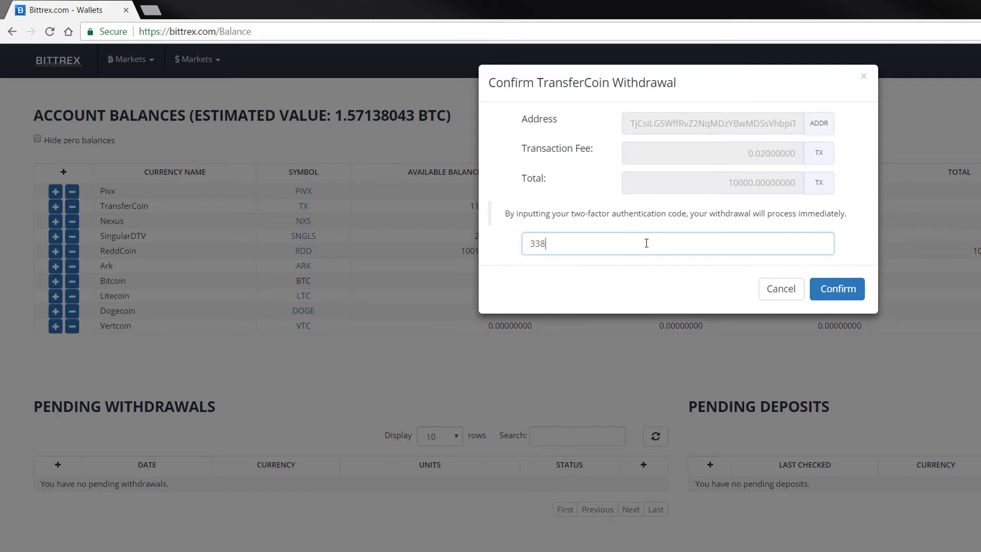
type("9")
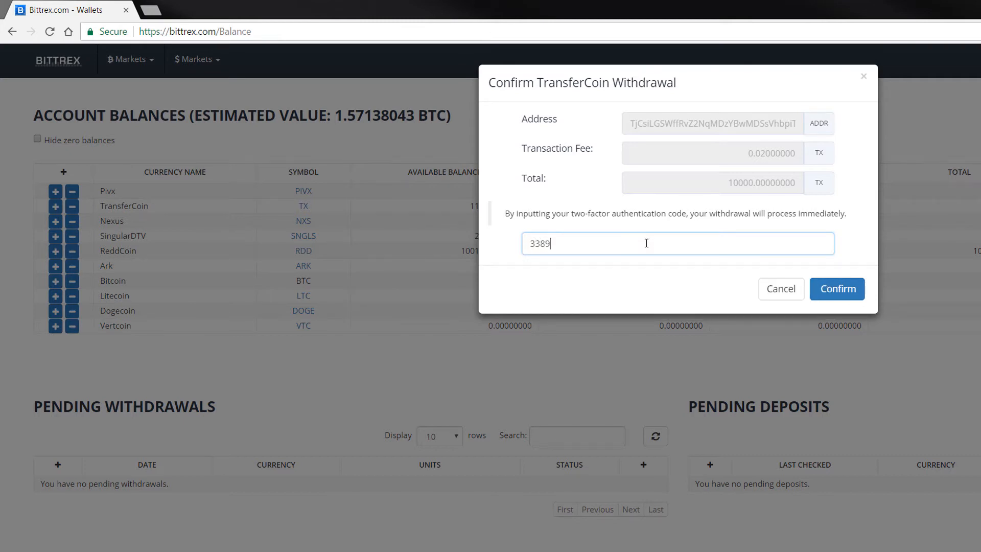
type("44")
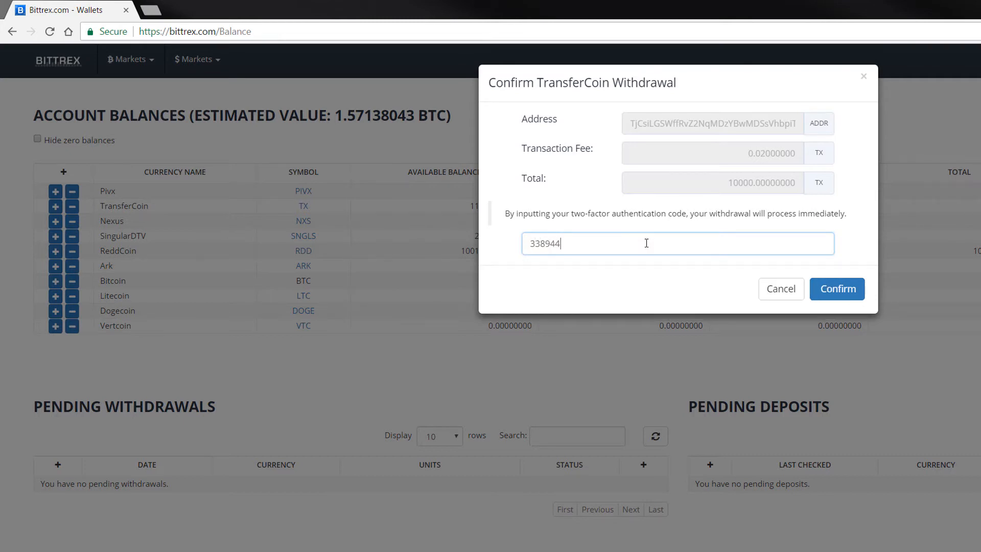
left_click(836, 288)
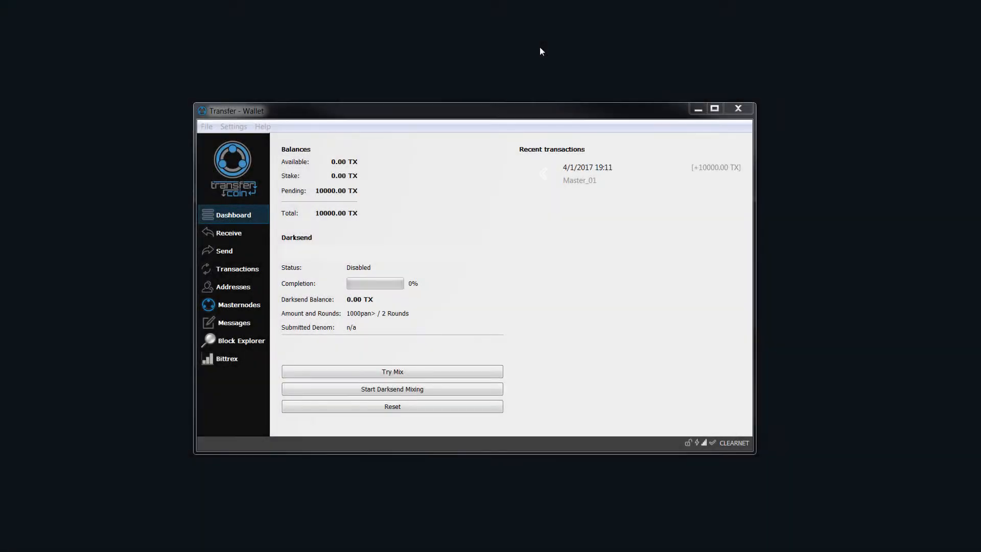
mouse_move(365, 204)
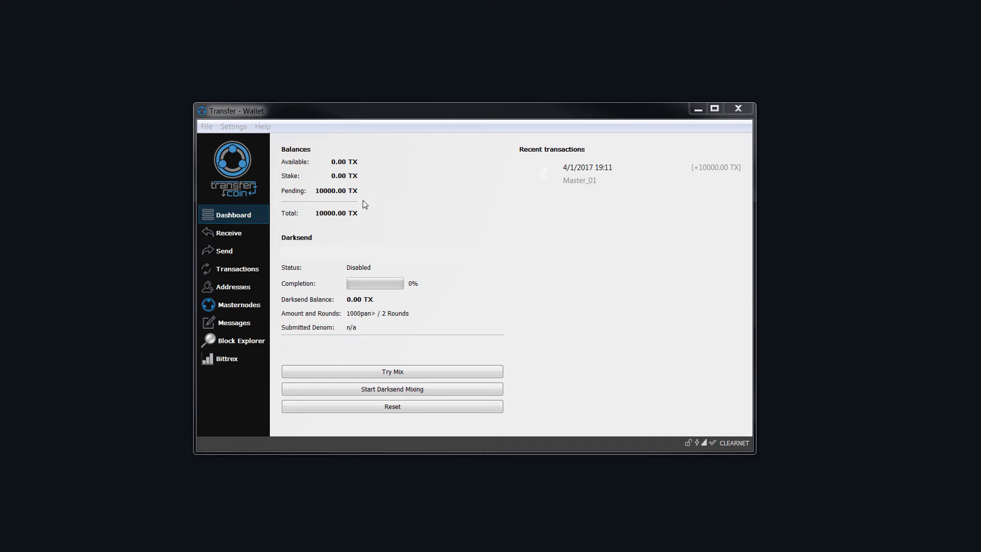
mouse_move(388, 194)
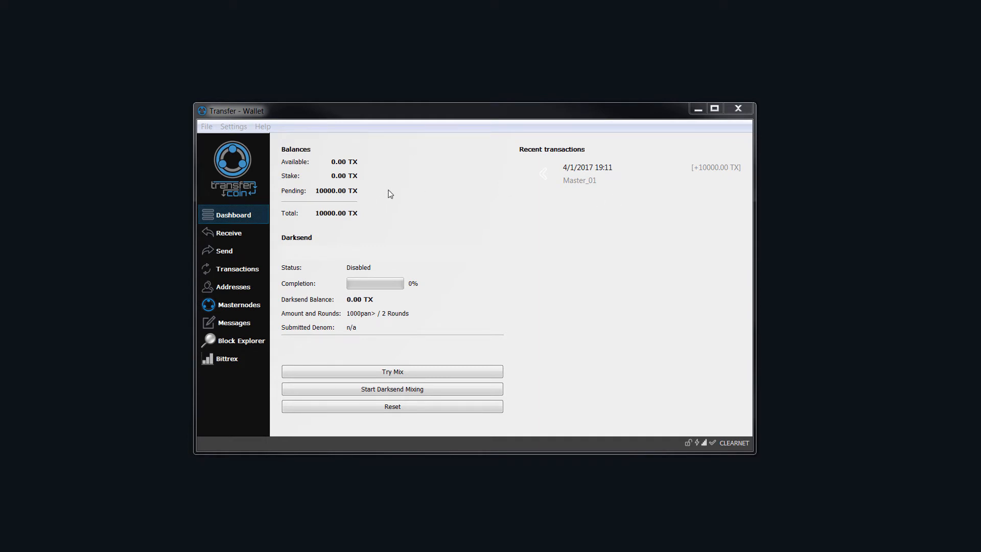
mouse_move(704, 173)
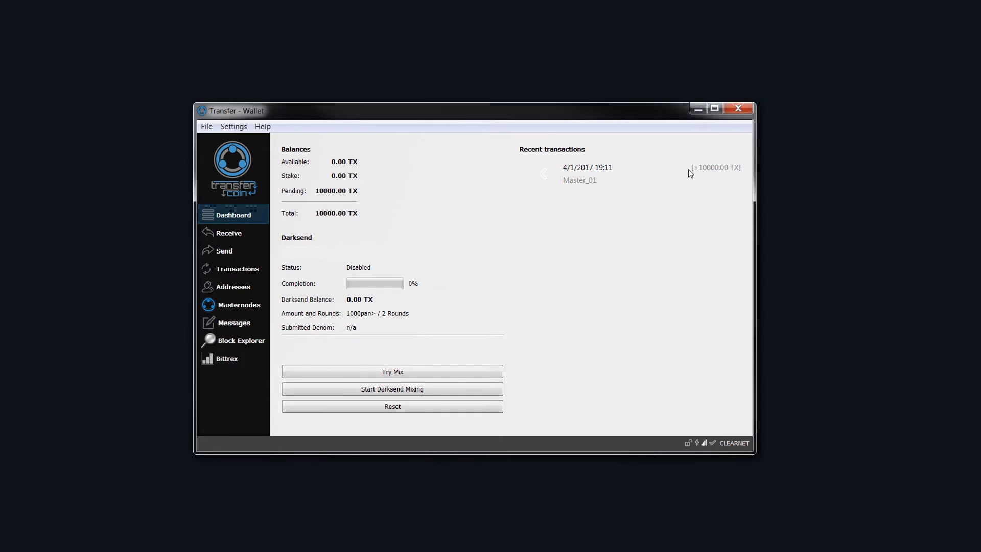
mouse_move(594, 173)
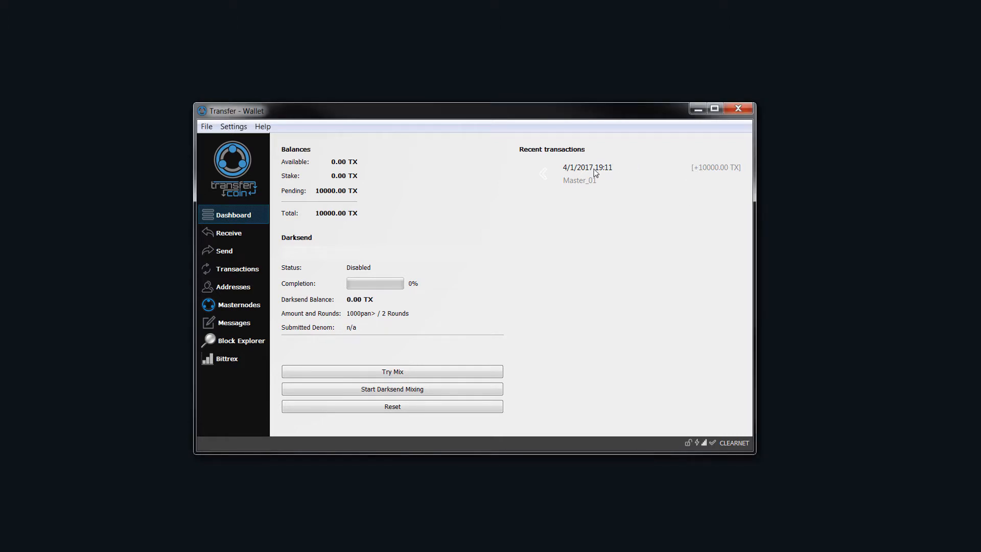
mouse_move(592, 184)
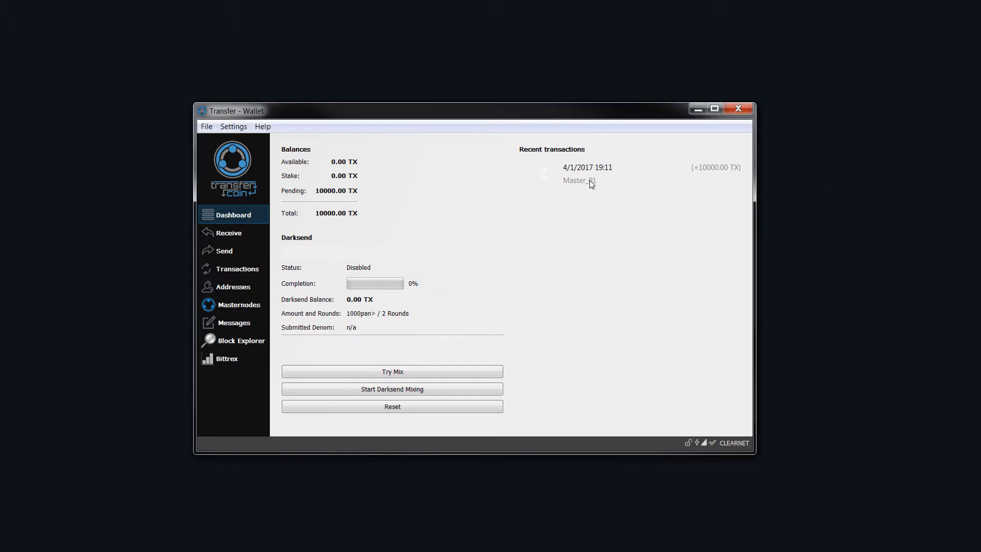
left_click(237, 268)
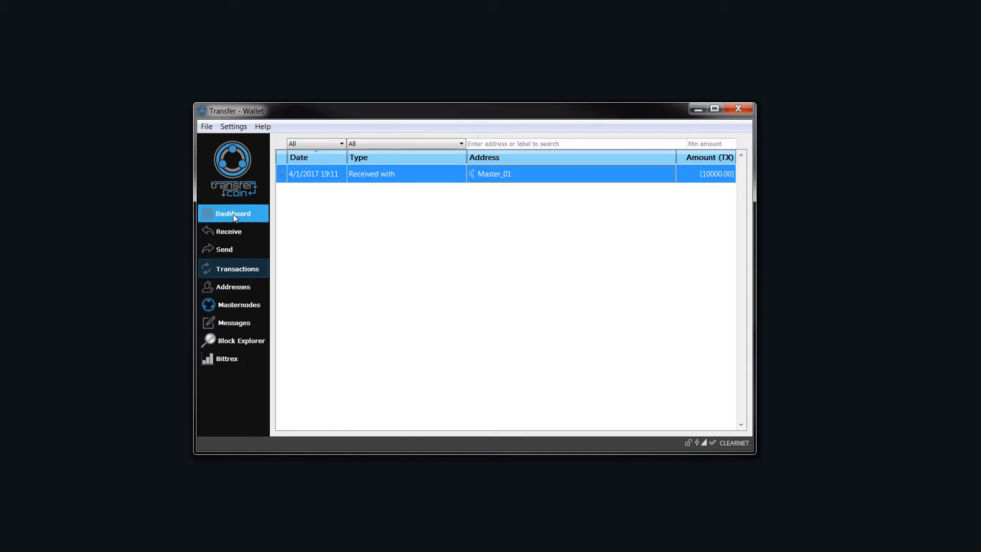
left_click(233, 214)
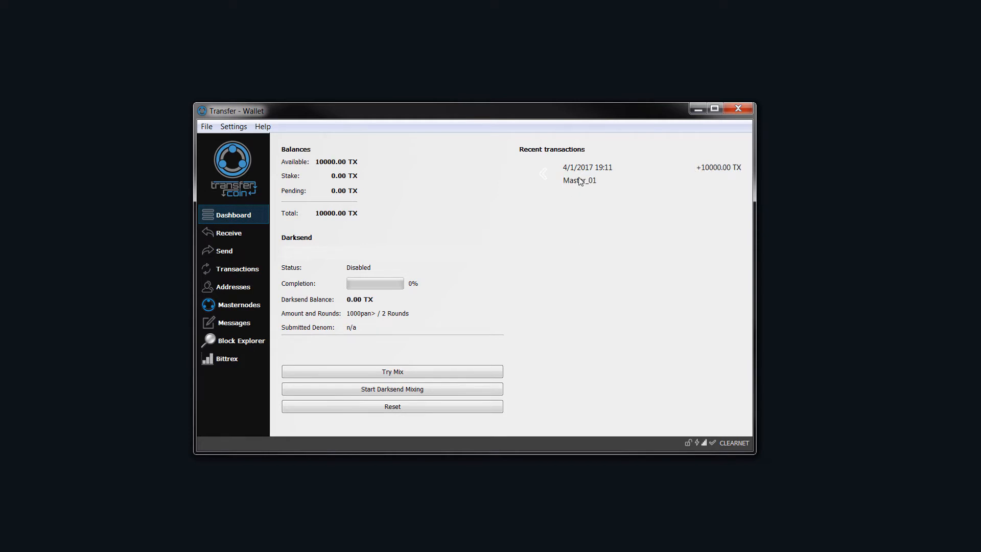
mouse_move(579, 183)
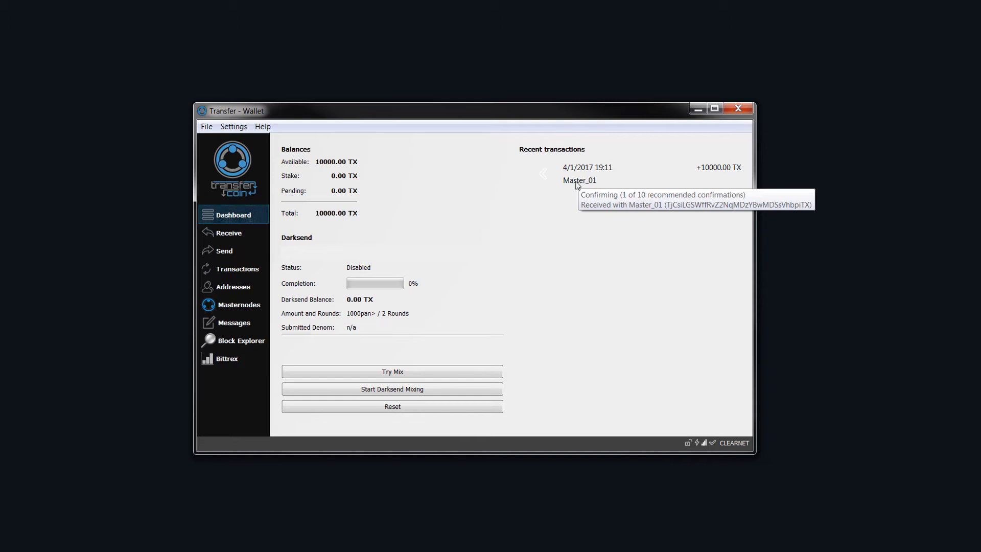
mouse_move(560, 225)
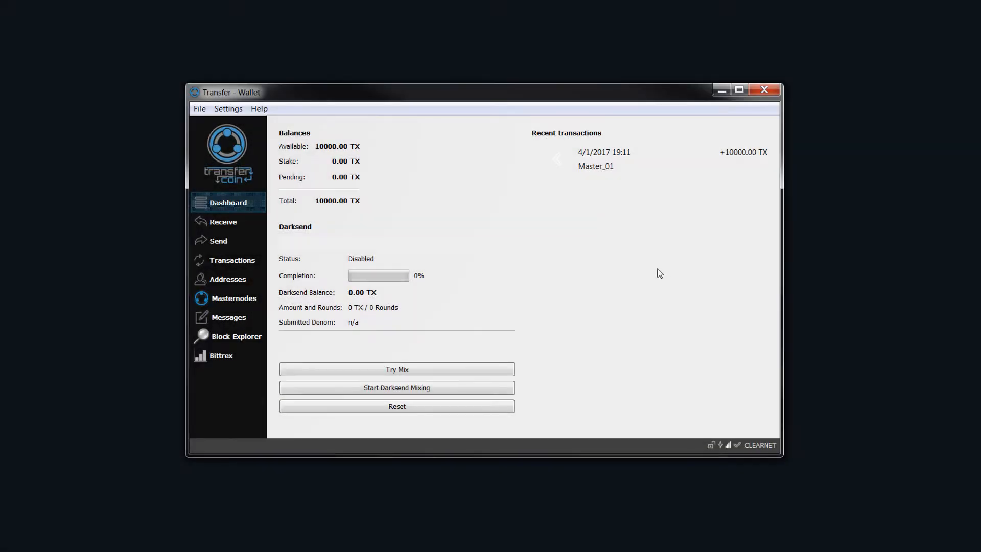
mouse_move(594, 165)
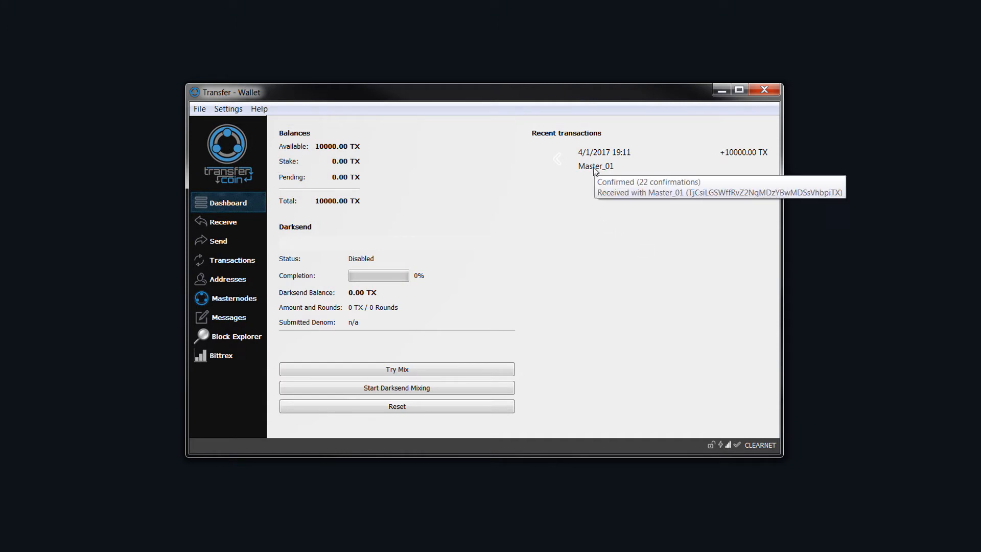
mouse_move(593, 270)
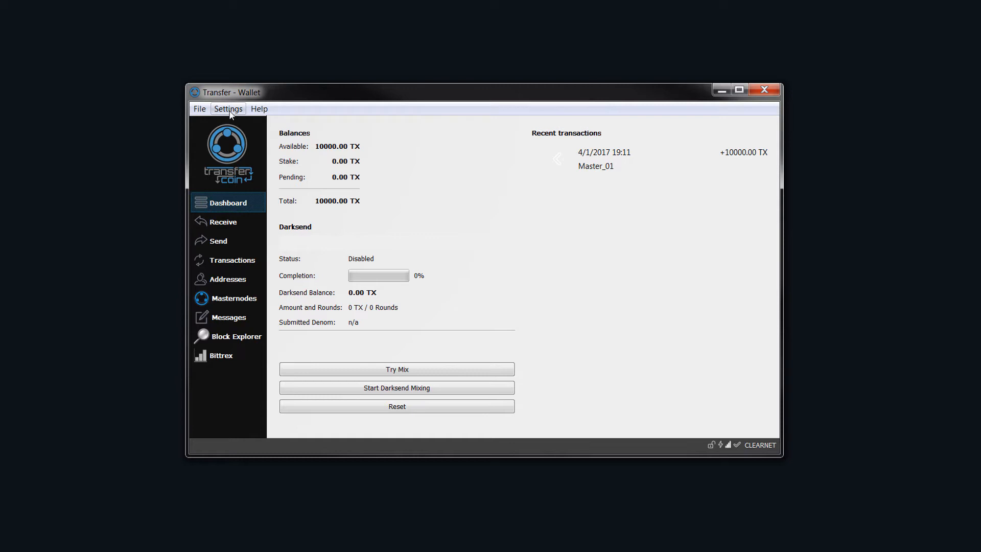
Open Settings > Encrypt Wallet and enter a new passphrase in both fields
left_click(228, 109)
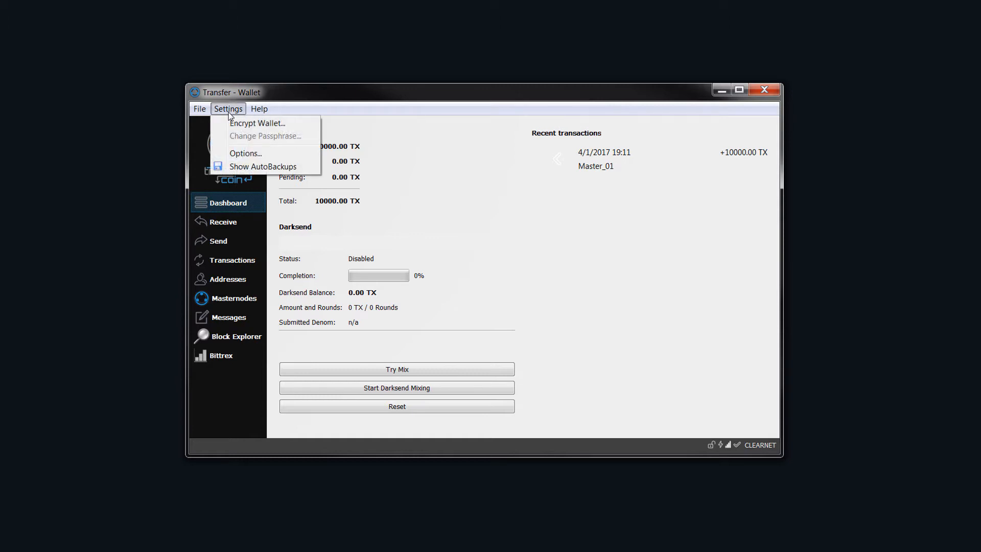
left_click(257, 123)
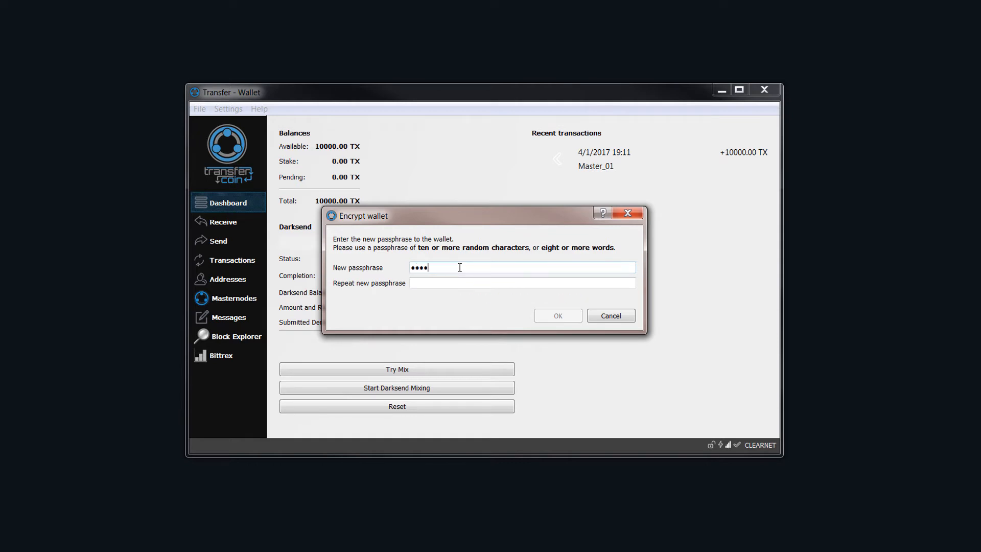
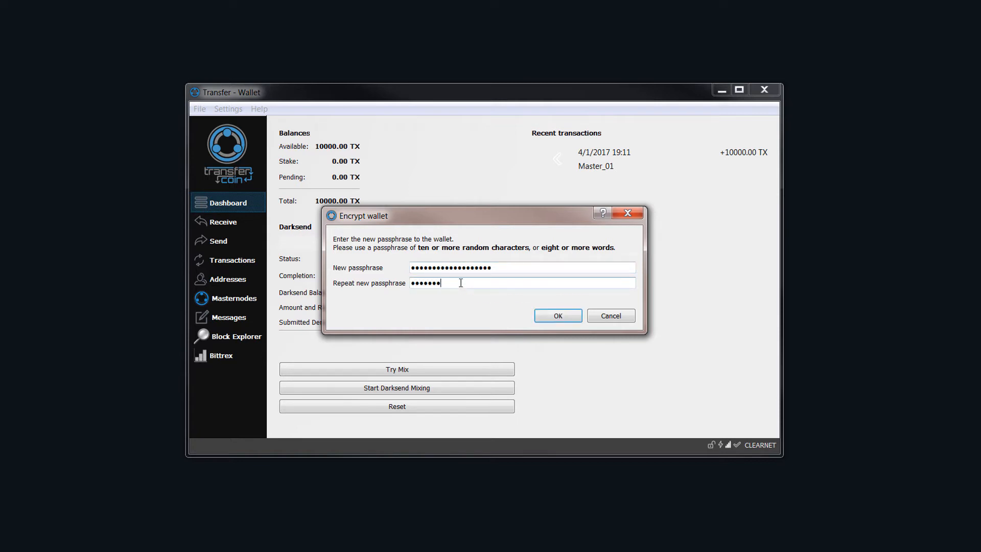
type("••••")
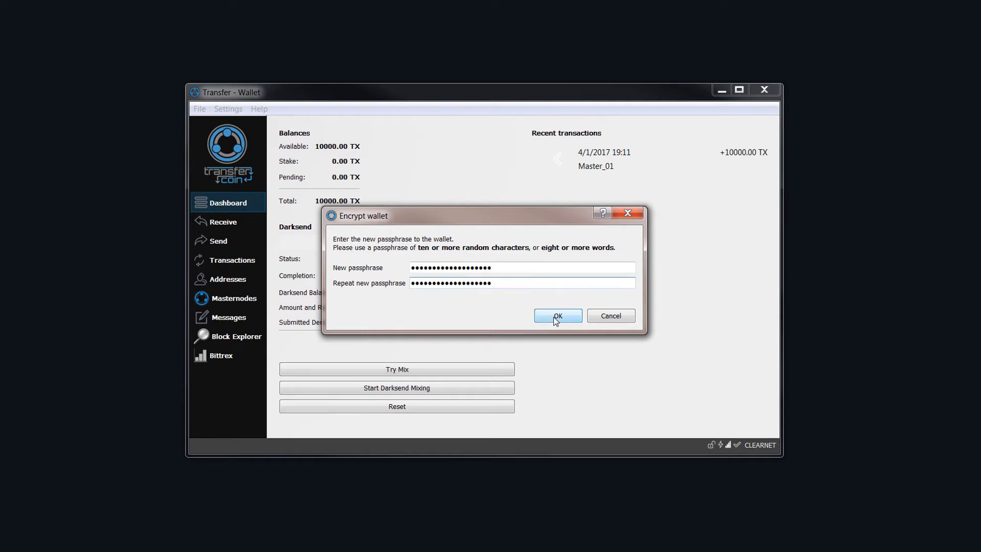
Confirm wallet encryption and acknowledge the Wallet encrypted notice
left_click(557, 315)
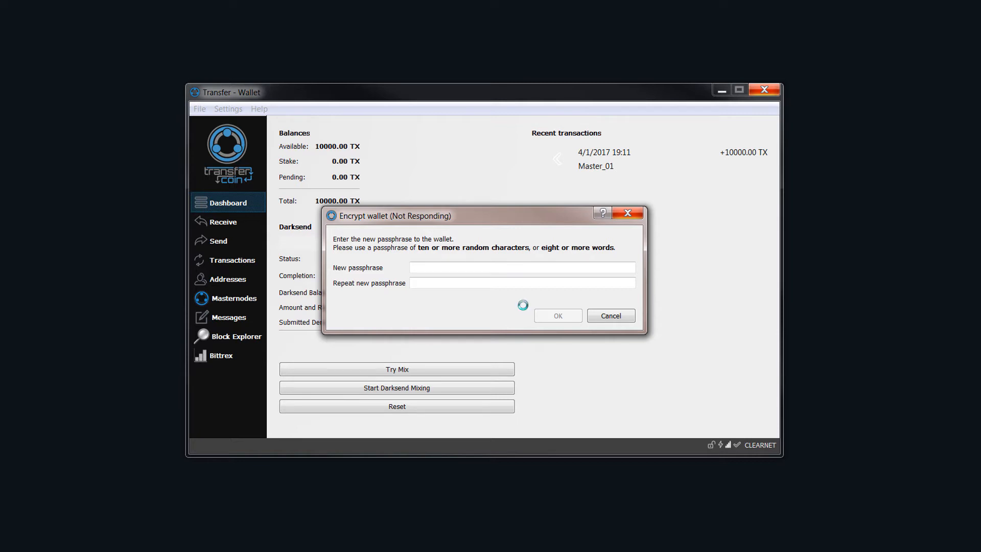
left_click(557, 315)
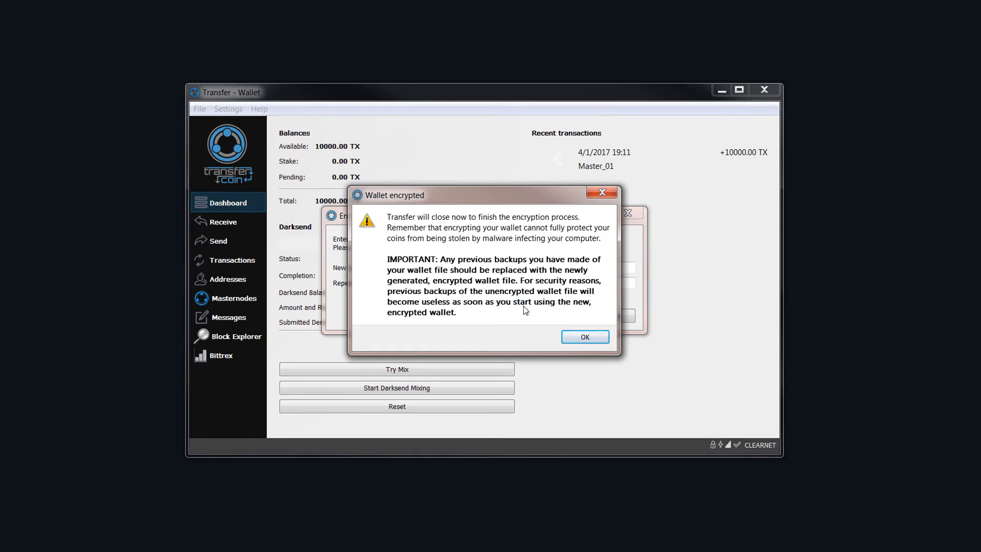
left_click(584, 337)
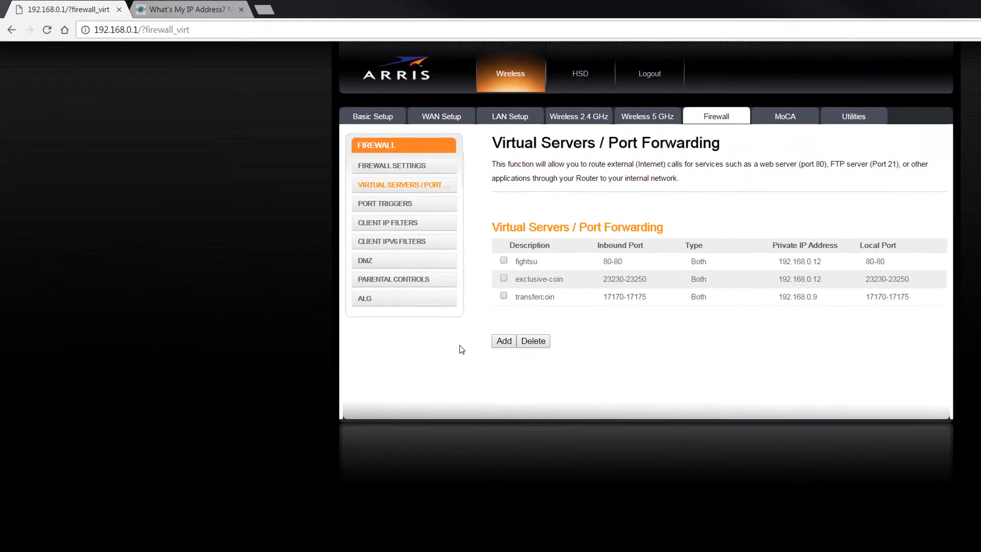
mouse_move(441, 348)
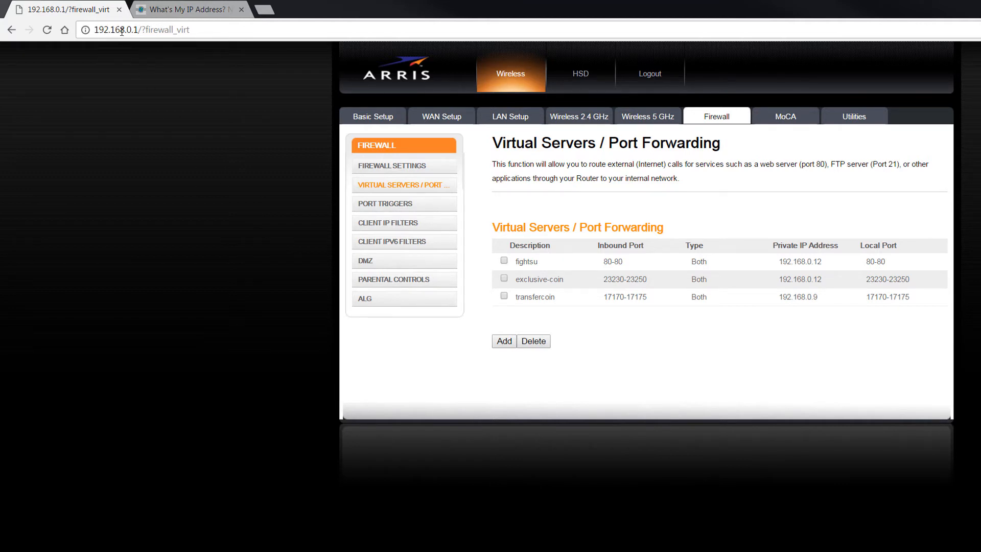
mouse_move(181, 155)
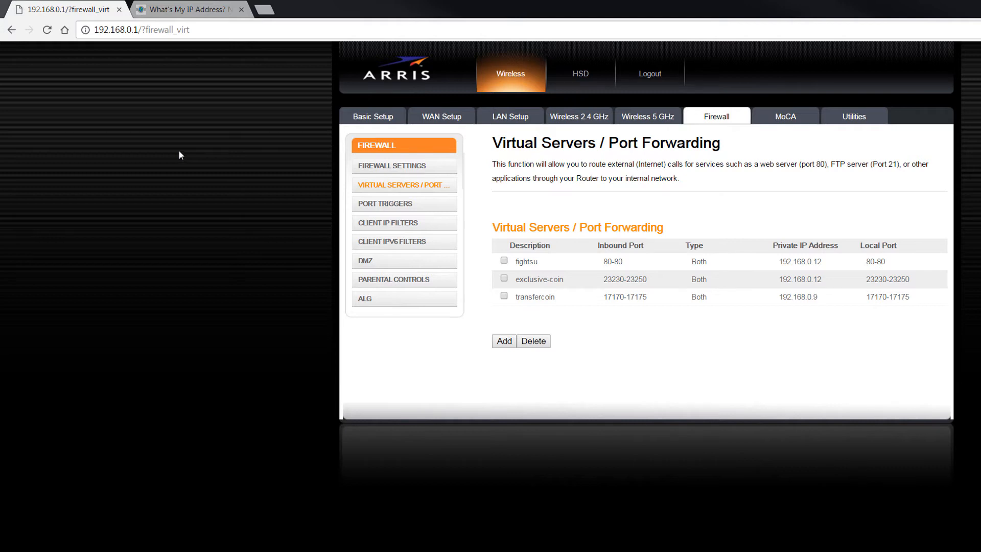
mouse_move(429, 203)
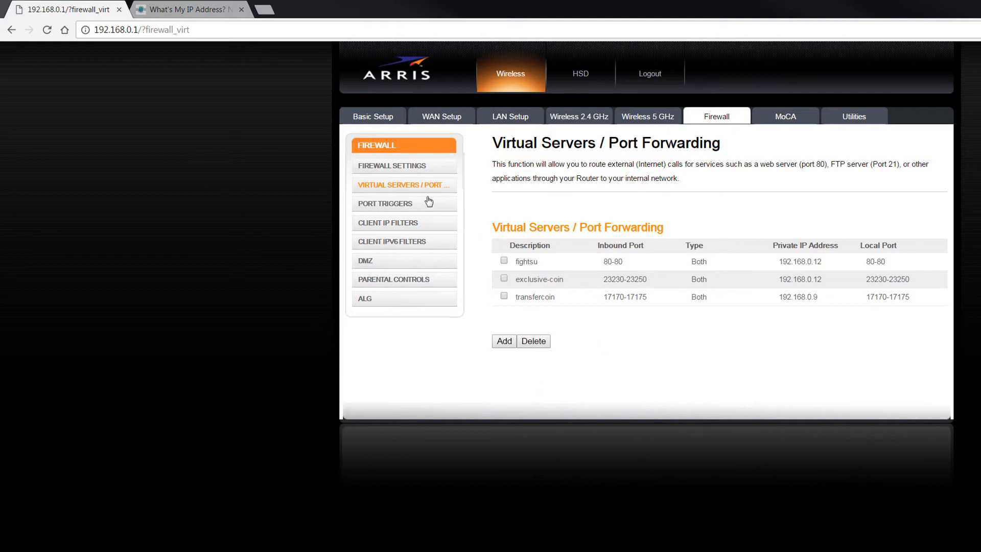
mouse_move(665, 150)
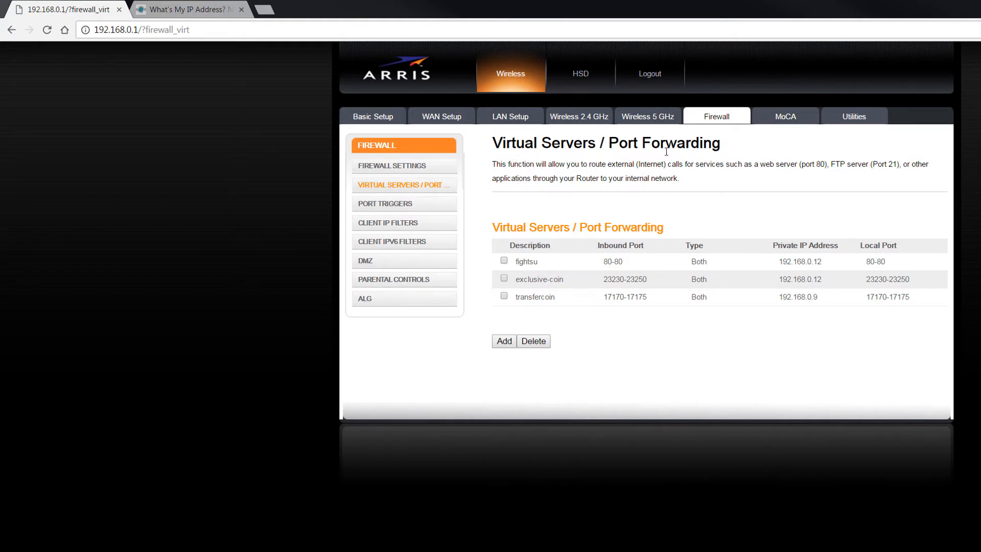
mouse_move(727, 152)
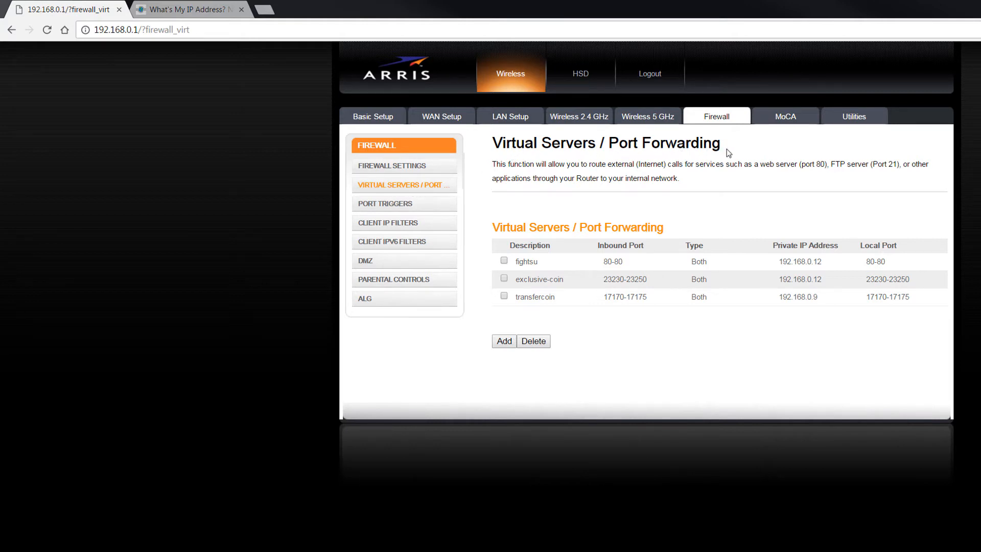
mouse_move(618, 318)
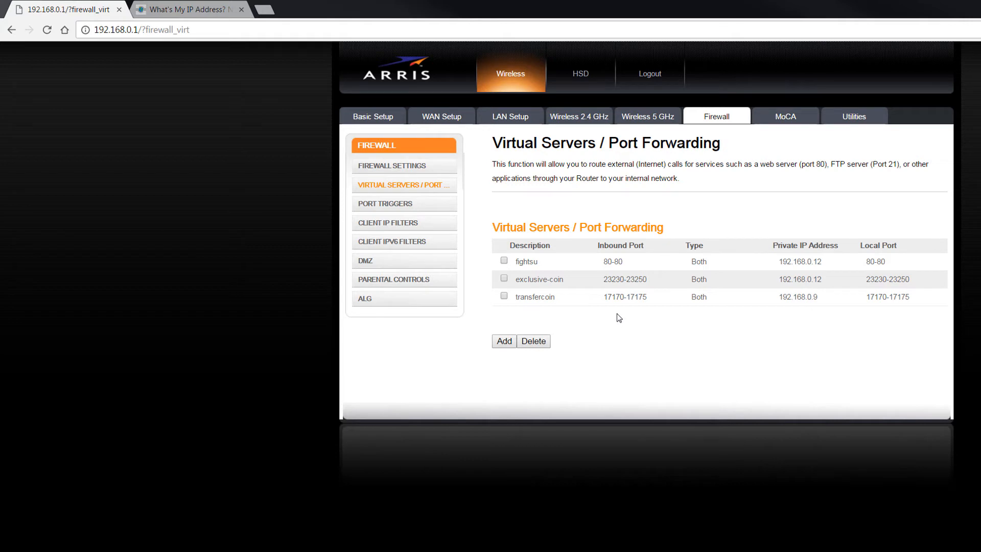
mouse_move(605, 297)
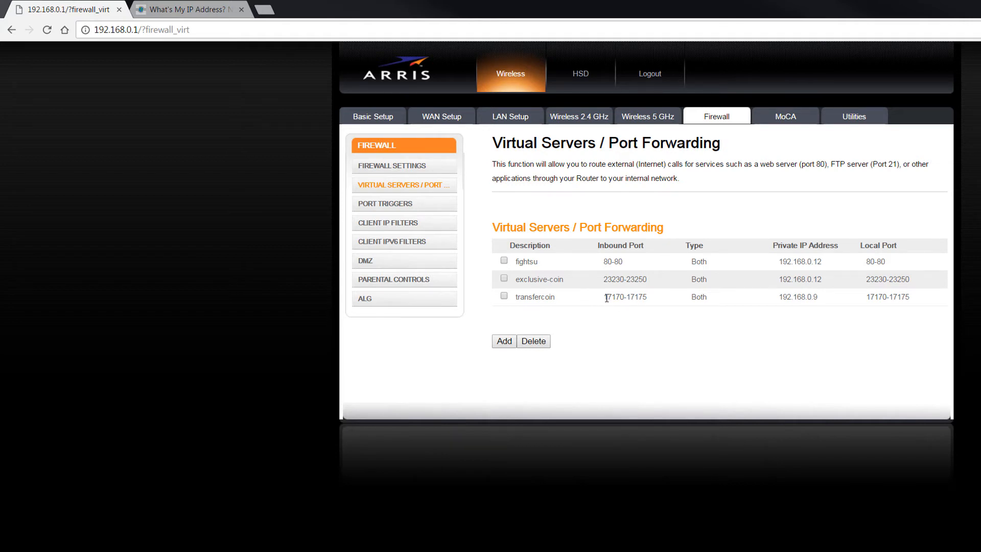
Review the port forwarding rules, including transfercoin on ports 17170–17175 to 192.168.0.9
double_click(625, 296)
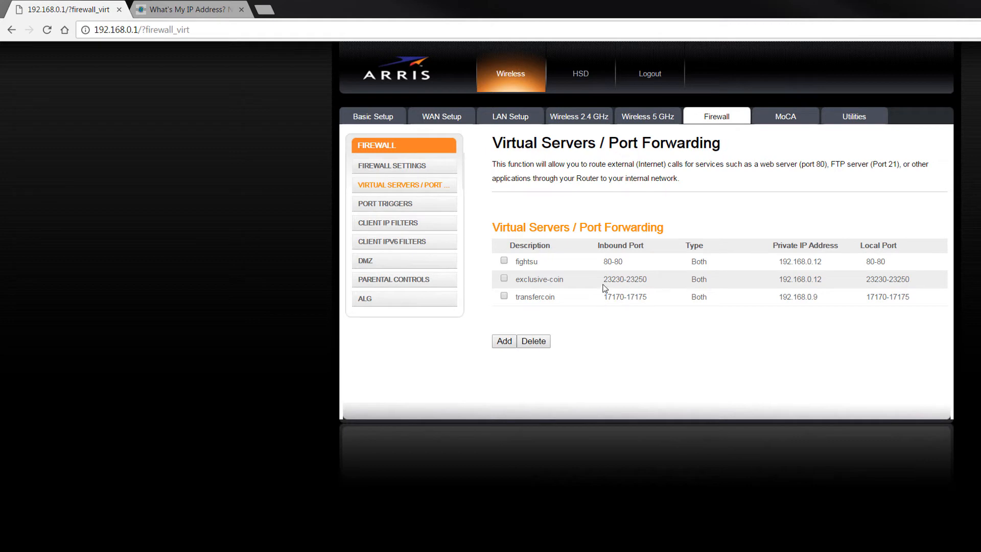
mouse_move(613, 315)
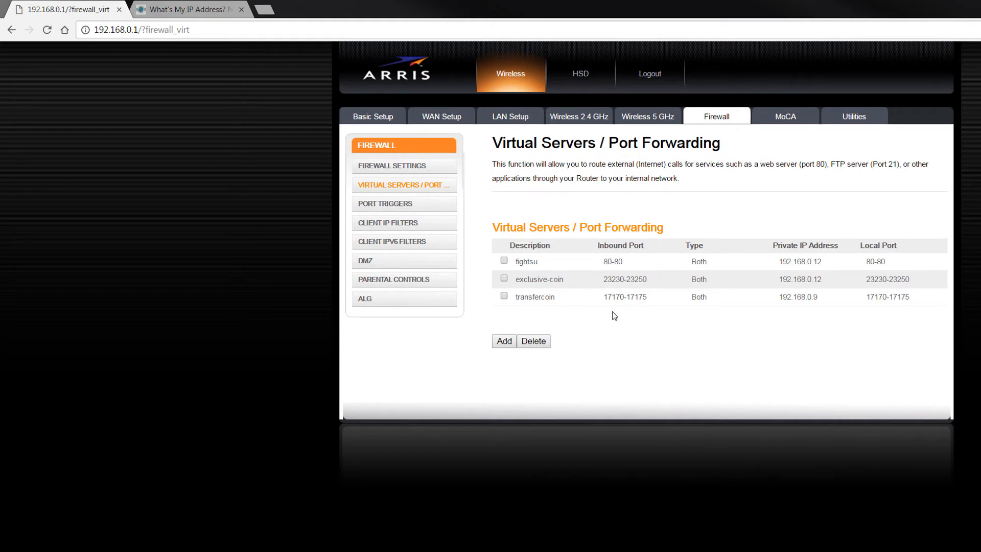
Add a new port forwarding rule with description transfercoin
left_click(503, 341)
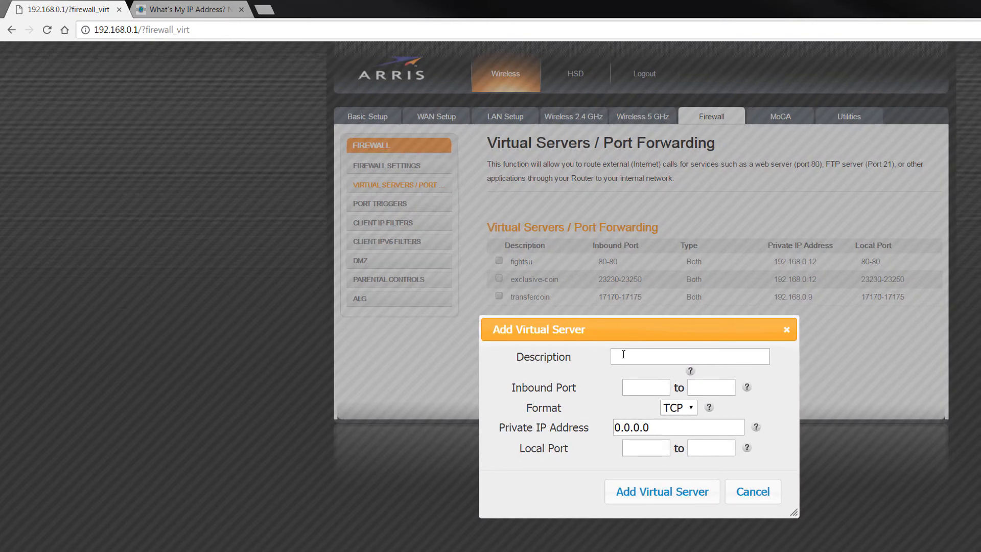
type("tran")
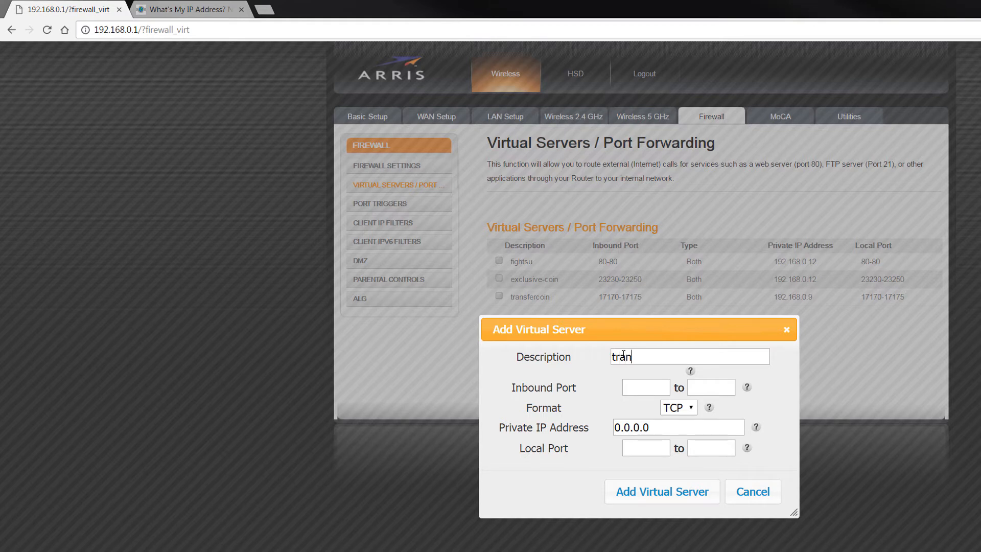
type("sfercoin")
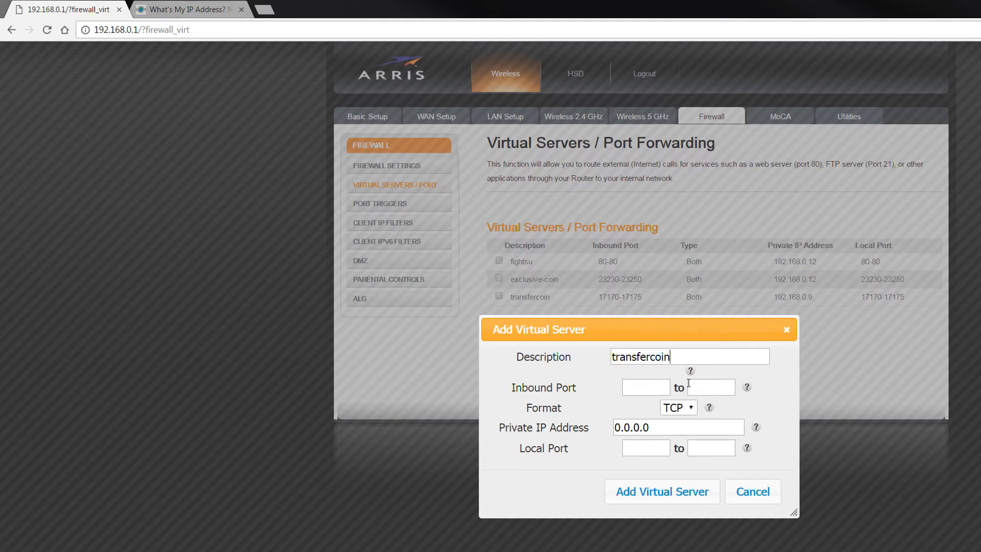
mouse_move(629, 332)
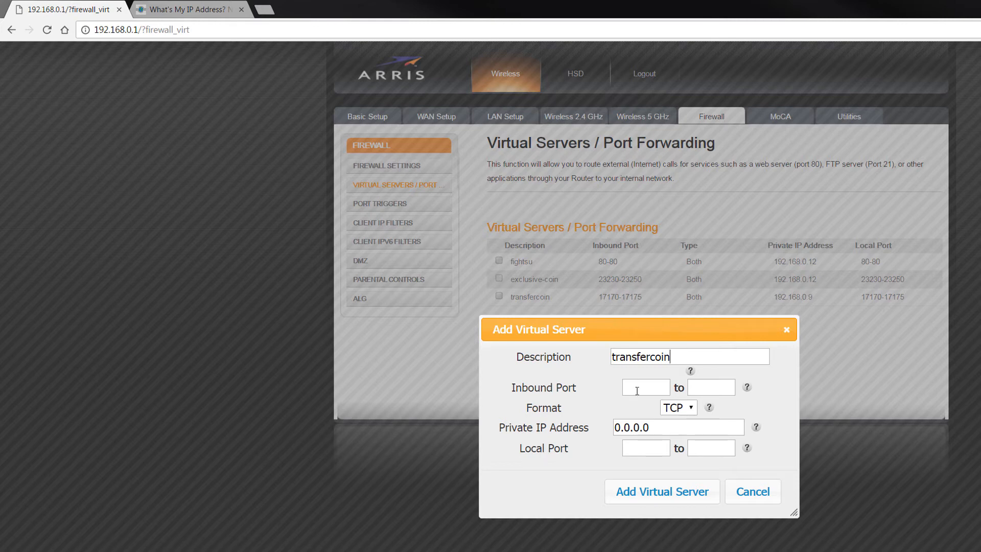
Set the rule's inbound ports 17170 to 17175 and format Both
type("1")
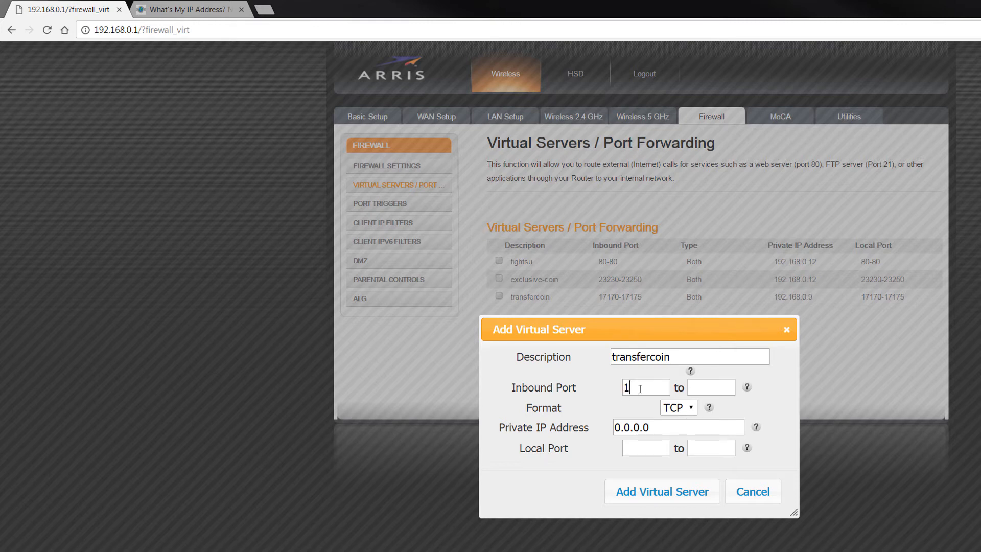
type("71")
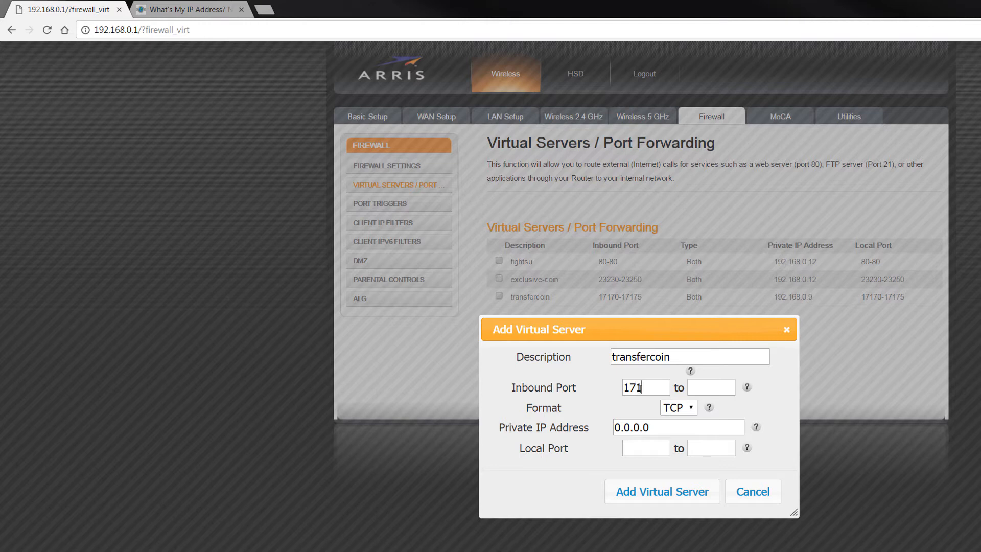
type("70")
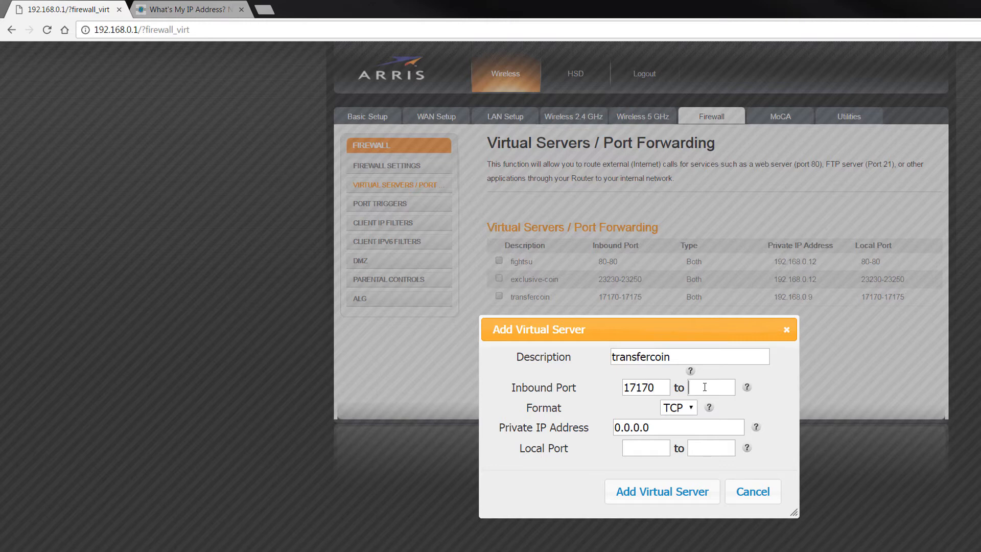
type("17")
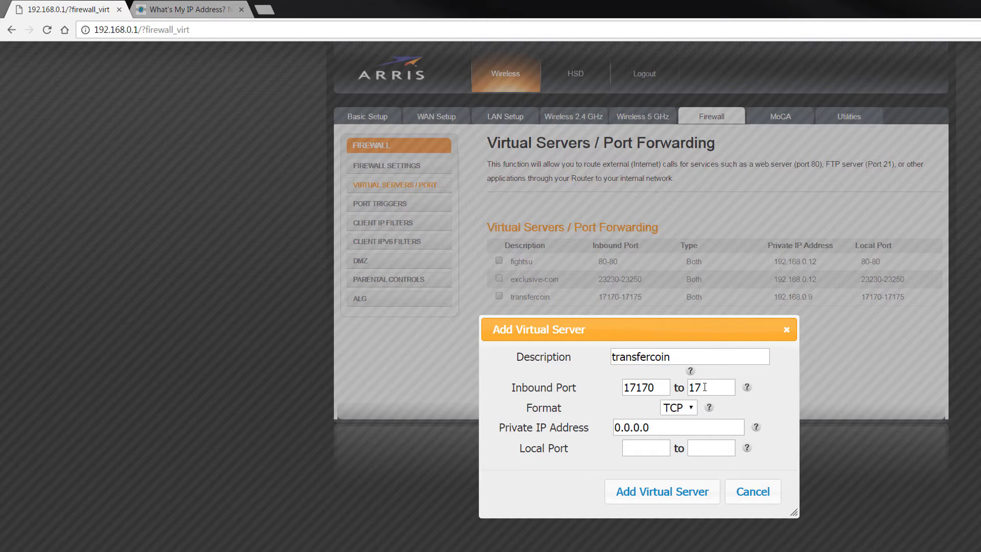
type("1")
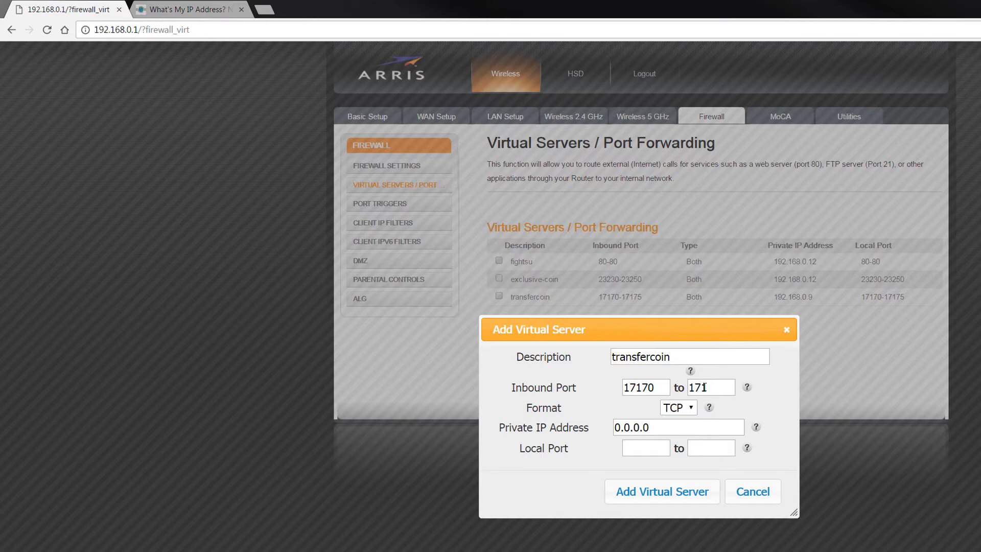
type("75")
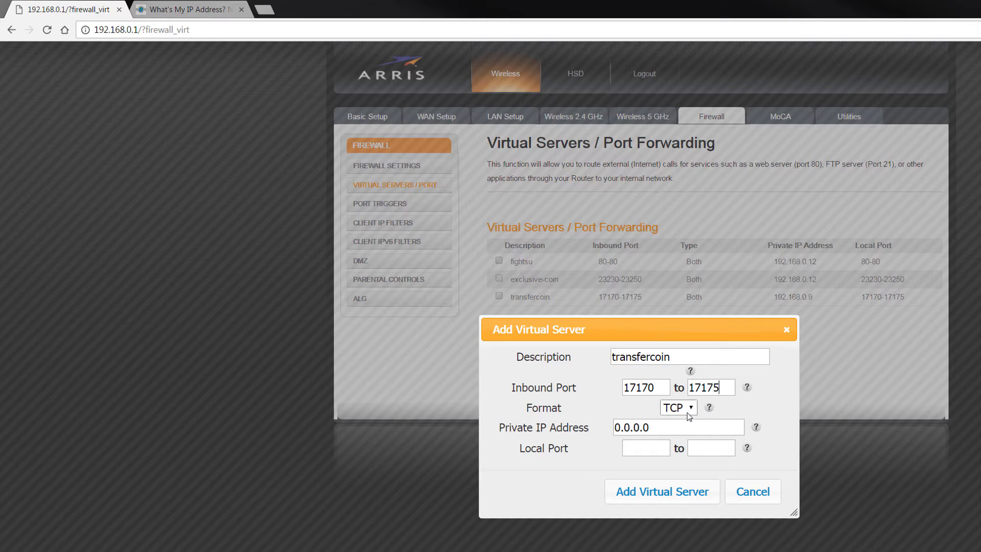
left_click(677, 407)
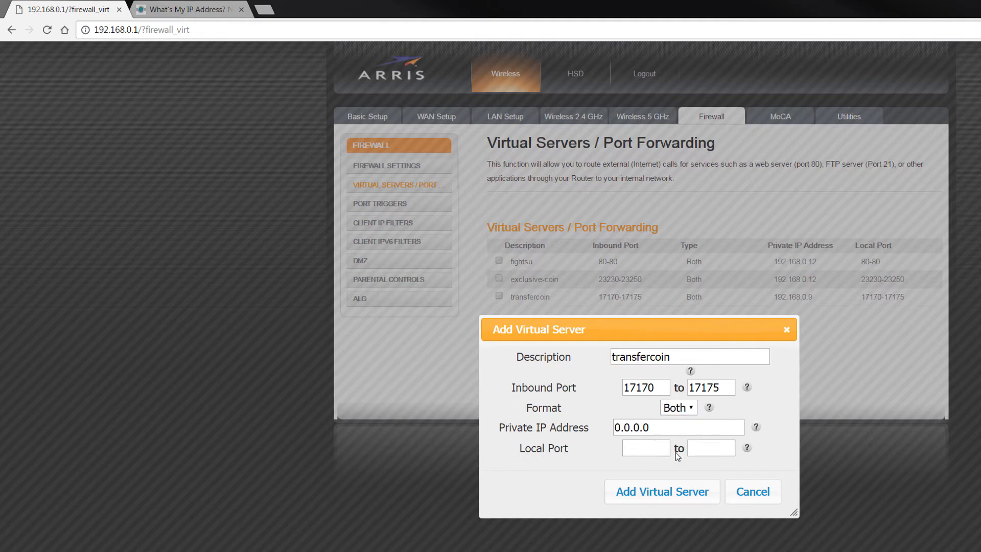
left_click(677, 407)
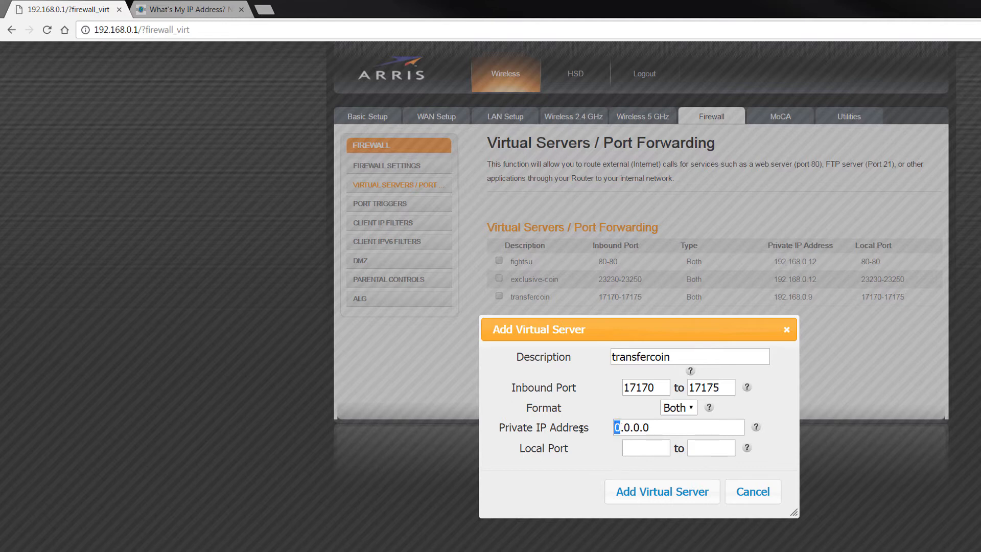
mouse_move(602, 427)
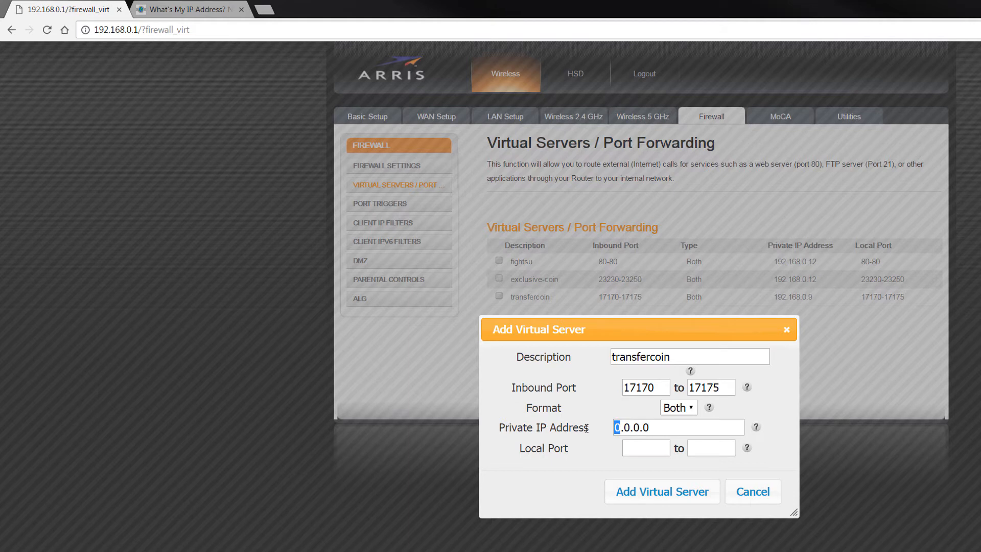
mouse_move(604, 435)
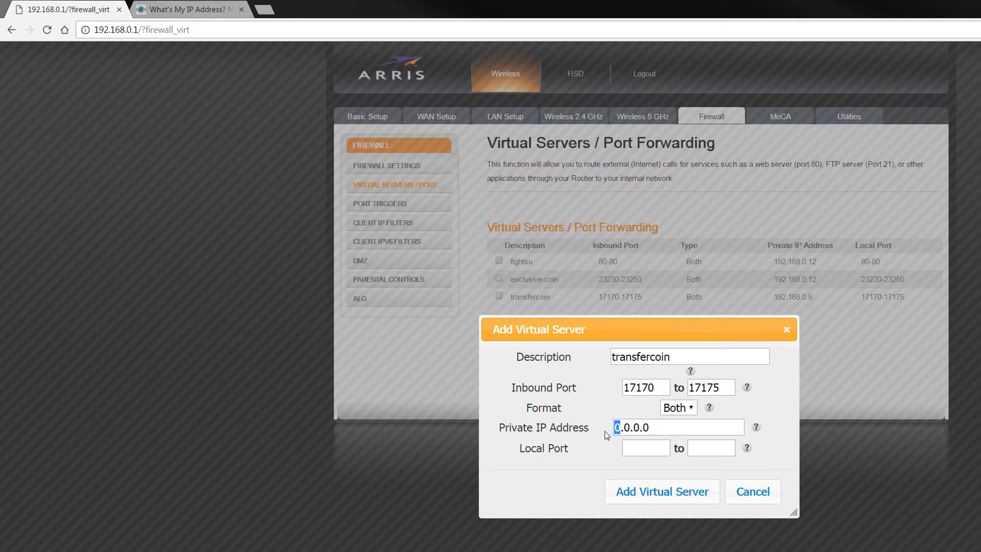
scroll("down", 3)
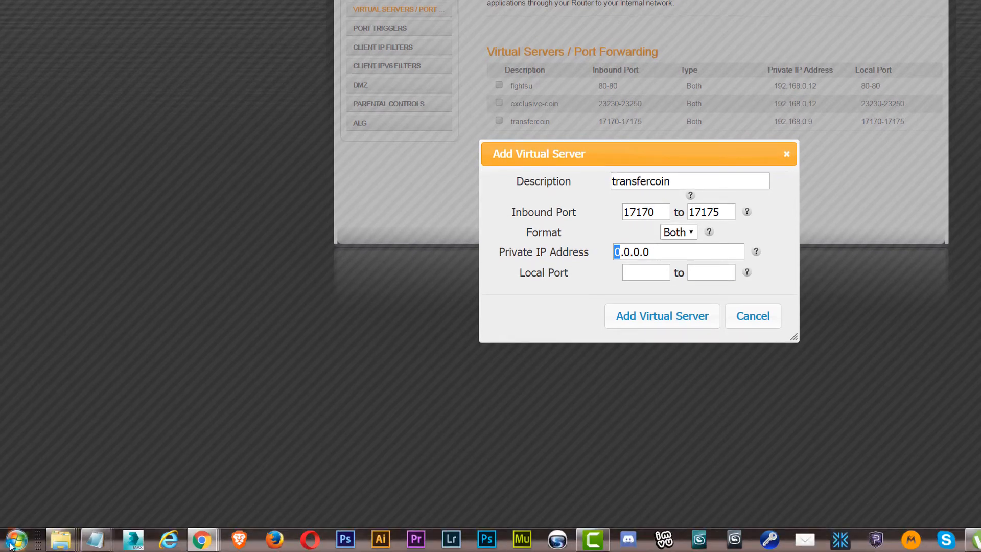
Launch an administrator Command Prompt through the cmd search and type ipconfig
left_click(15, 538)
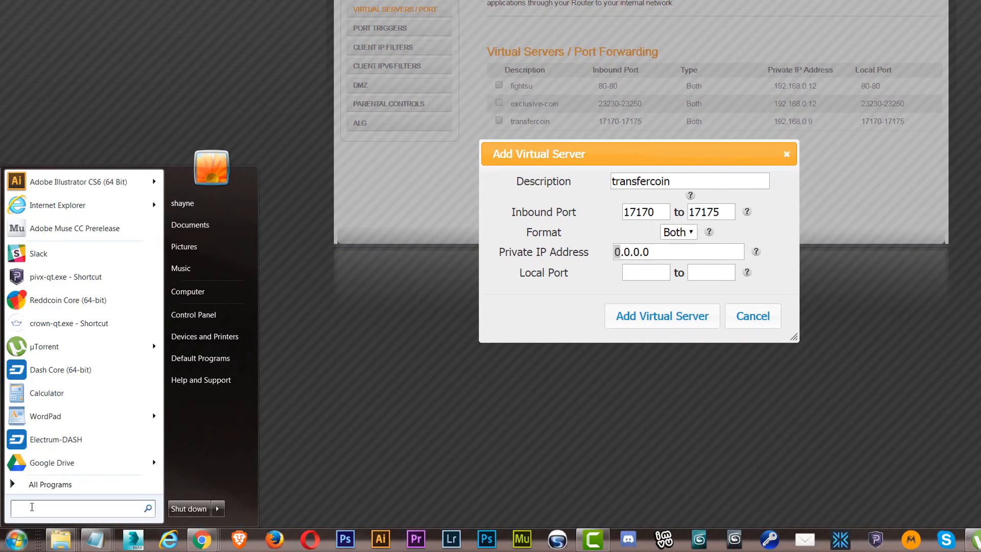
type("cm")
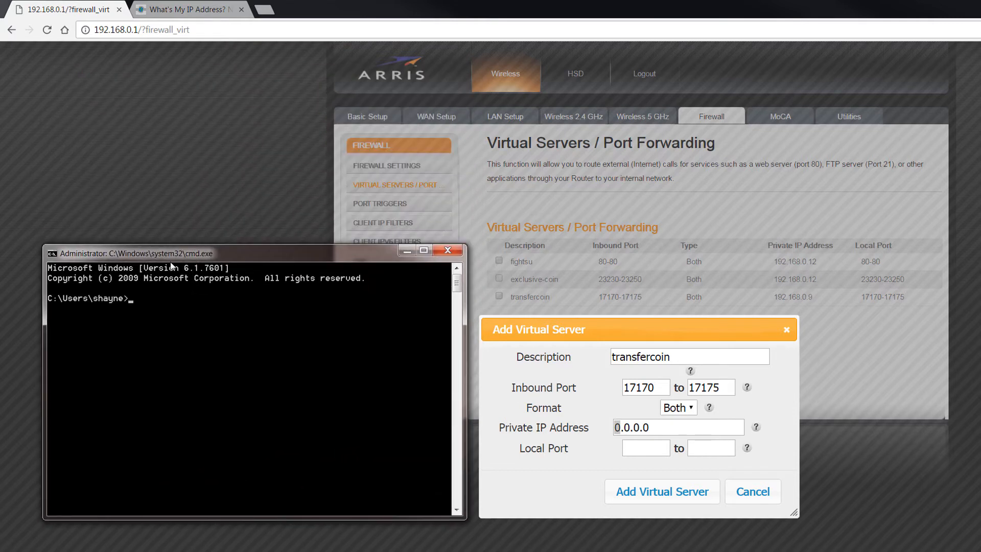
mouse_move(139, 307)
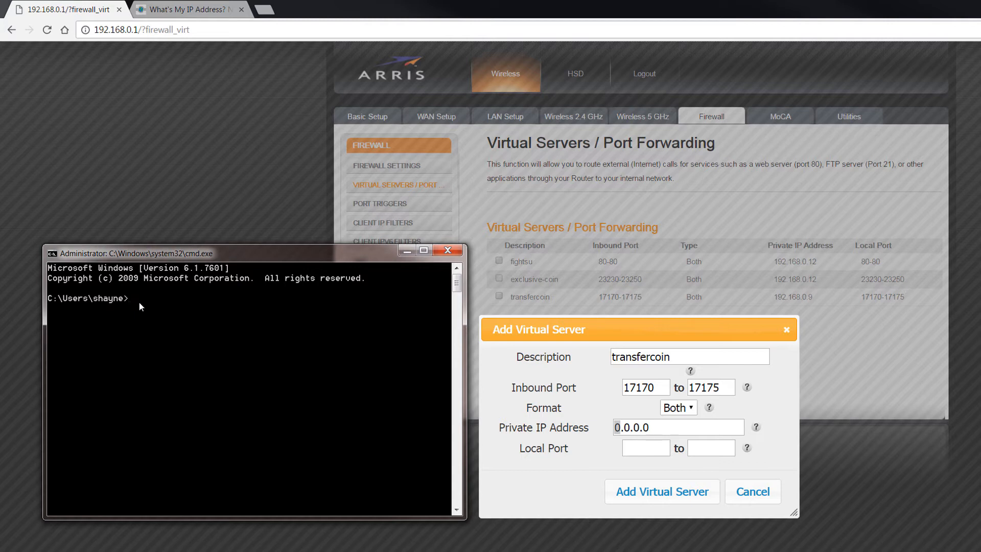
type("ip")
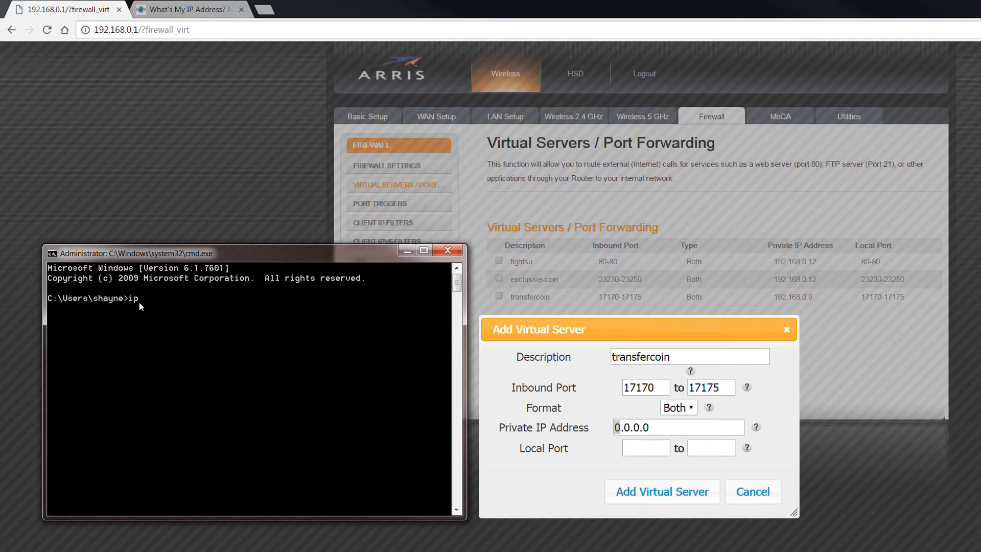
type("con")
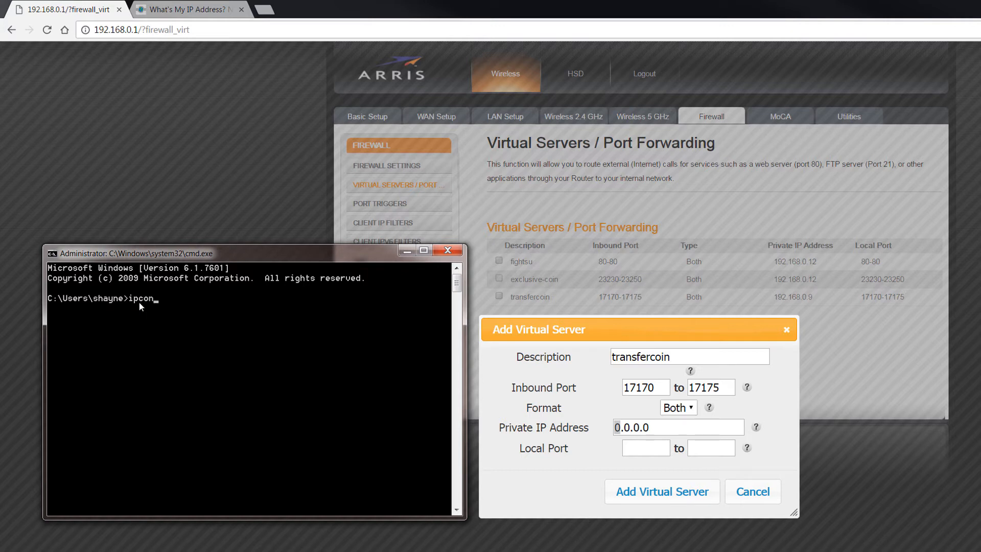
type("fig")
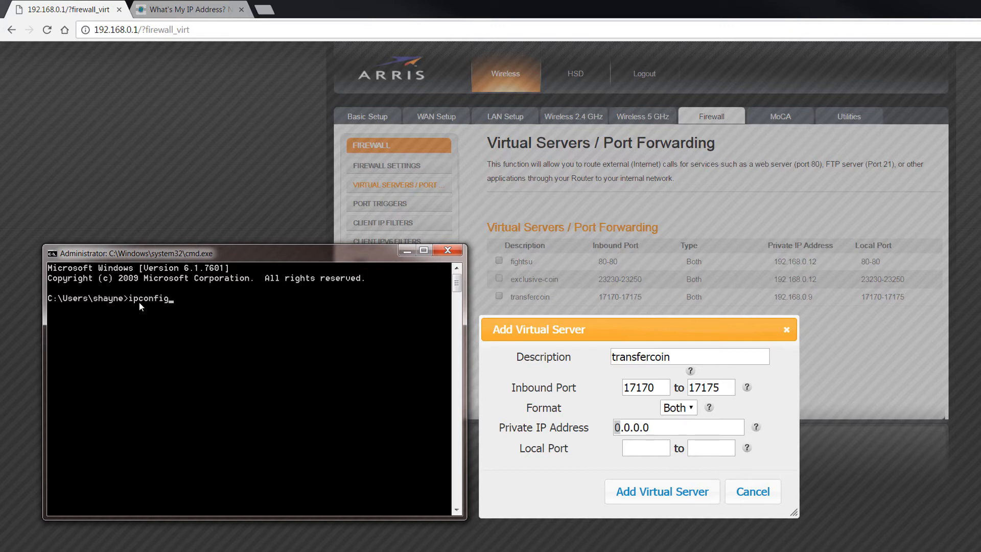
Run ipconfig and locate the wireless adapter's IPv4 address 192.168.0.9
key("Return")
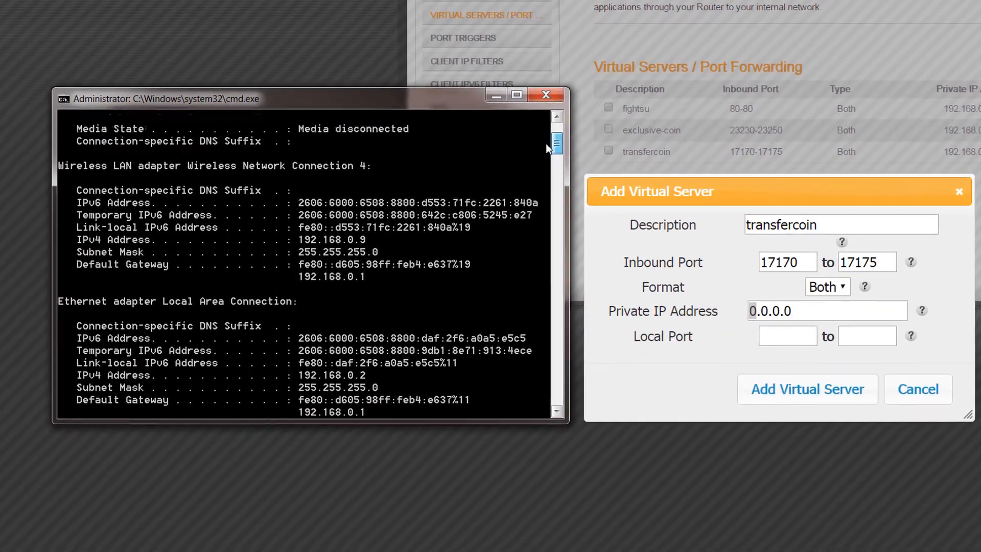
scroll("up", 3)
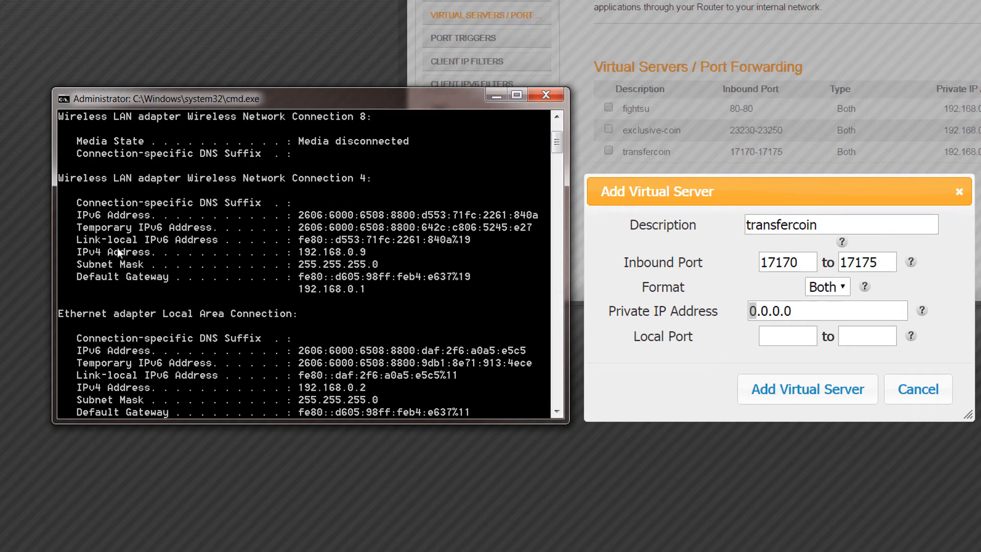
mouse_move(251, 261)
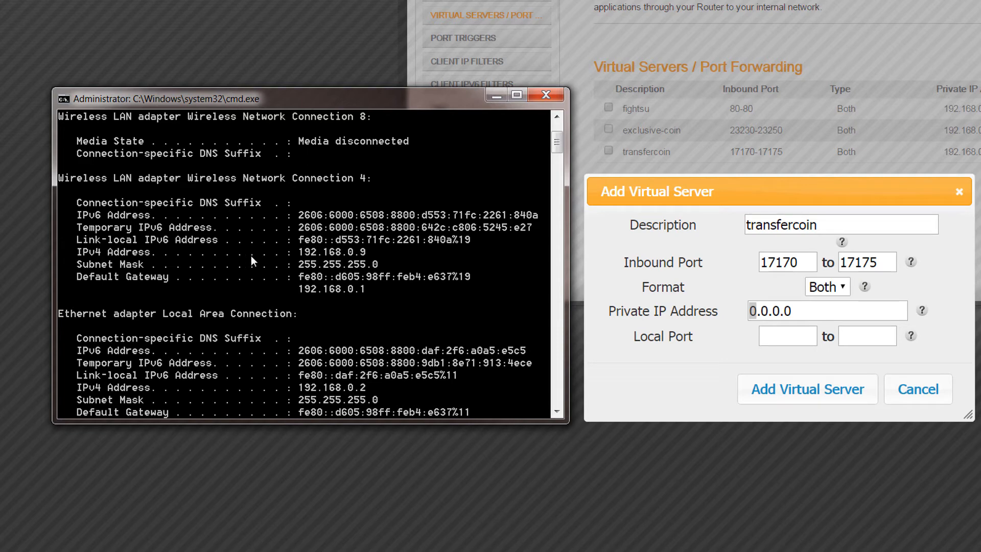
mouse_move(334, 261)
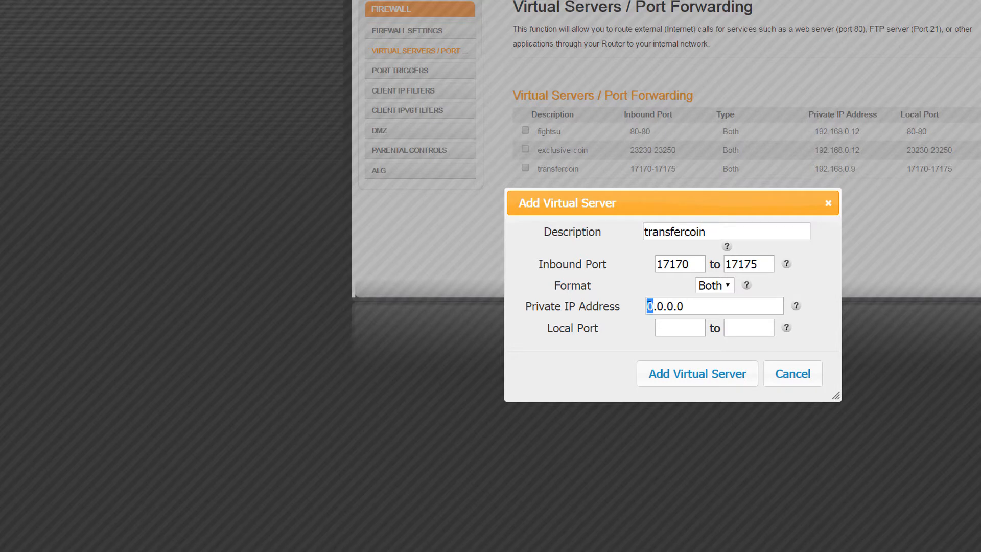
mouse_move(634, 332)
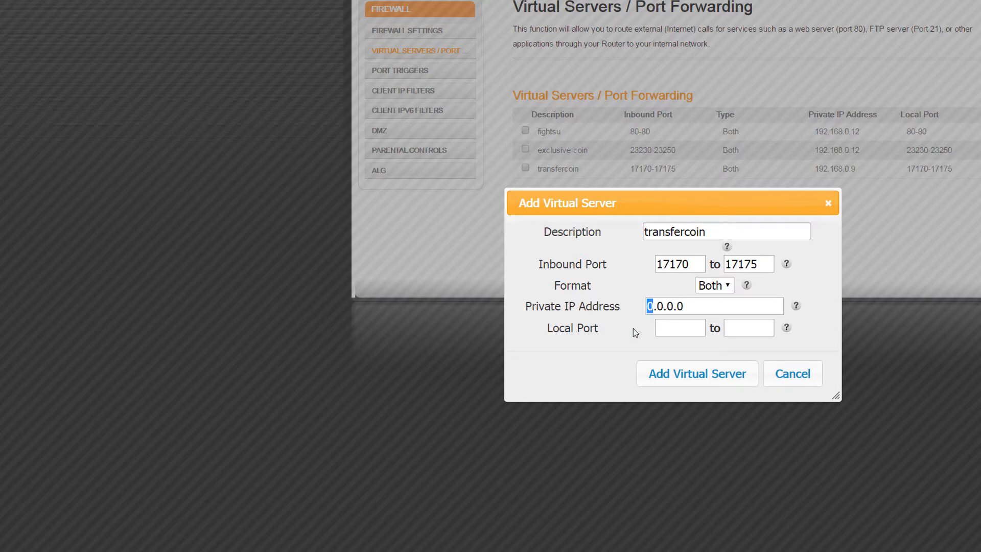
Set the transfercoin rule's private IP to 192.168.0.9 and local ports 17170–17170
type("192")
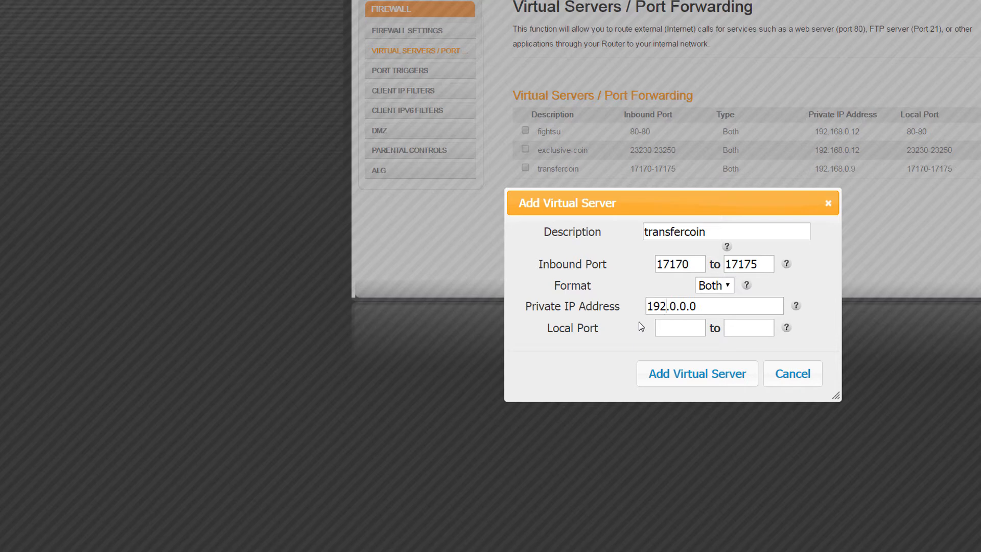
double_click(672, 305)
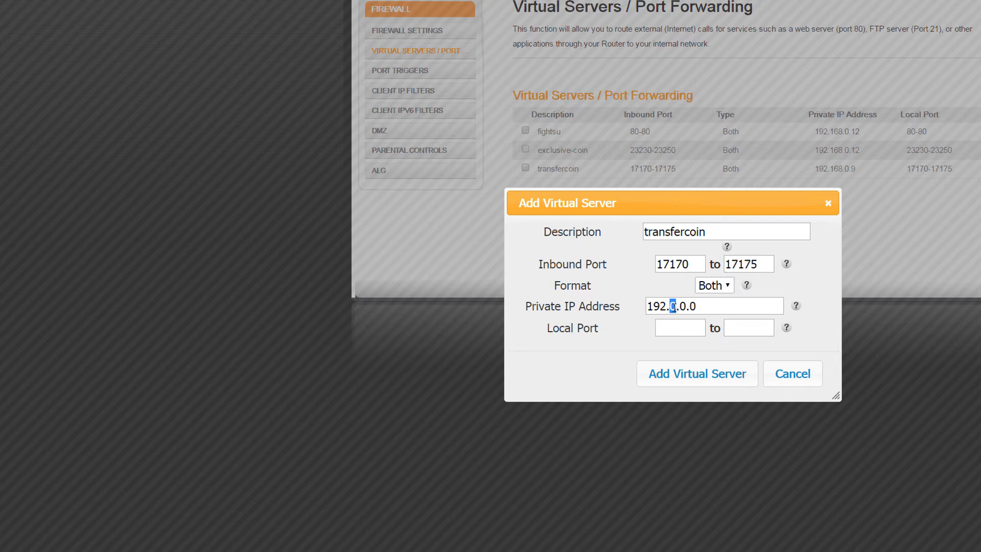
type("68")
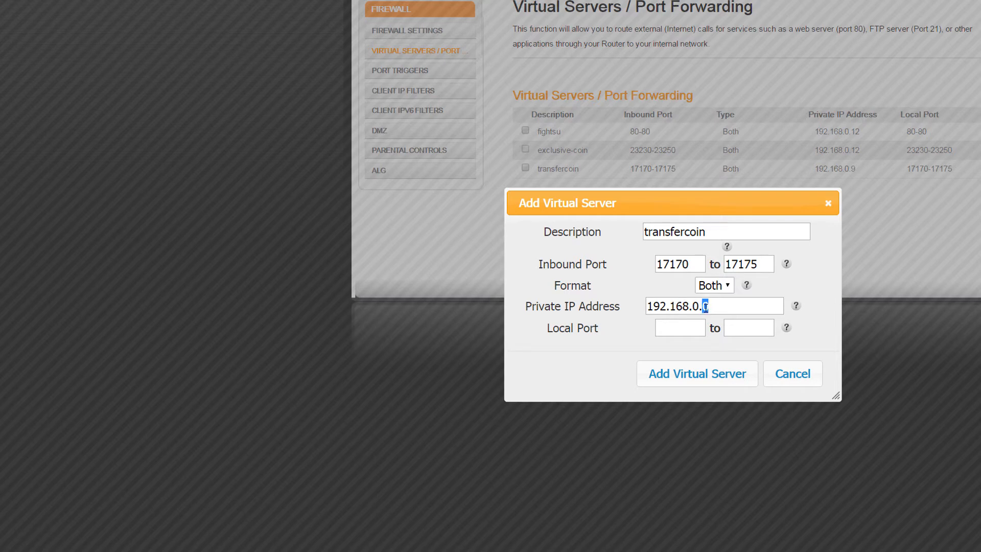
type("9")
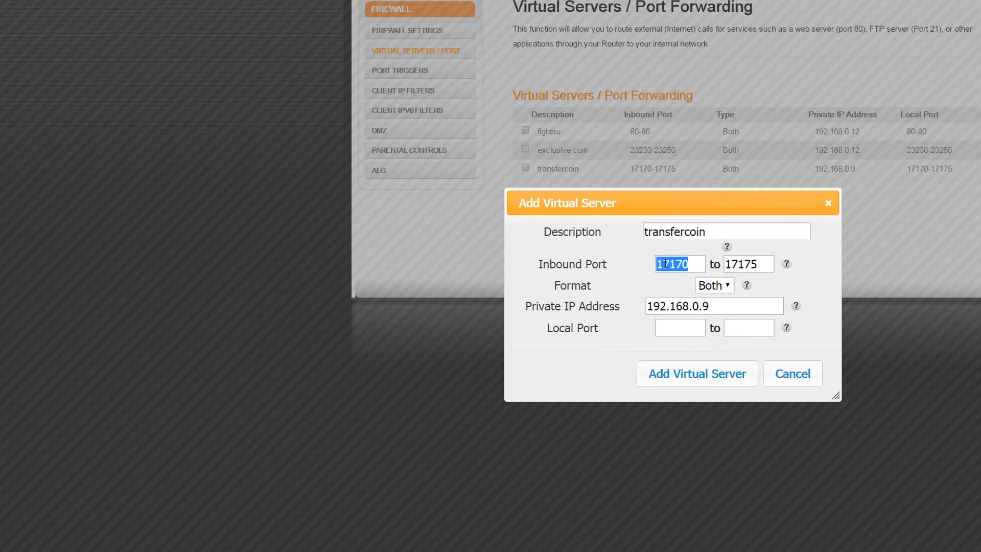
left_click(679, 327)
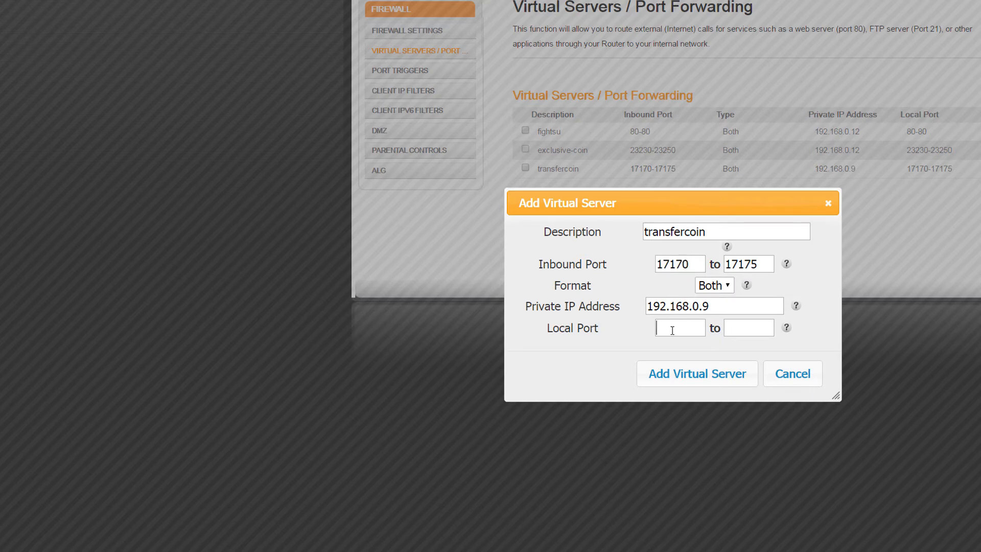
type("17170")
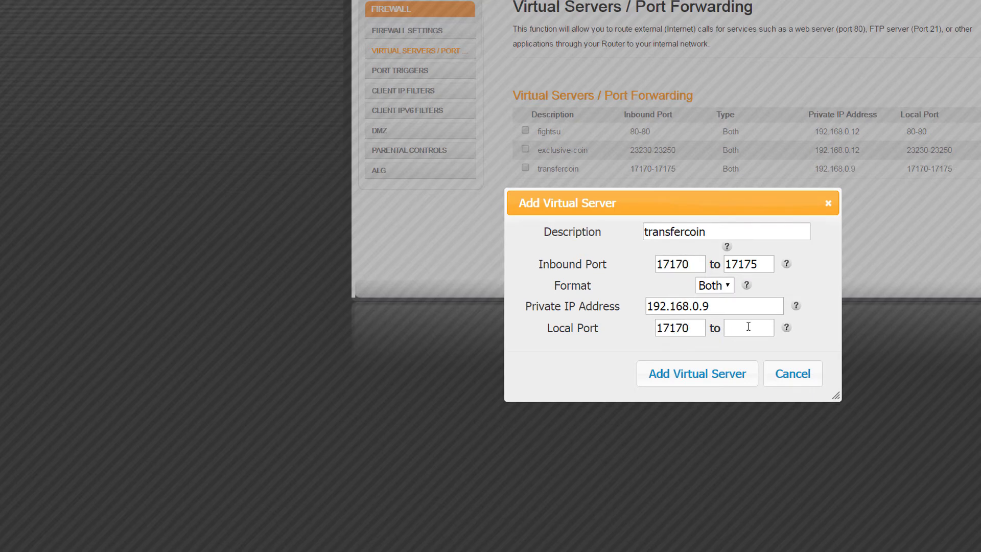
type("17170")
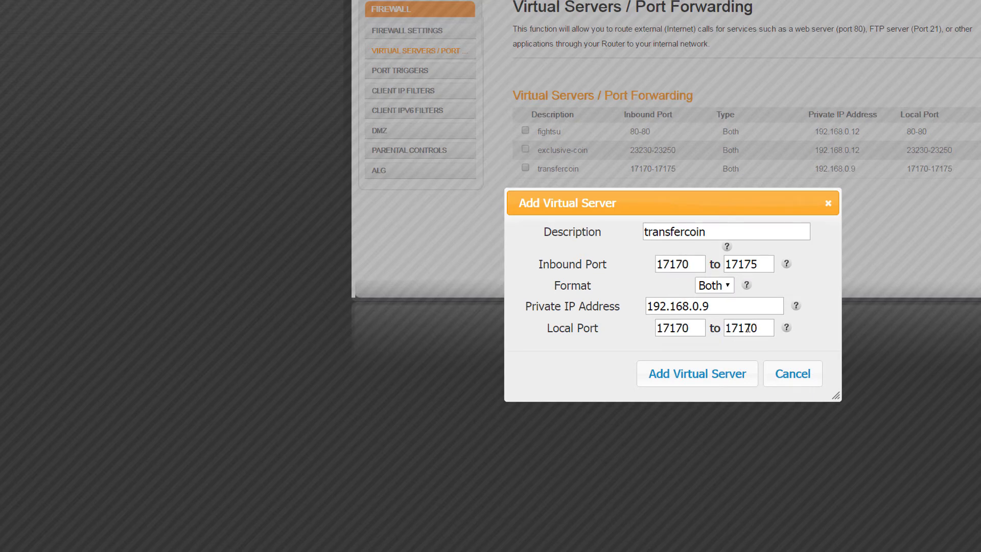
mouse_move(697, 374)
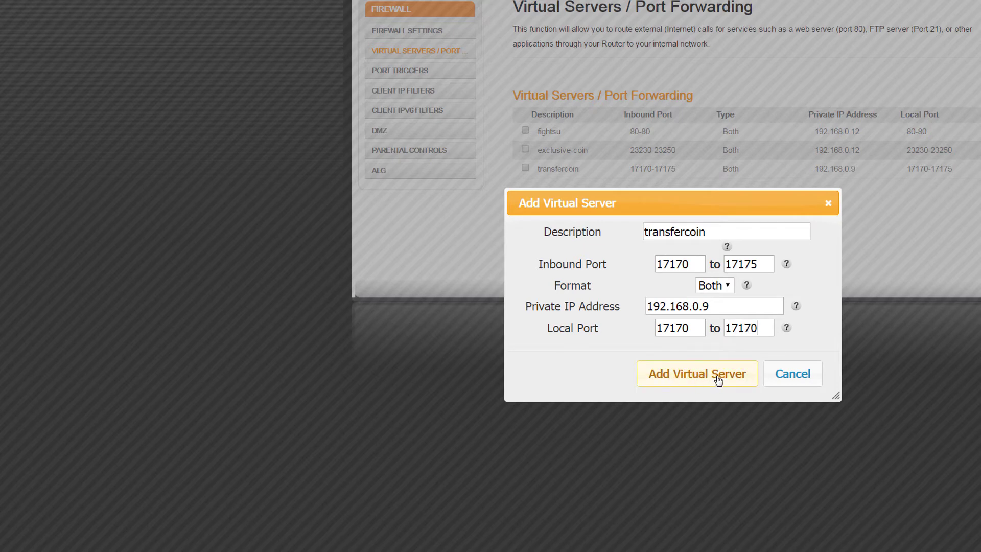
mouse_move(618, 367)
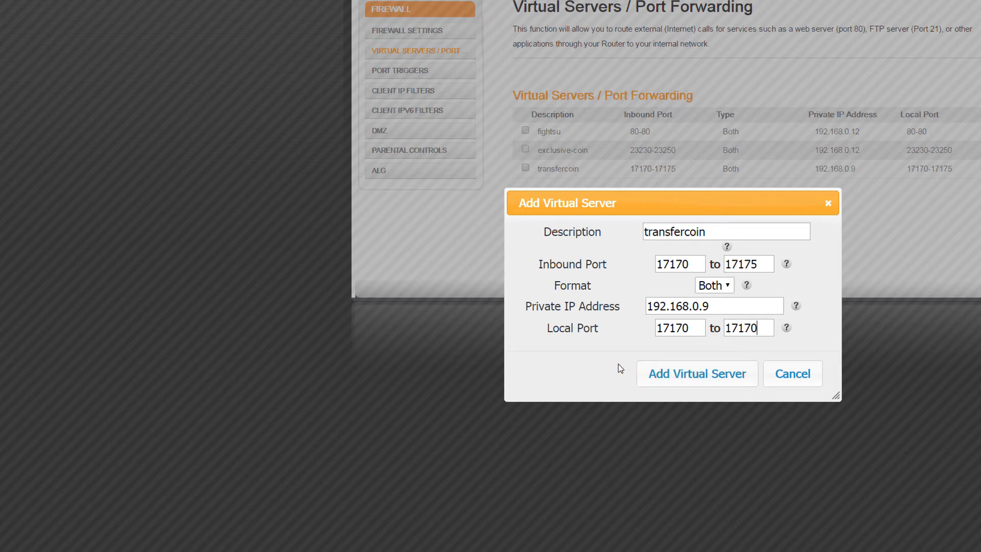
mouse_move(617, 261)
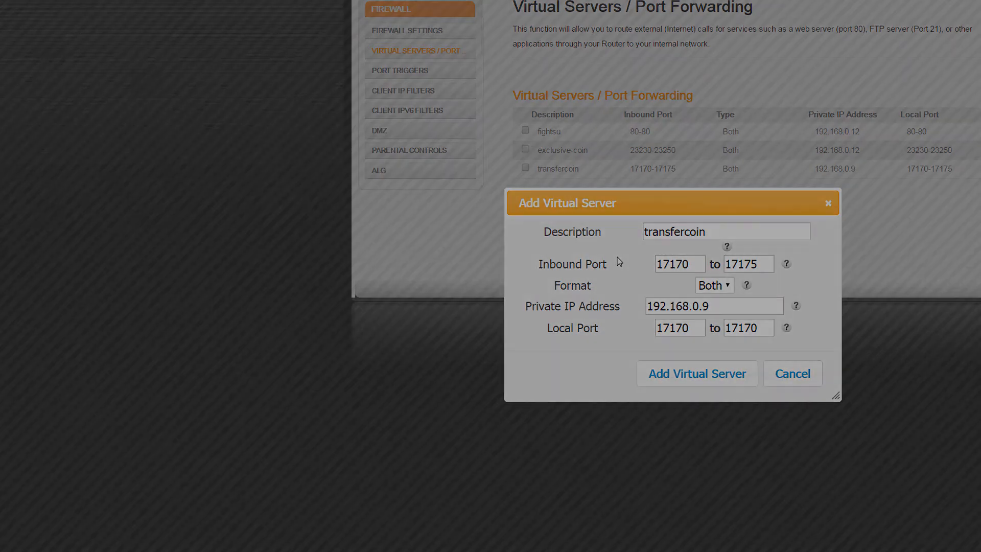
left_click(142, 7)
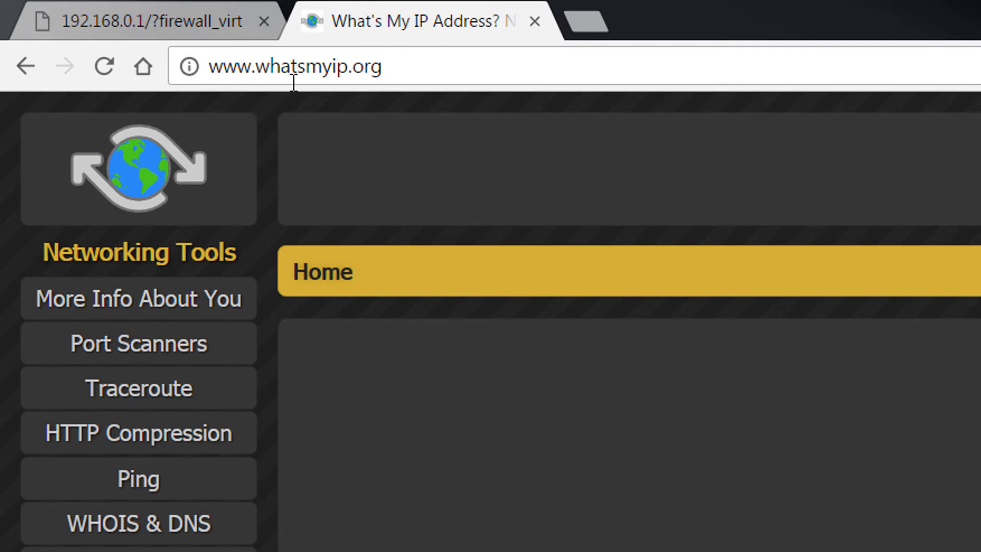
mouse_move(351, 81)
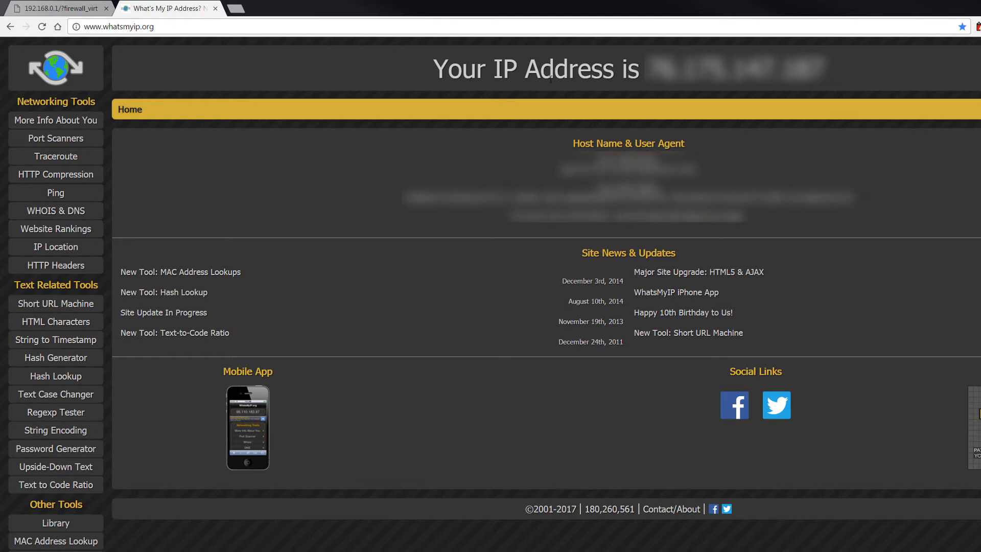
mouse_move(386, 68)
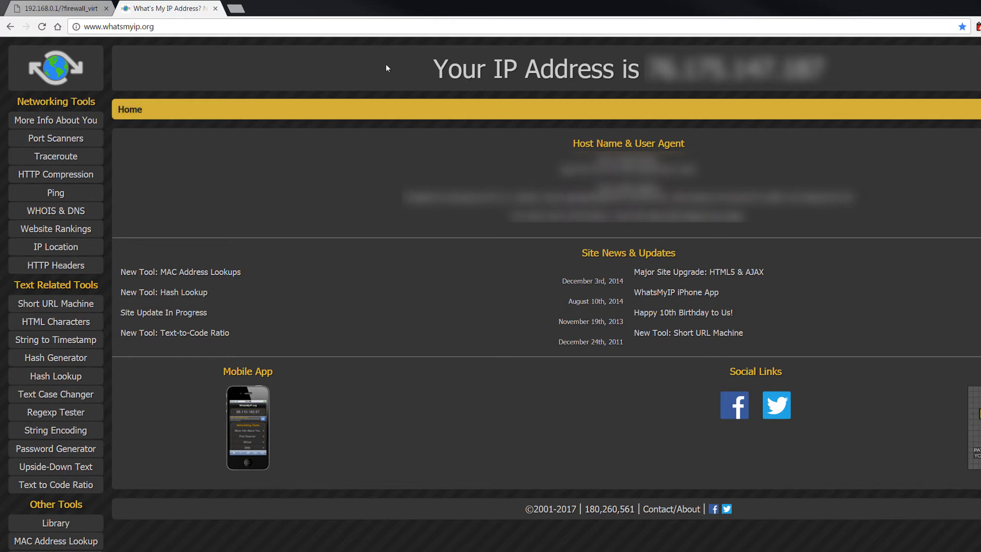
mouse_move(342, 61)
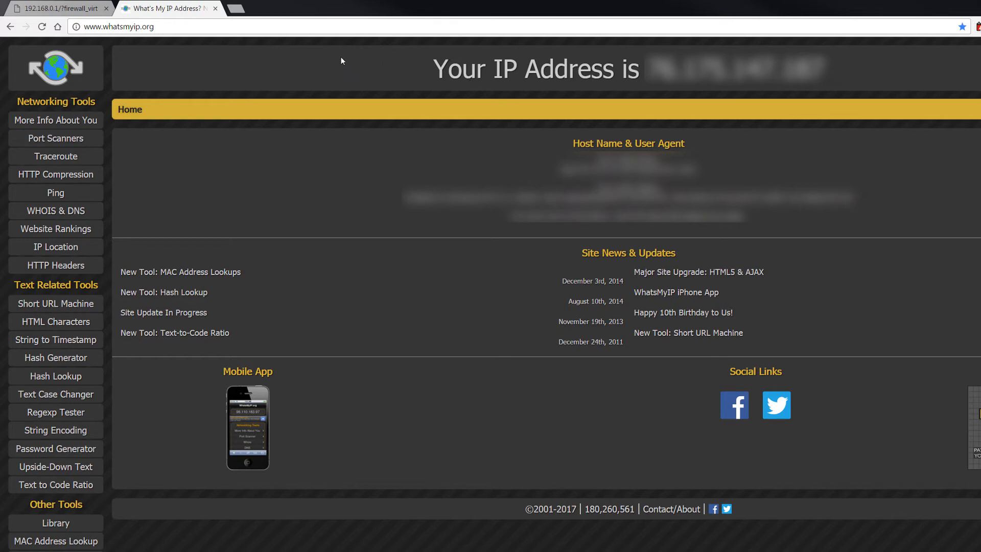
mouse_move(315, 72)
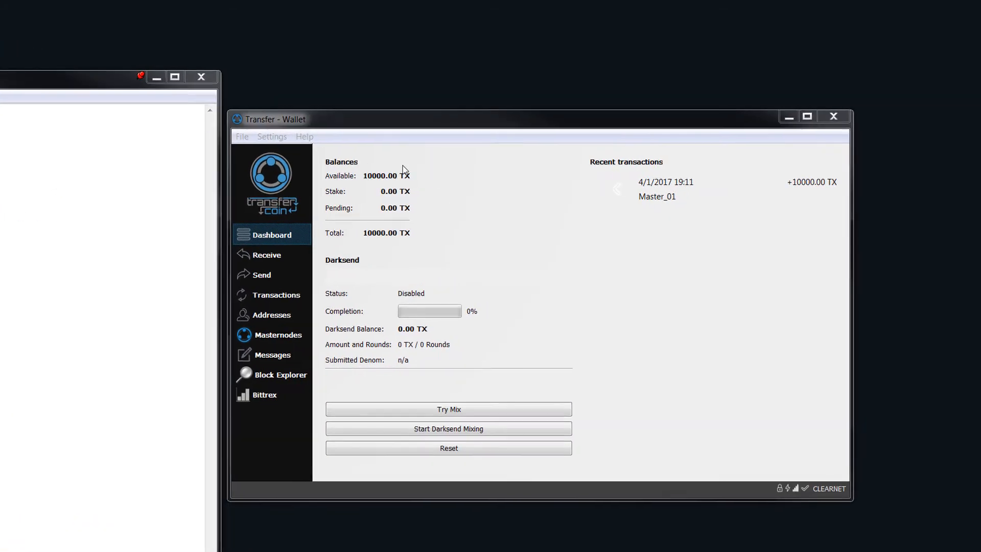
Run masternode genkey in the debug console and copy the generated private key
left_click(303, 137)
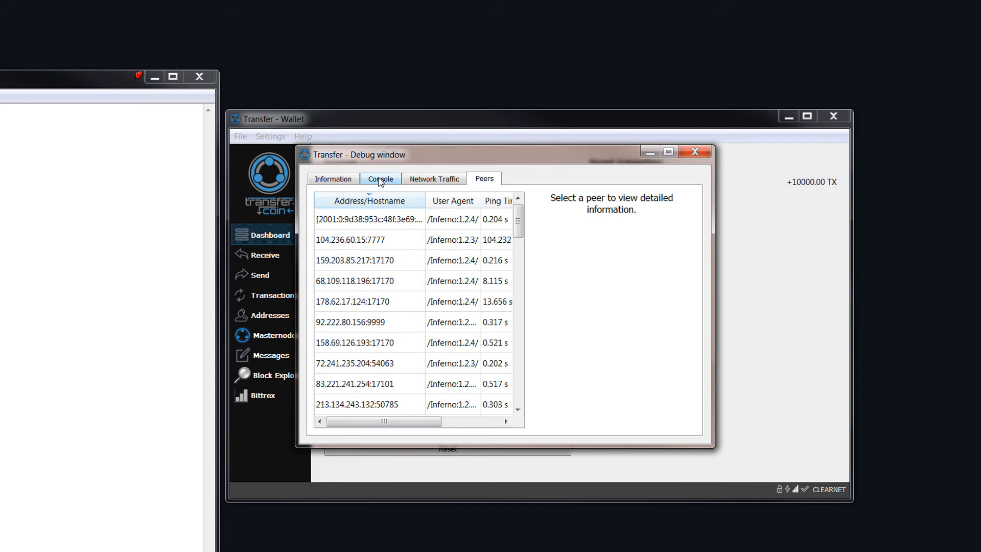
left_click(379, 178)
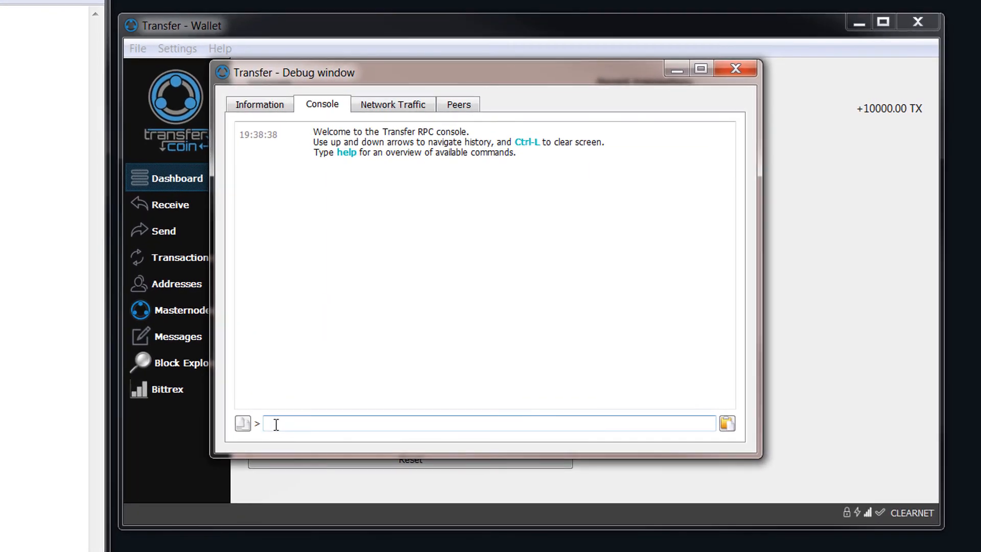
type("m")
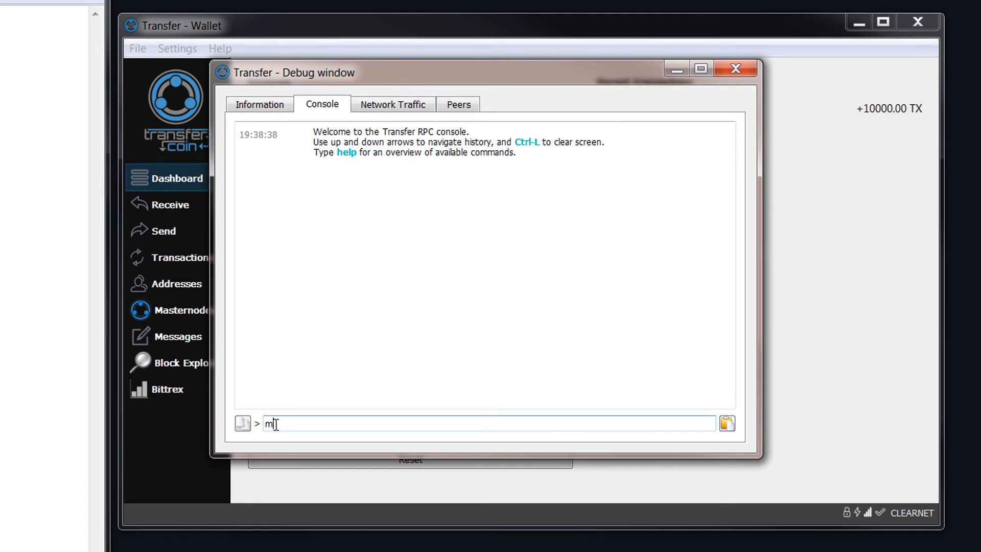
type("asternode")
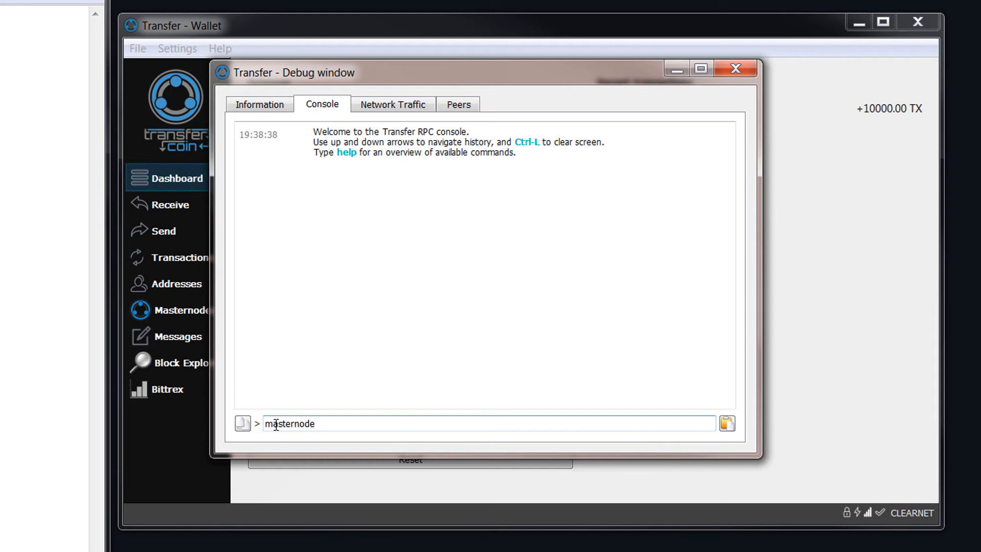
type("g")
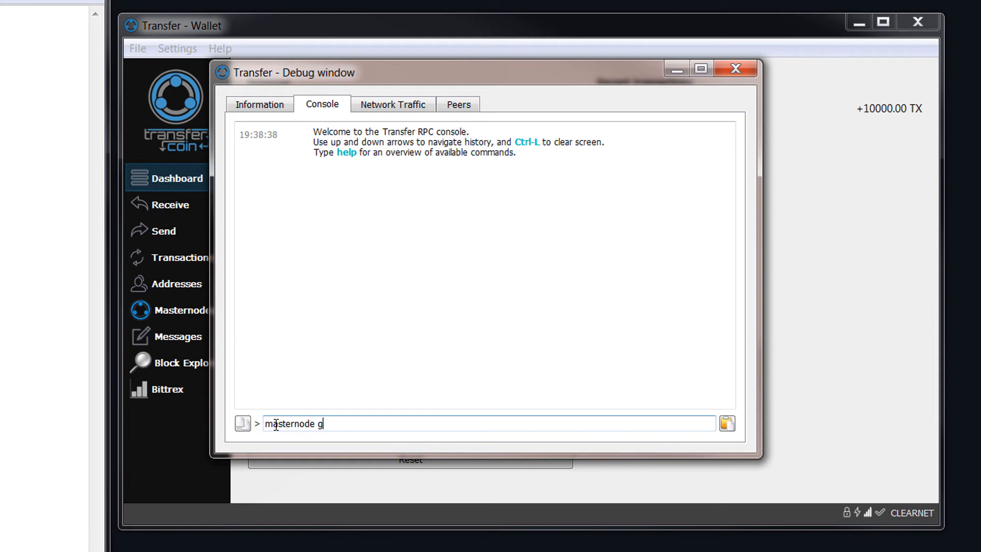
type("enkey")
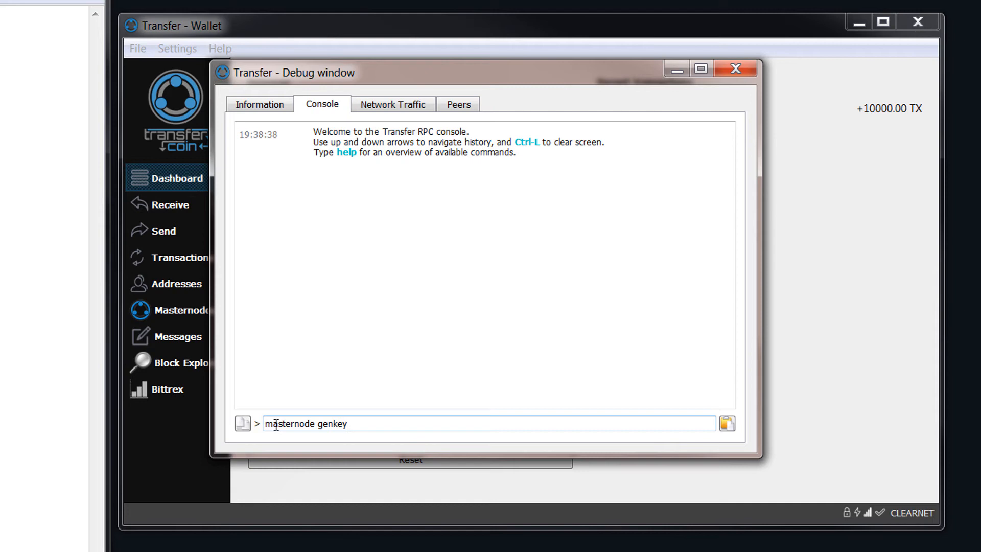
key("Return")
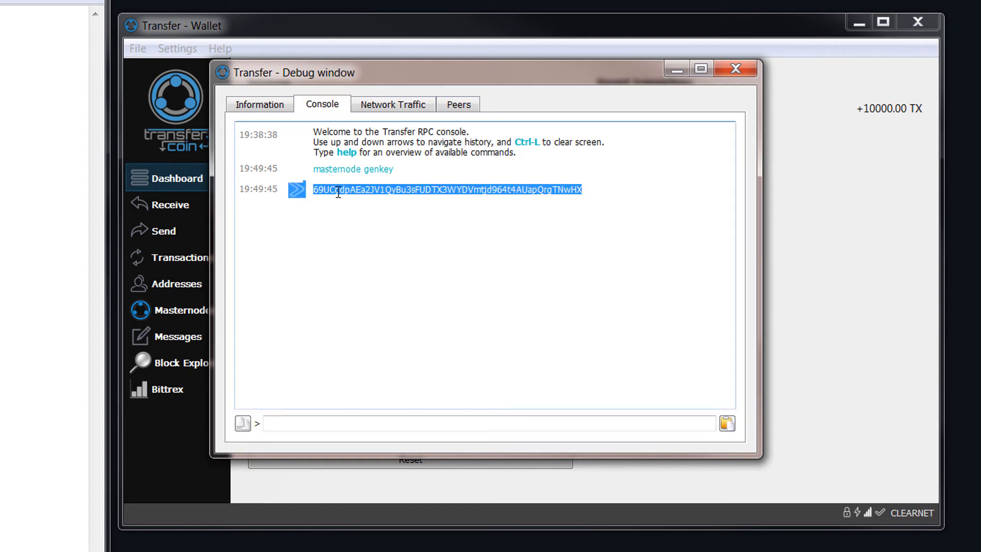
right_click(446, 190)
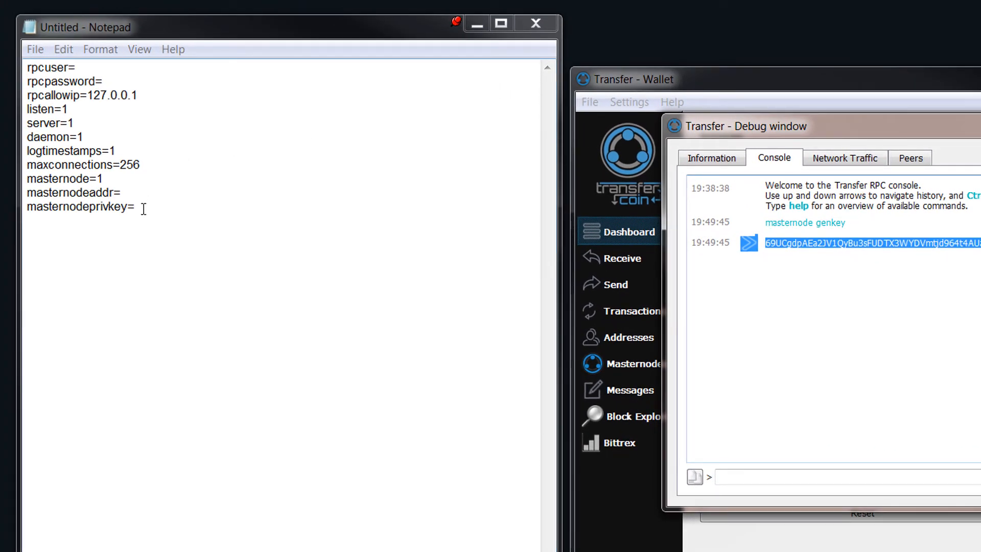
left_click(137, 207)
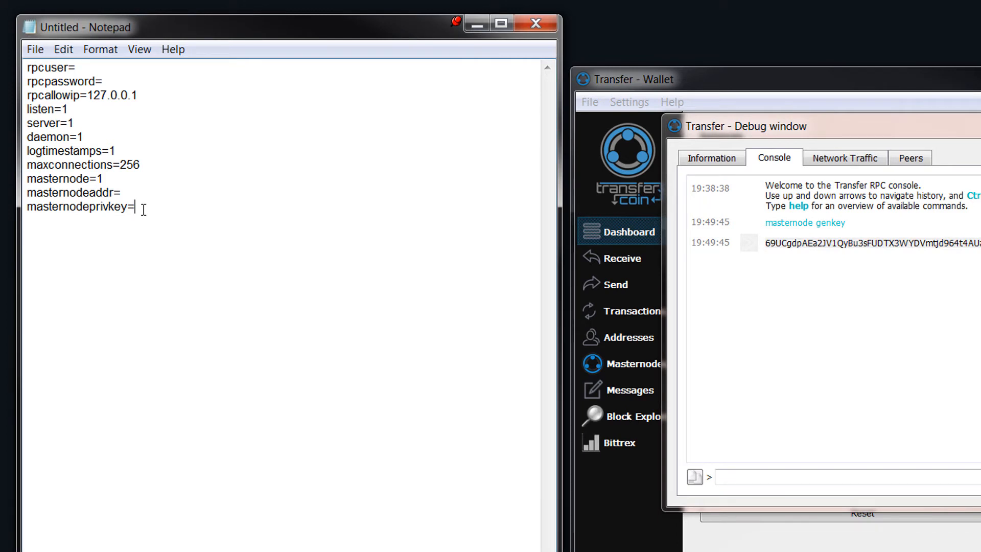
key("ctrl+a")
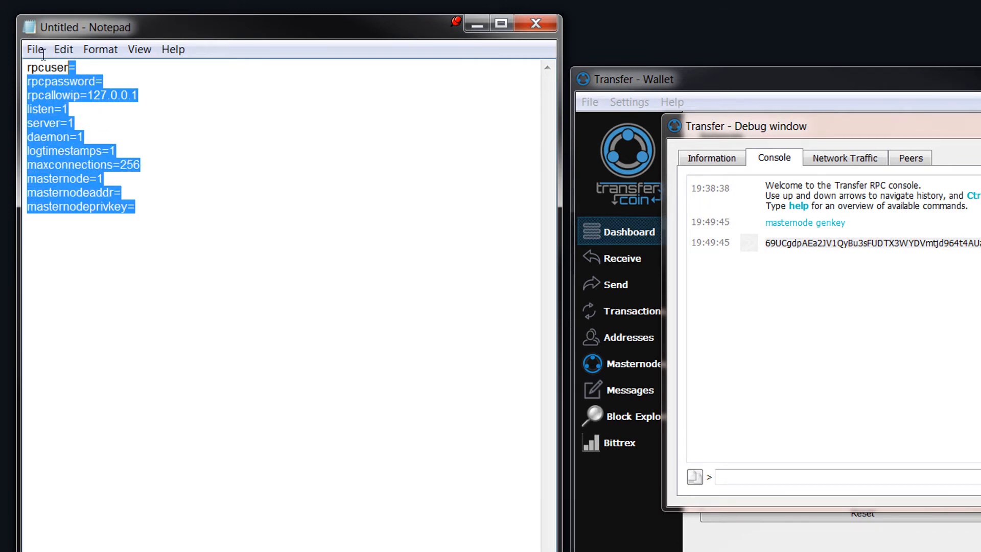
left_click(175, 221)
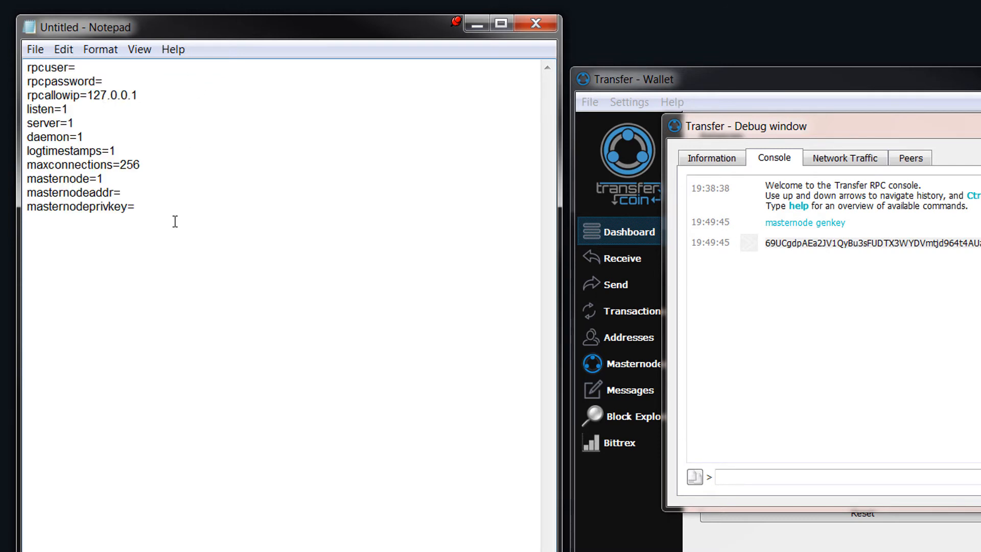
left_click(134, 207)
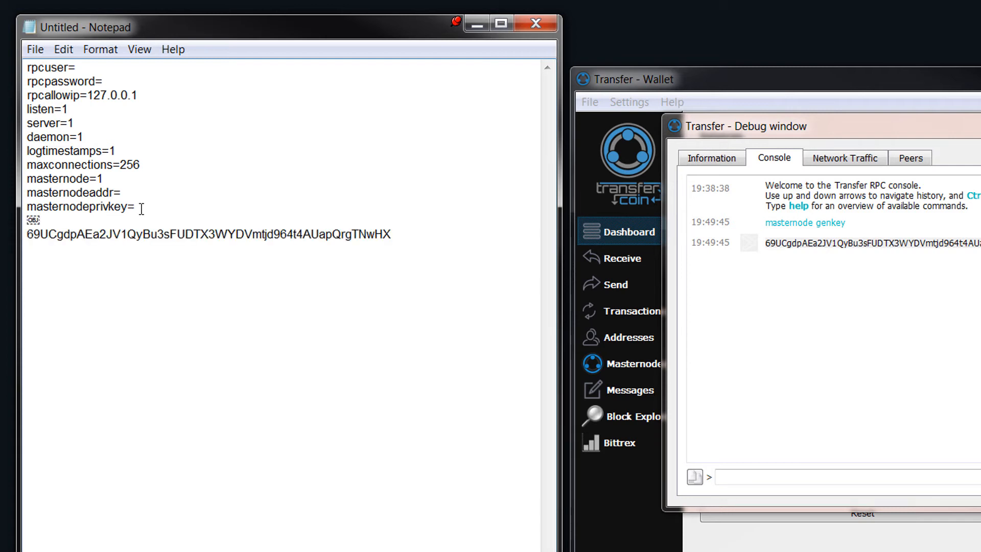
mouse_move(756, 244)
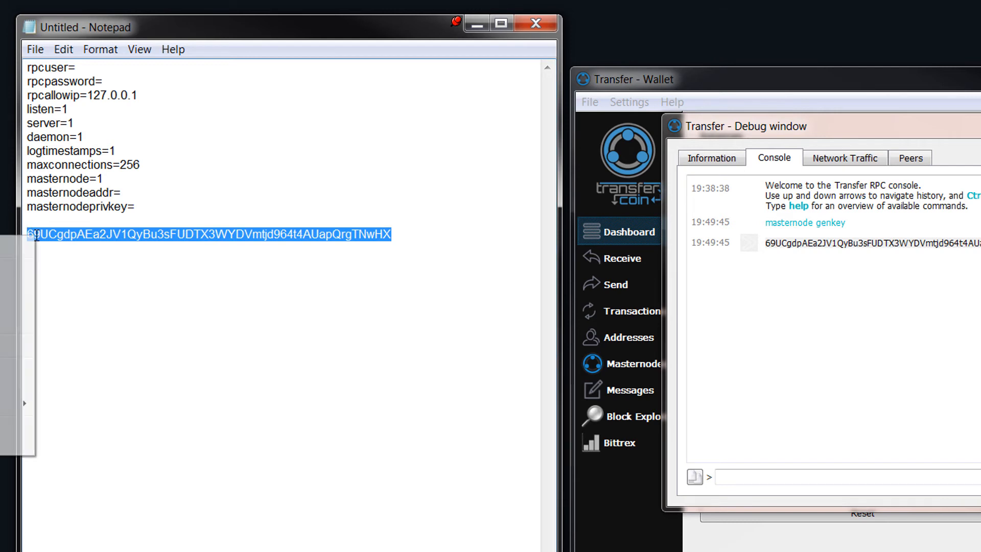
key("Delete")
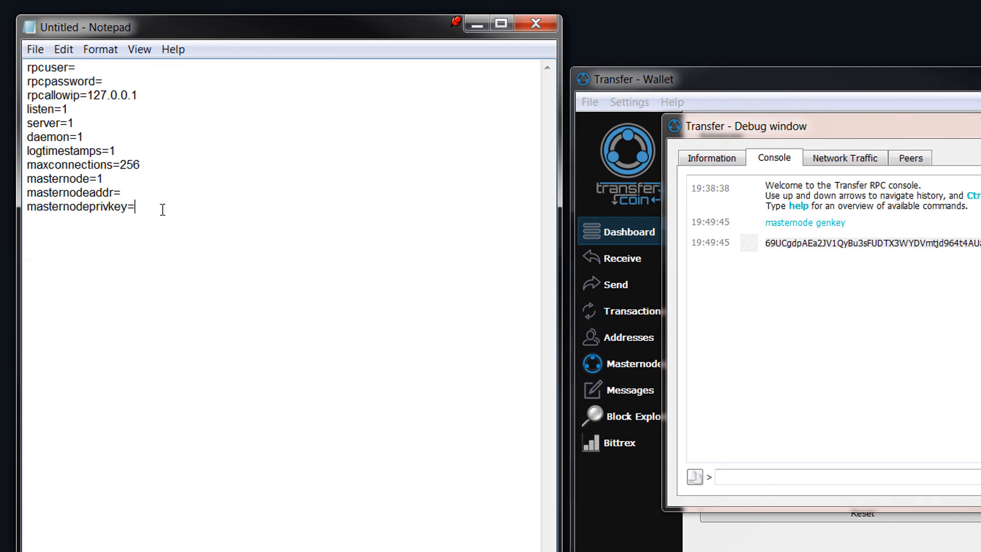
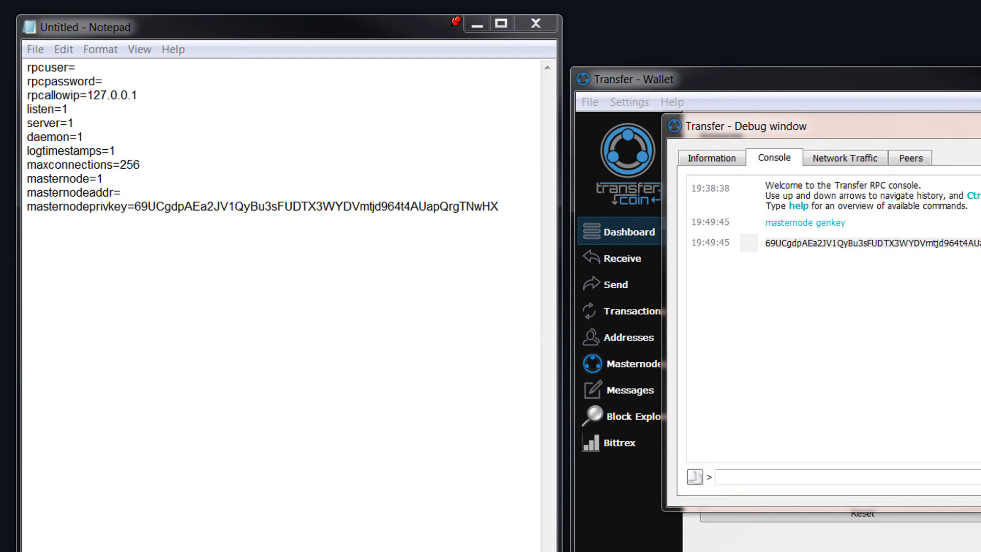
mouse_move(131, 253)
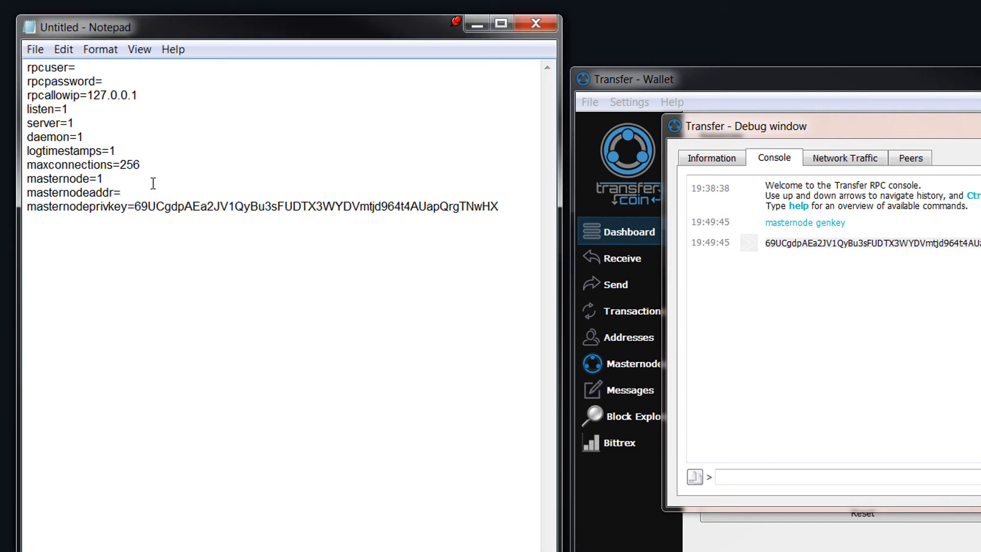
left_click(122, 192)
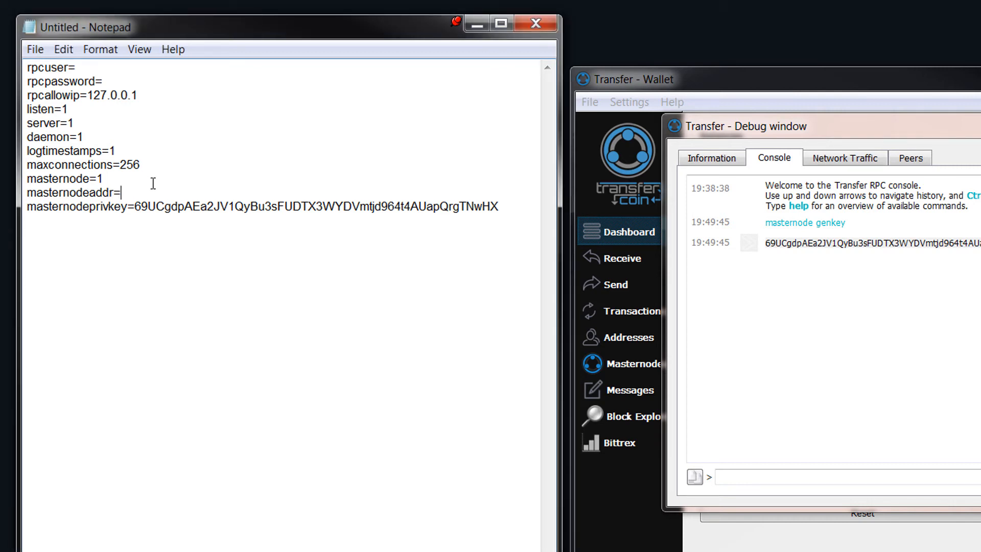
type("73.178.147.187:17170")
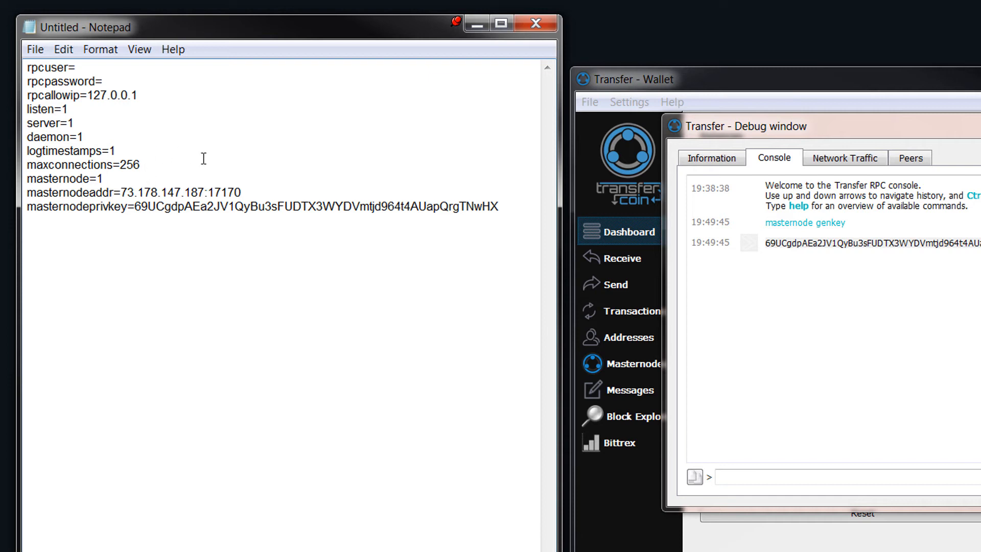
double_click(198, 192)
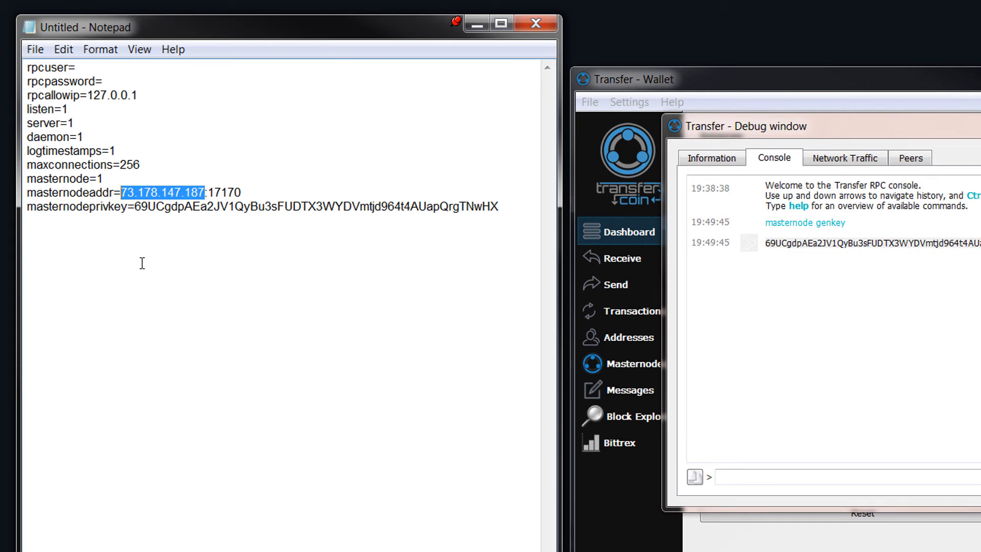
left_click(209, 192)
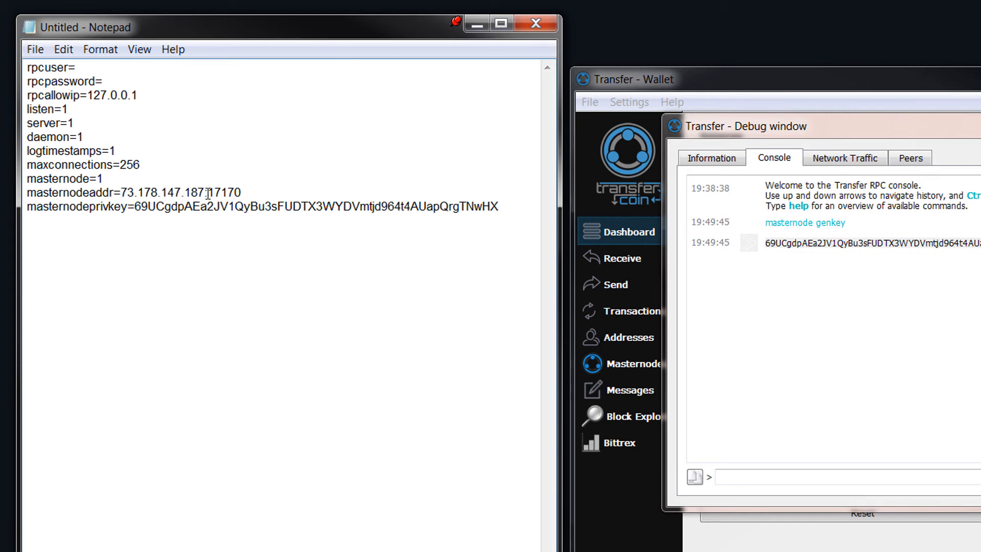
mouse_move(217, 192)
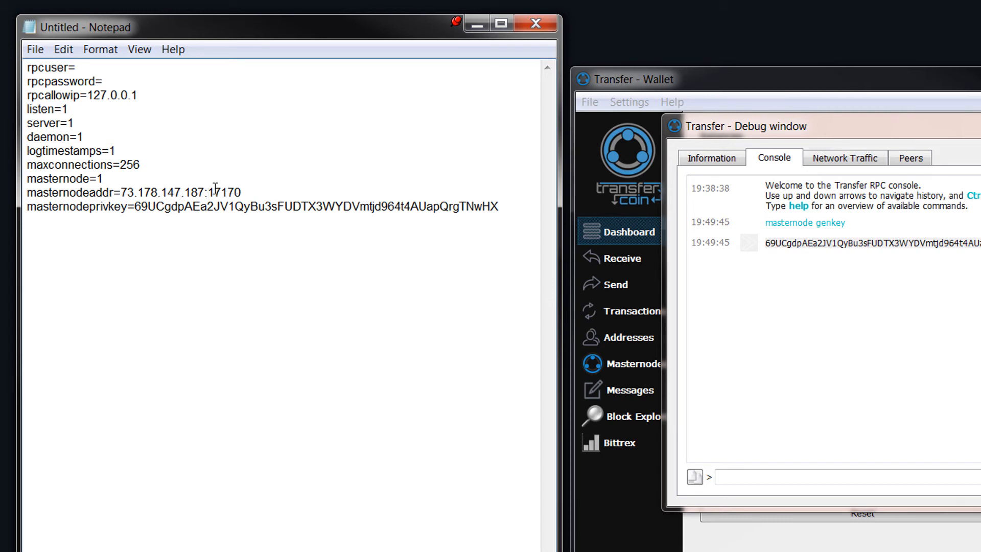
double_click(225, 192)
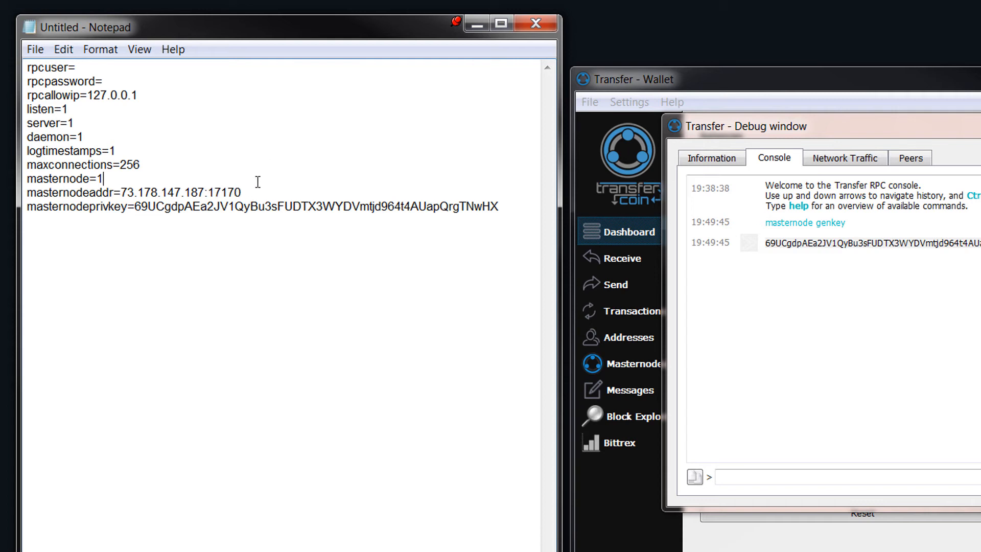
mouse_move(76, 65)
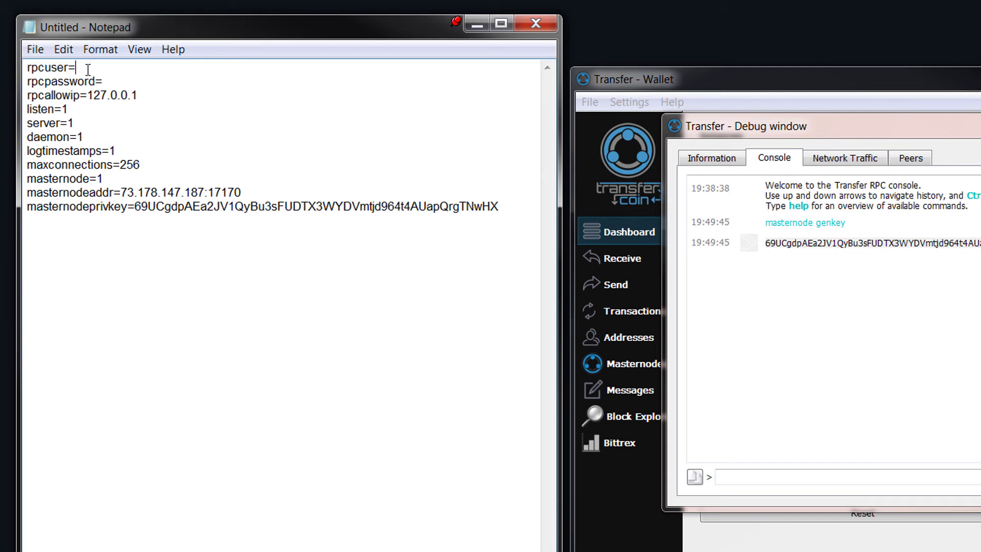
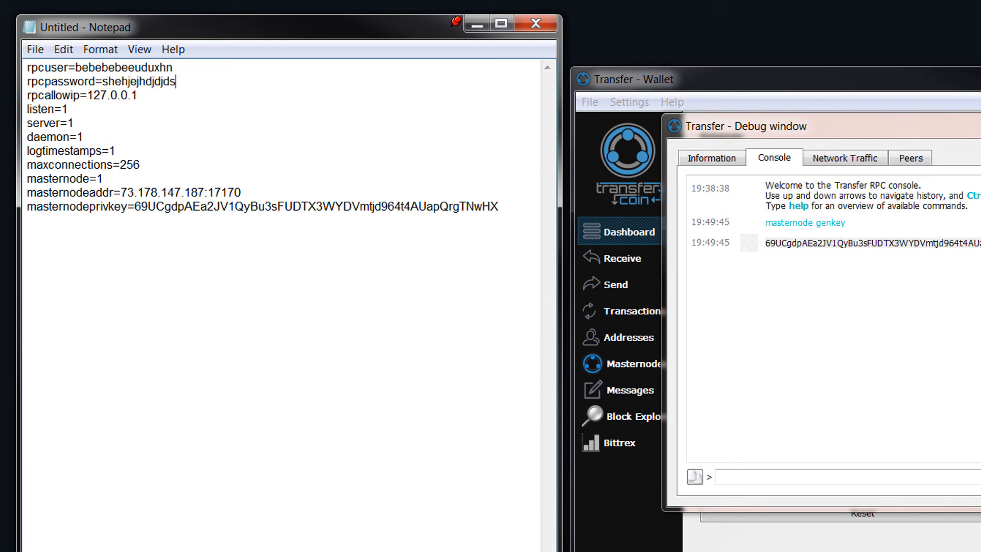
Fill in the rpcuser and rpcpassword values with random character strings
mouse_move(200, 135)
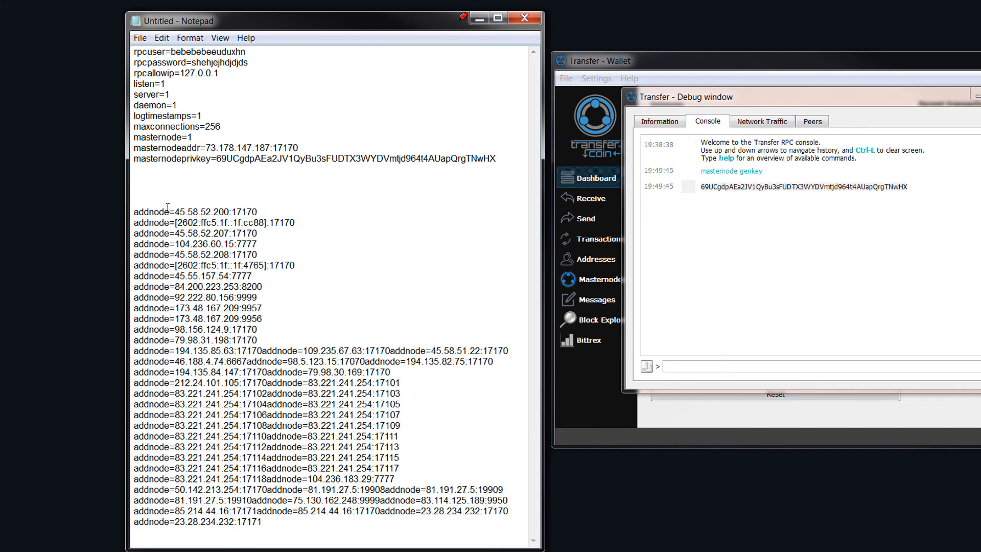
mouse_move(201, 106)
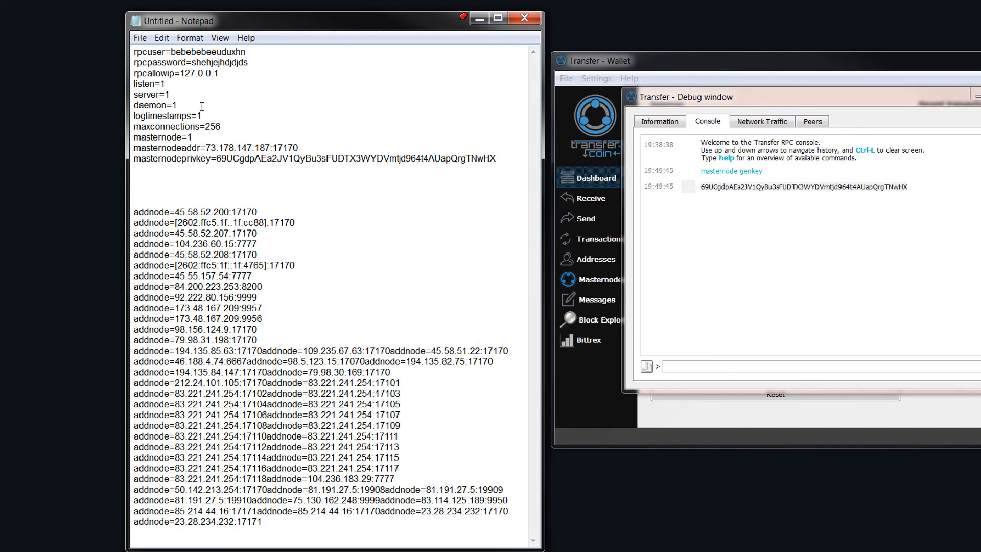
mouse_move(312, 130)
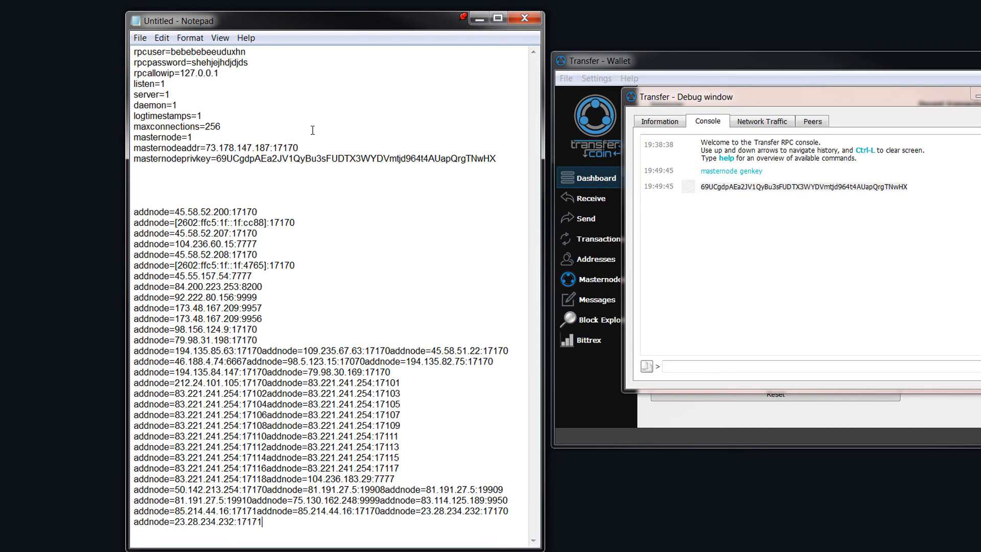
mouse_move(337, 130)
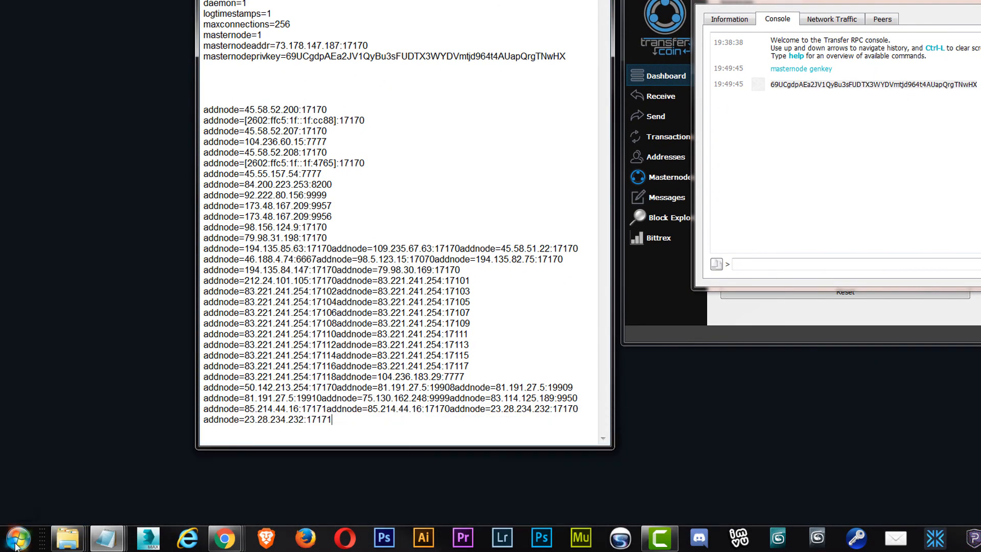
Search the Start menu for %appdata%\ and scroll through the Roaming folder results
left_click(16, 538)
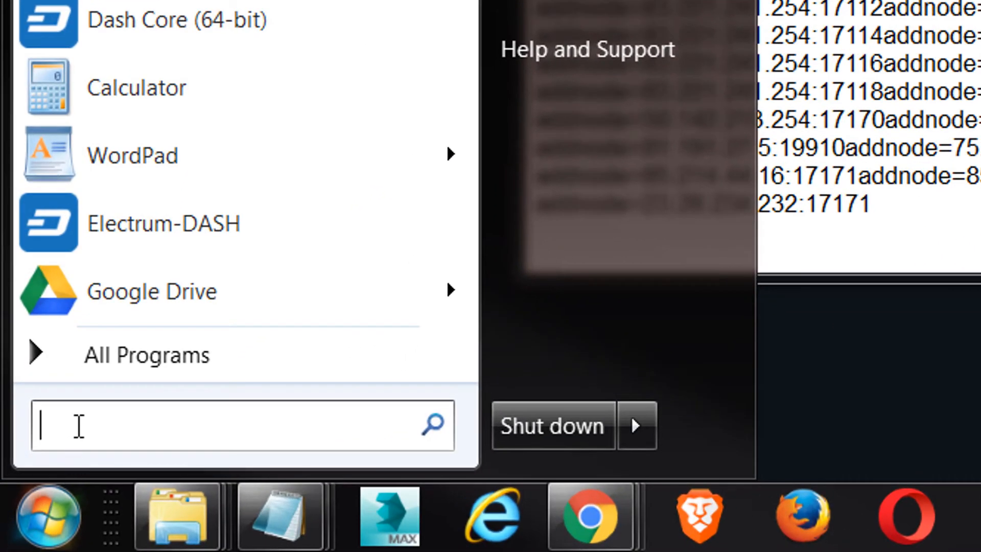
type("%")
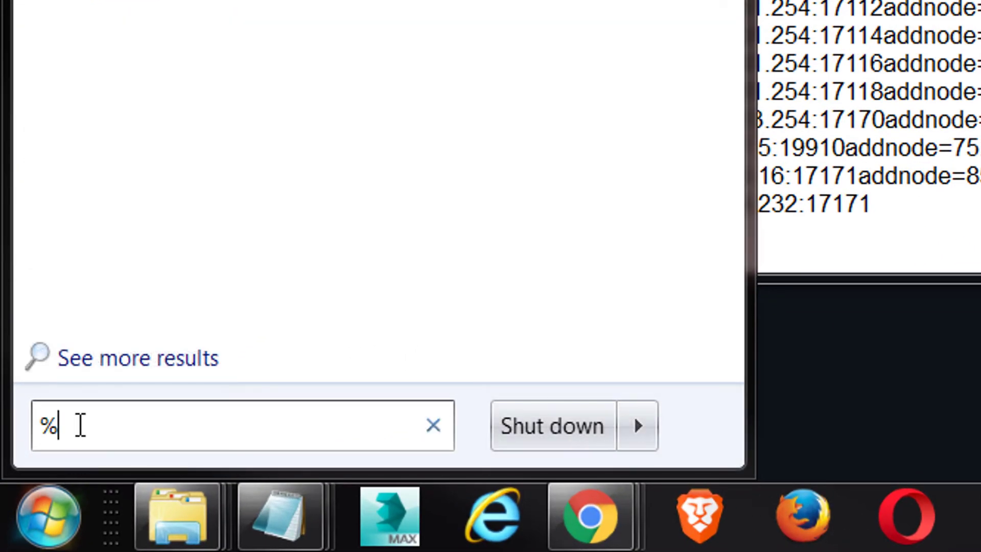
type("appdata")
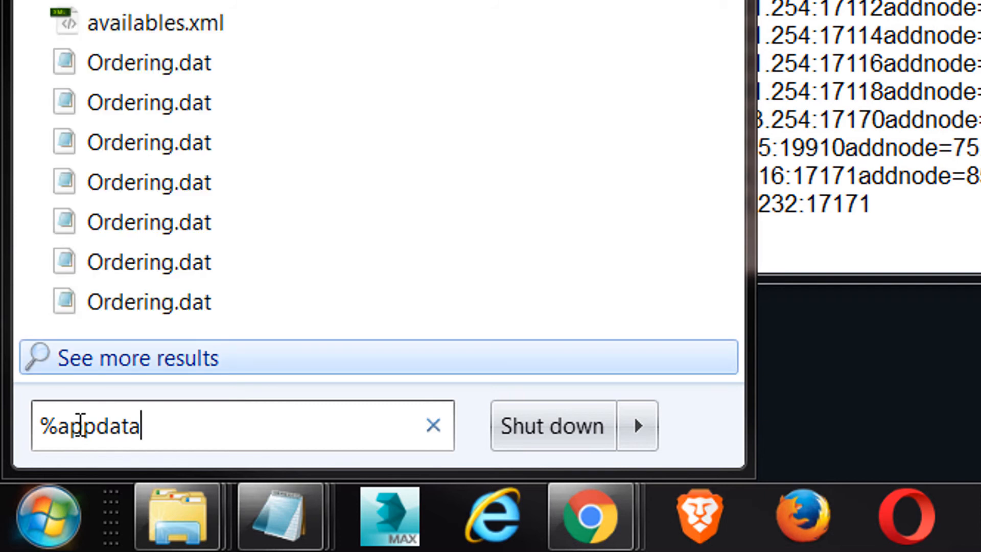
type("%")
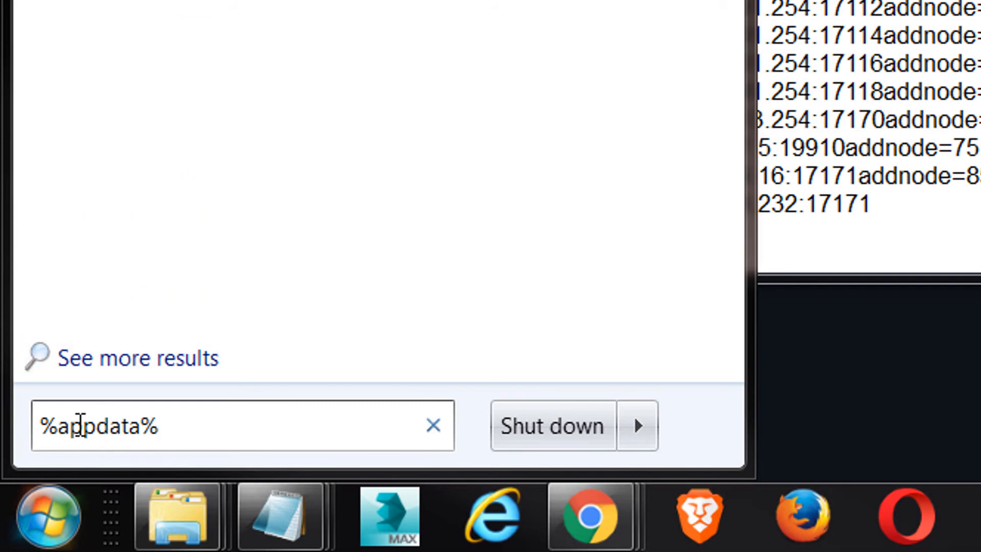
type("\\")
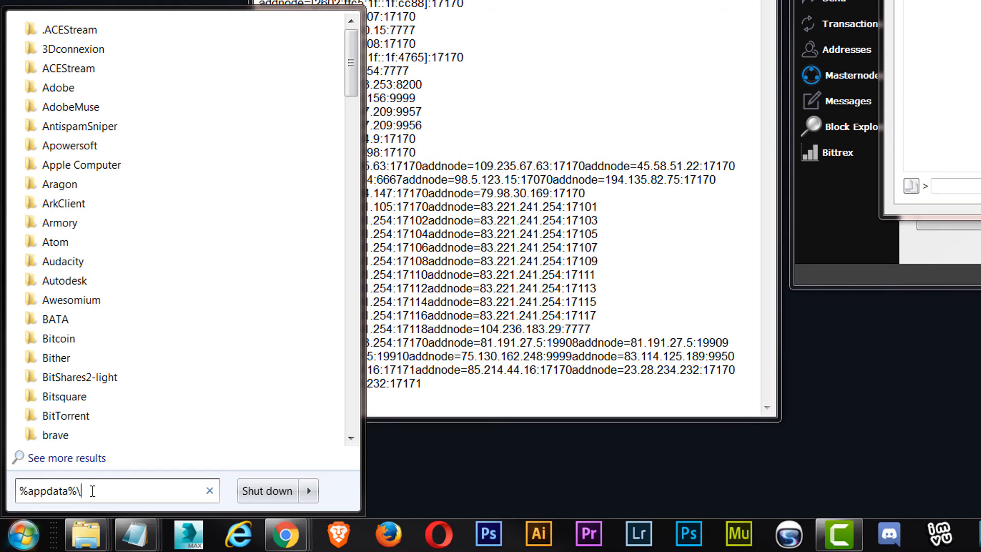
scroll("down", 3)
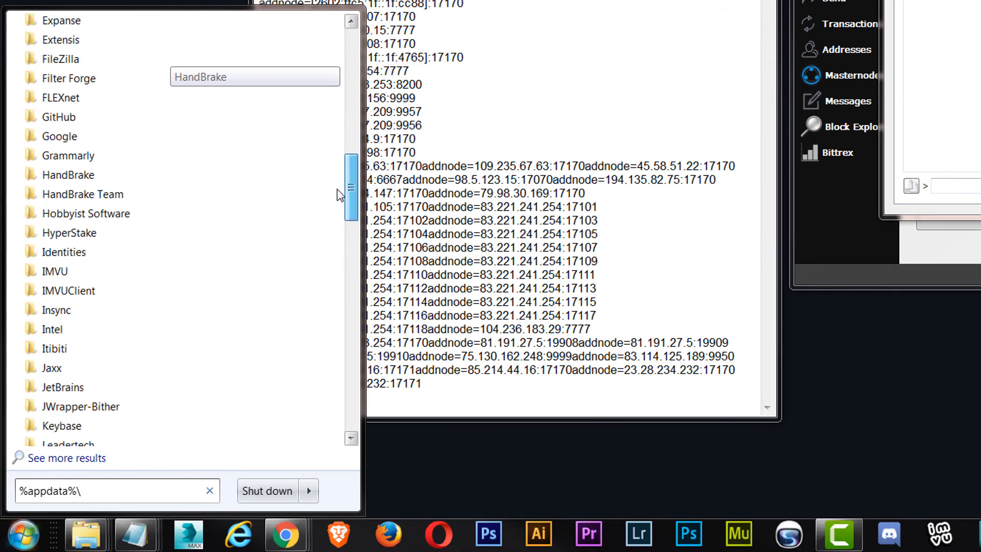
scroll("down", 3)
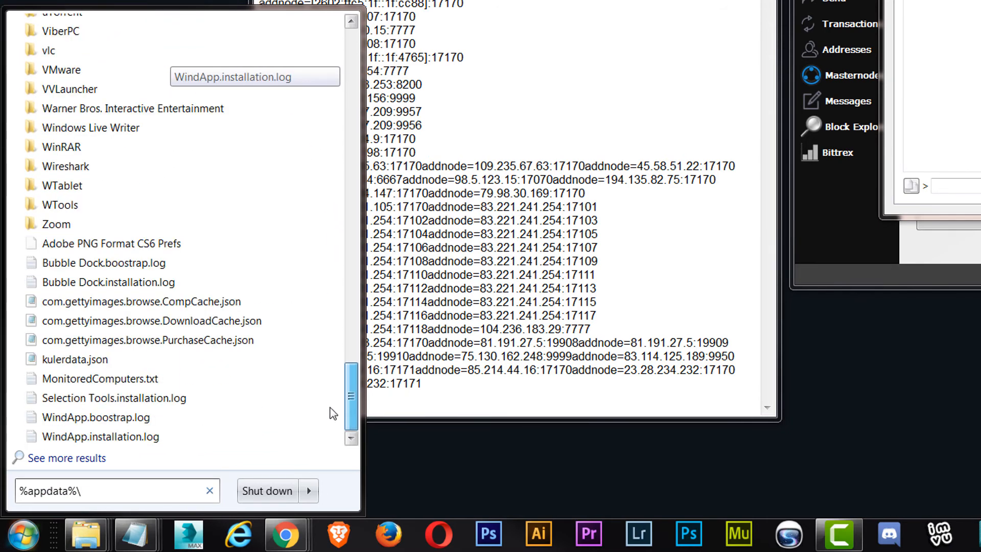
scroll("up", 3)
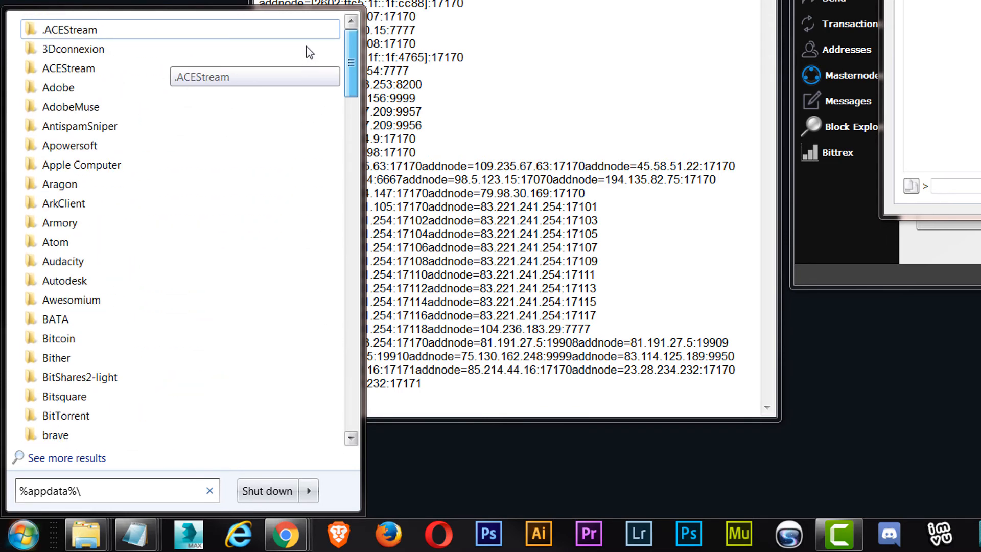
scroll("down", 3)
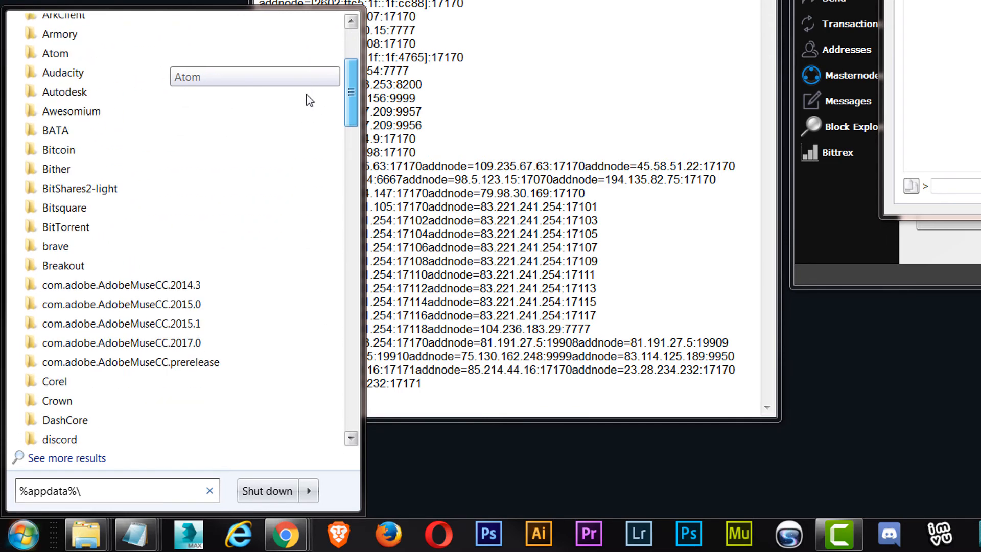
scroll("down", 3)
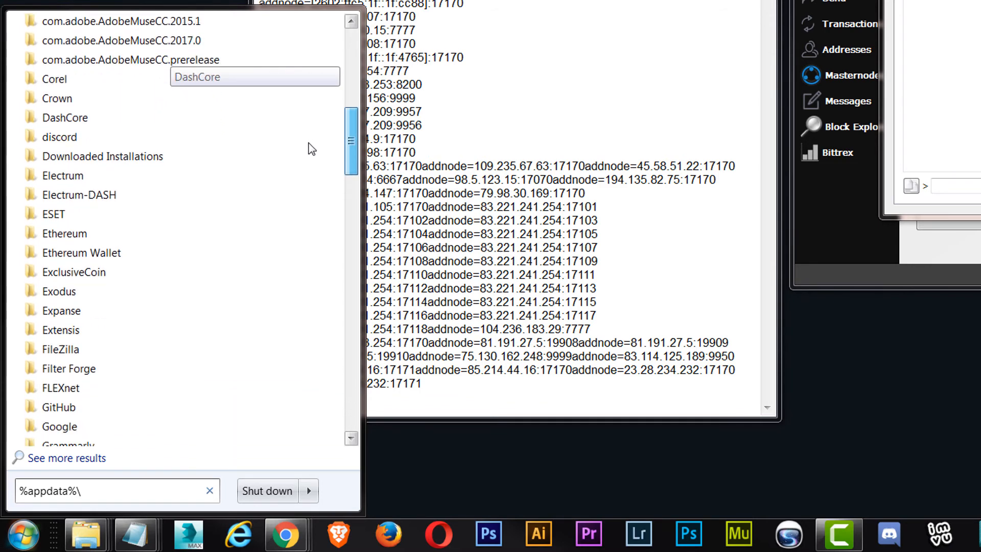
scroll("down", 3)
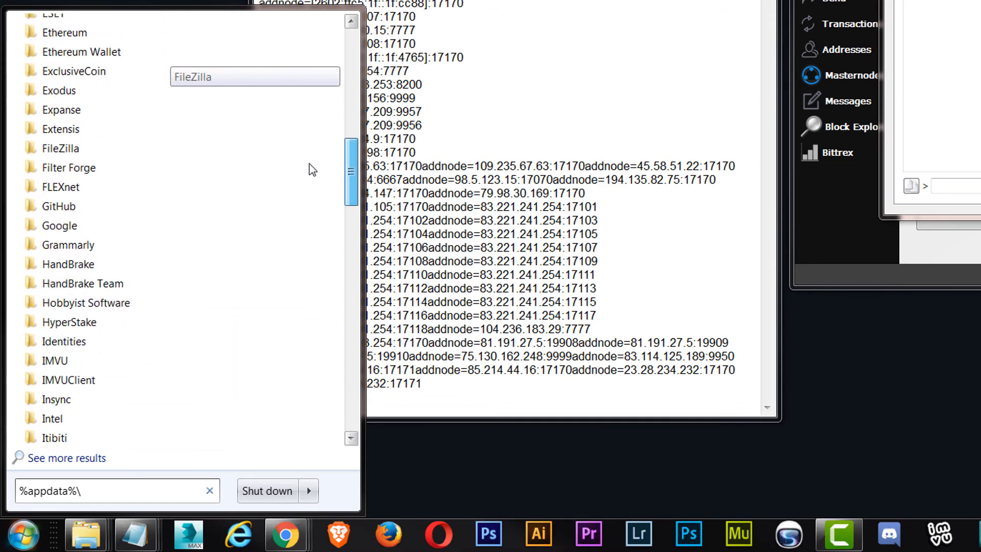
scroll("down", 3)
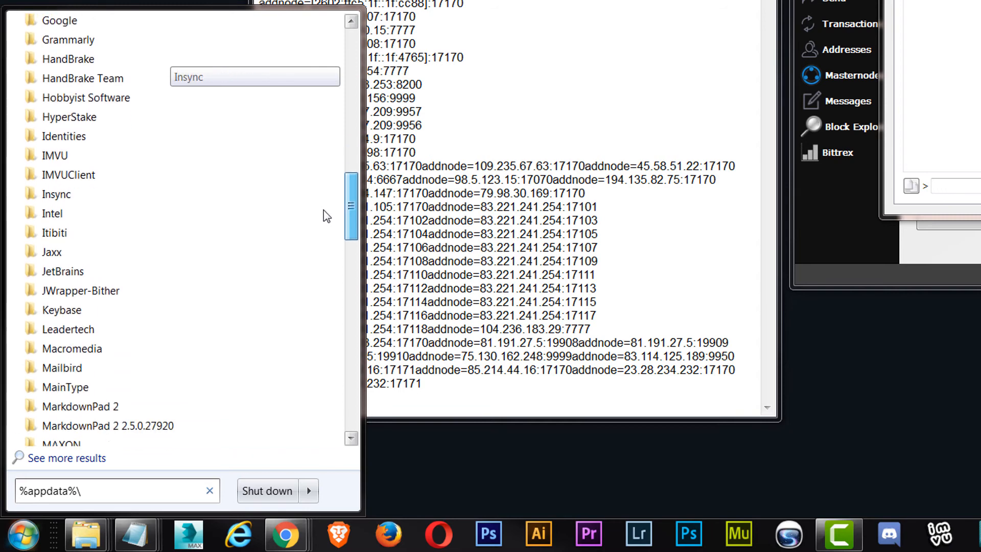
scroll("down", 3)
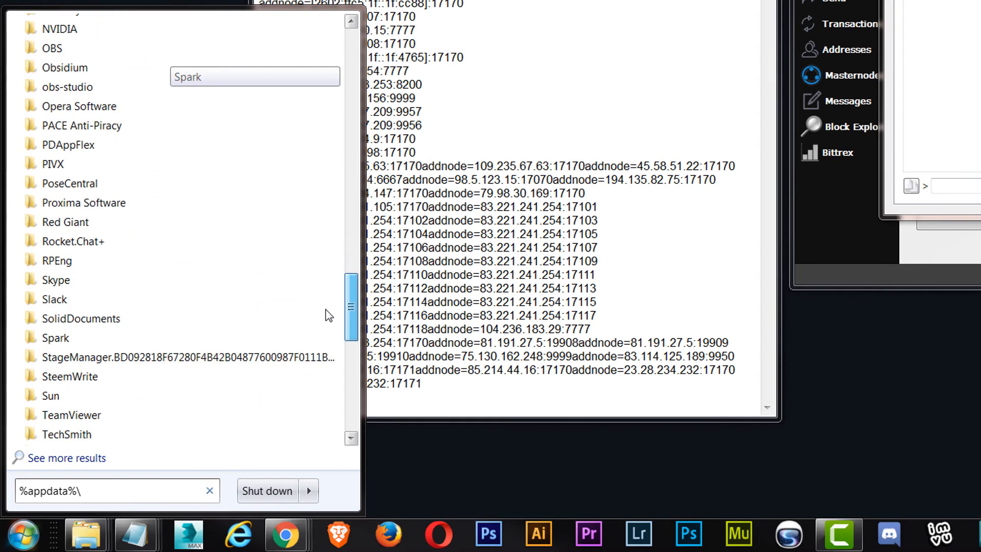
scroll("down", 3)
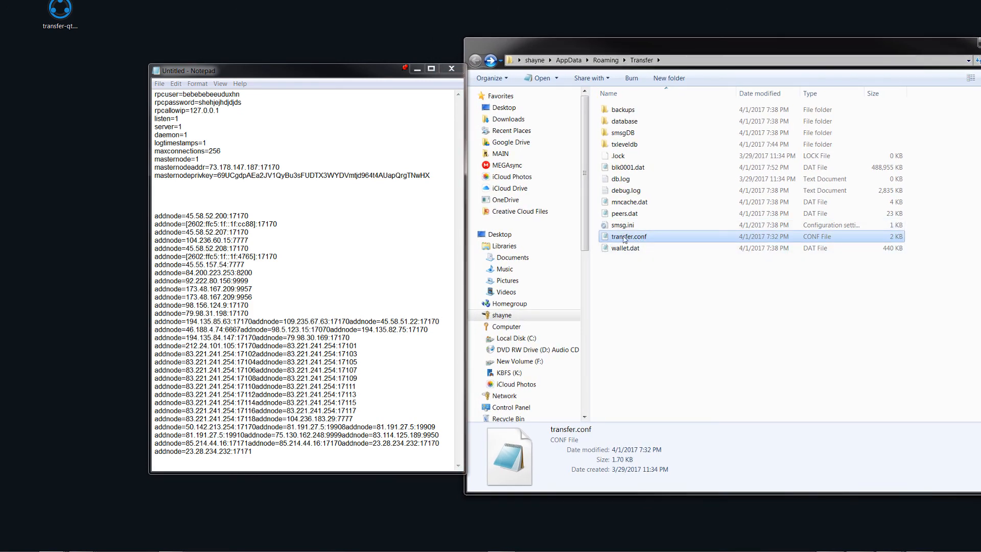
mouse_move(629, 236)
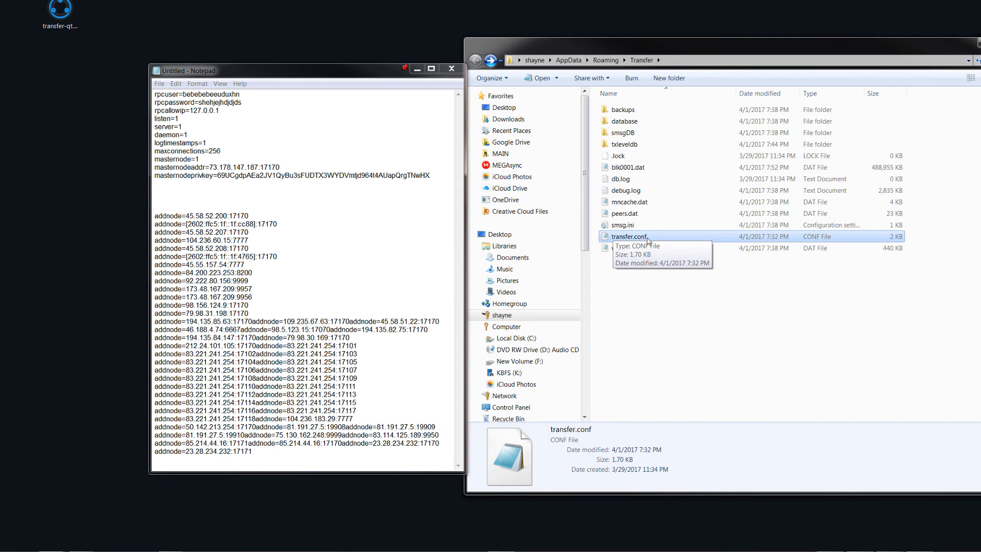
mouse_move(649, 342)
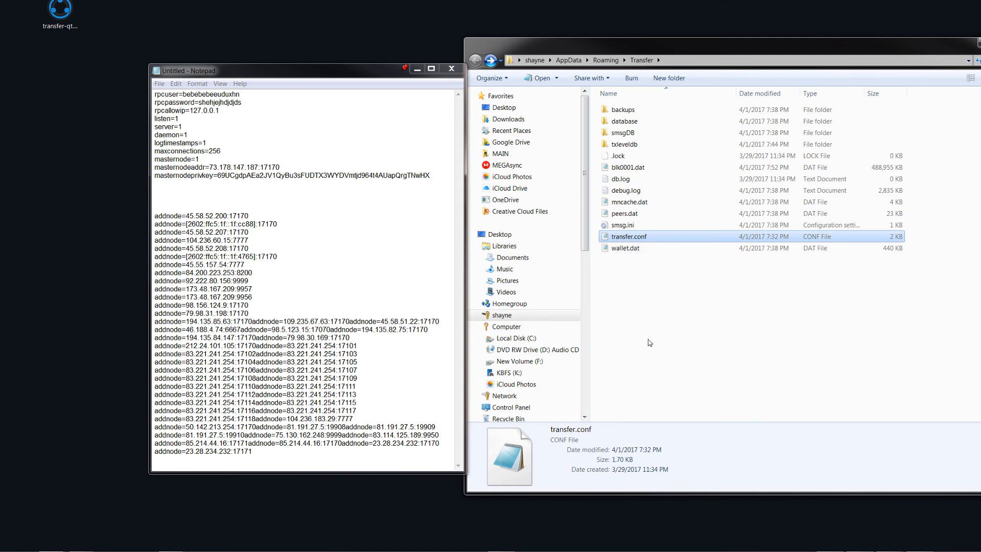
mouse_move(636, 265)
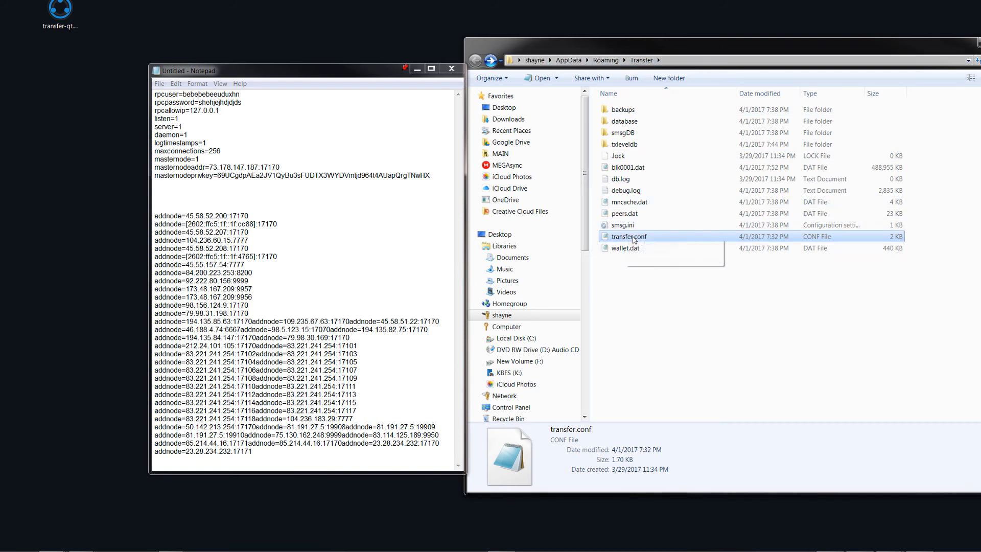
mouse_move(629, 235)
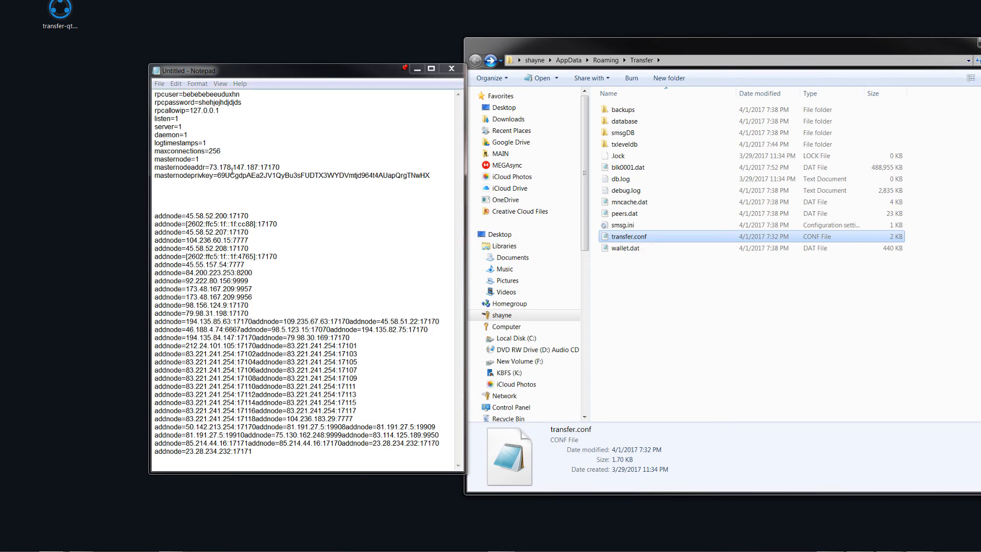
mouse_move(660, 272)
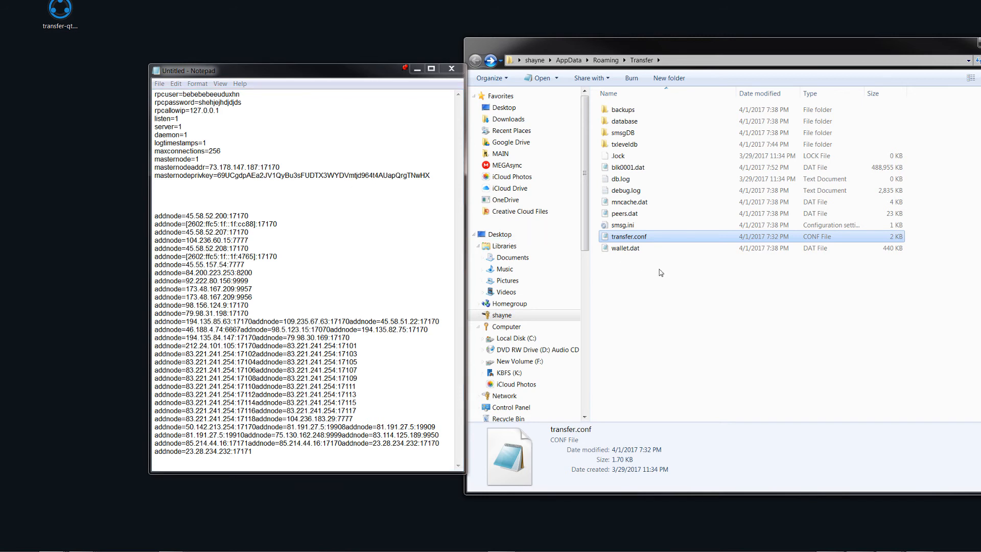
mouse_move(649, 287)
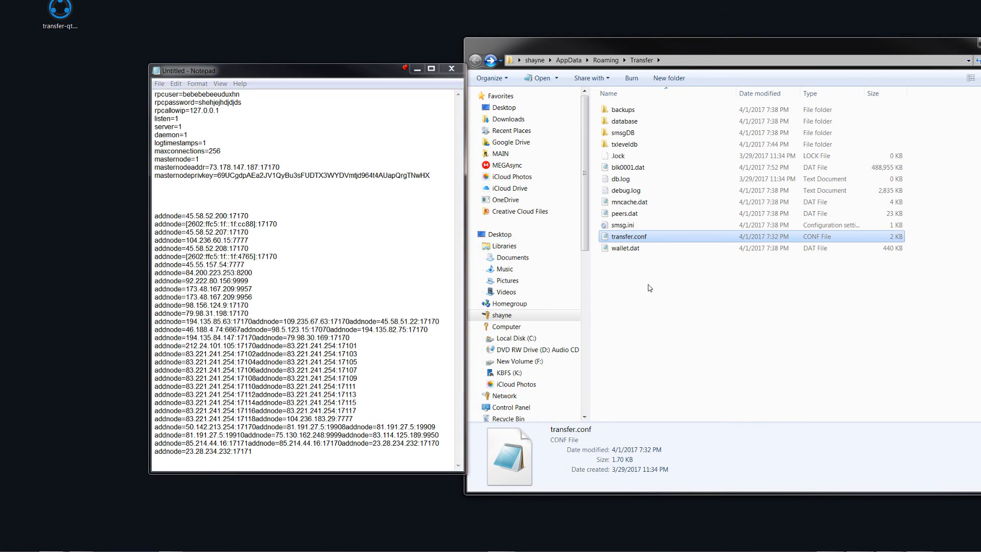
mouse_move(629, 236)
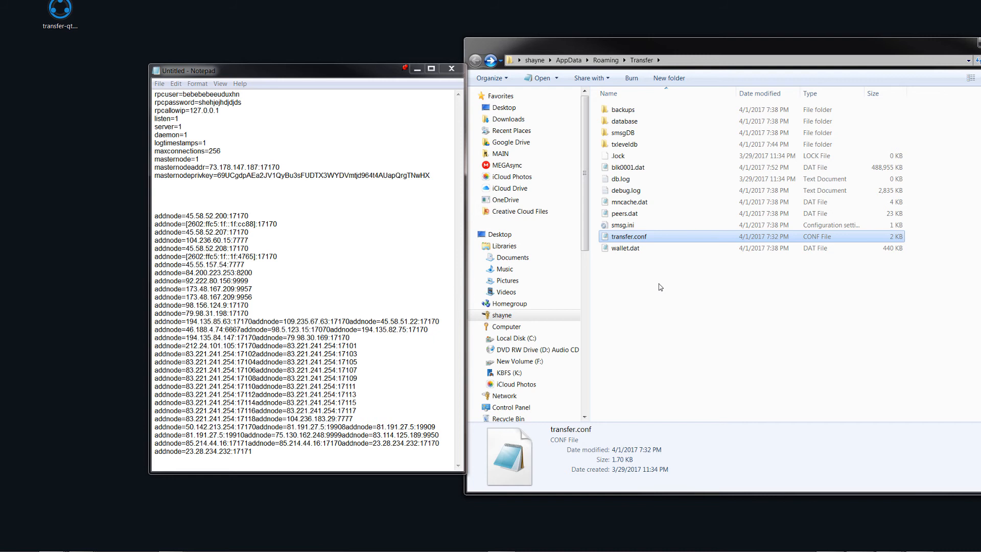
mouse_move(649, 243)
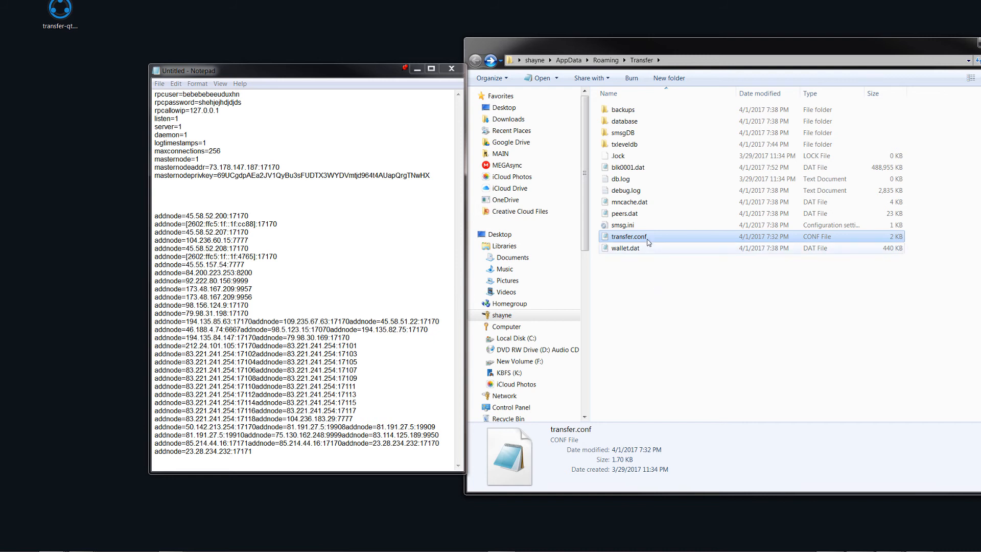
mouse_move(646, 301)
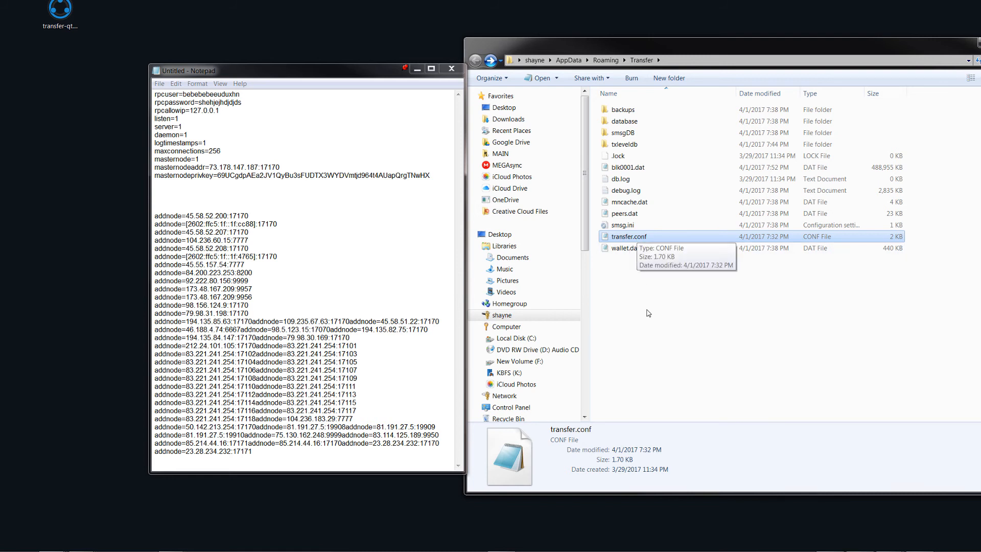
mouse_move(650, 332)
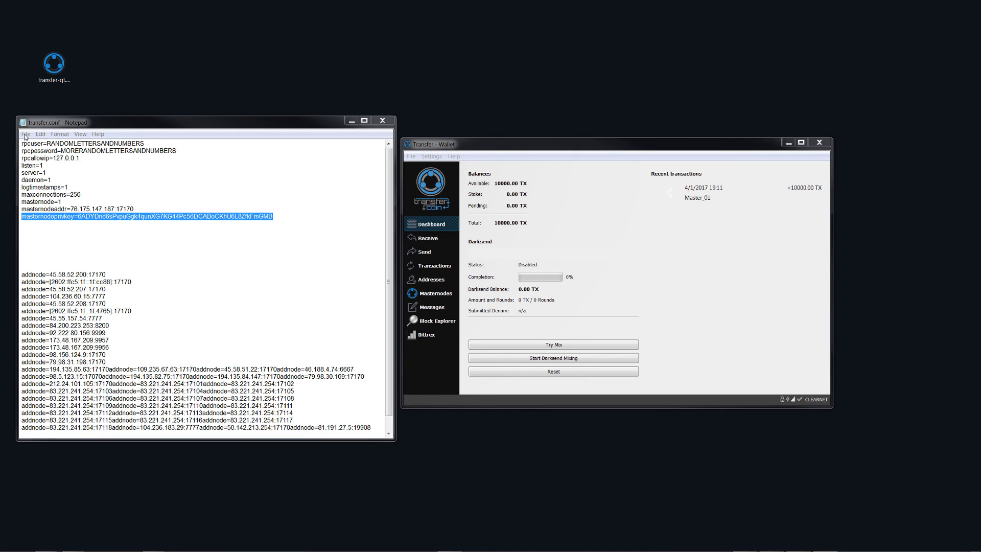
Bring up a menu over transfer.conf and cancel it without changing anything
left_click(98, 133)
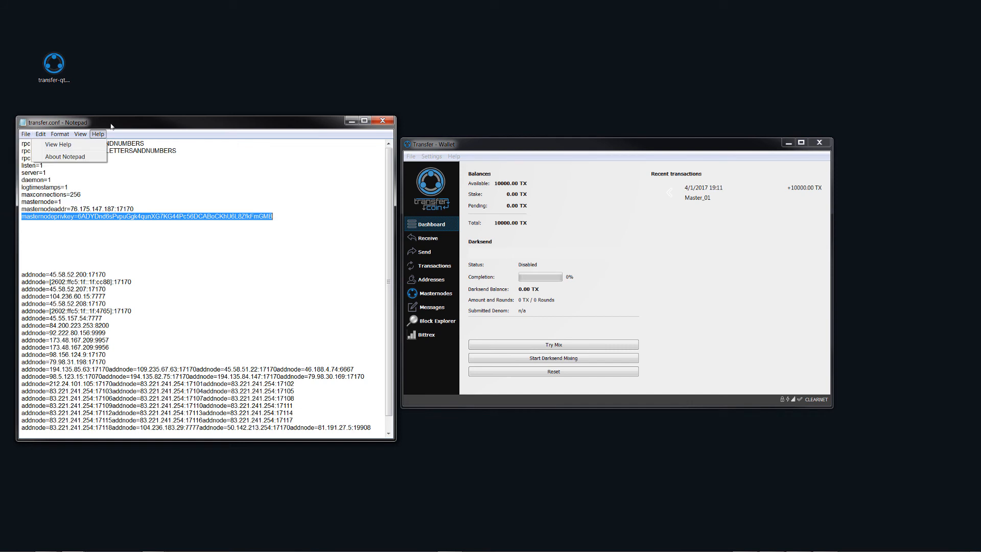
left_click(351, 164)
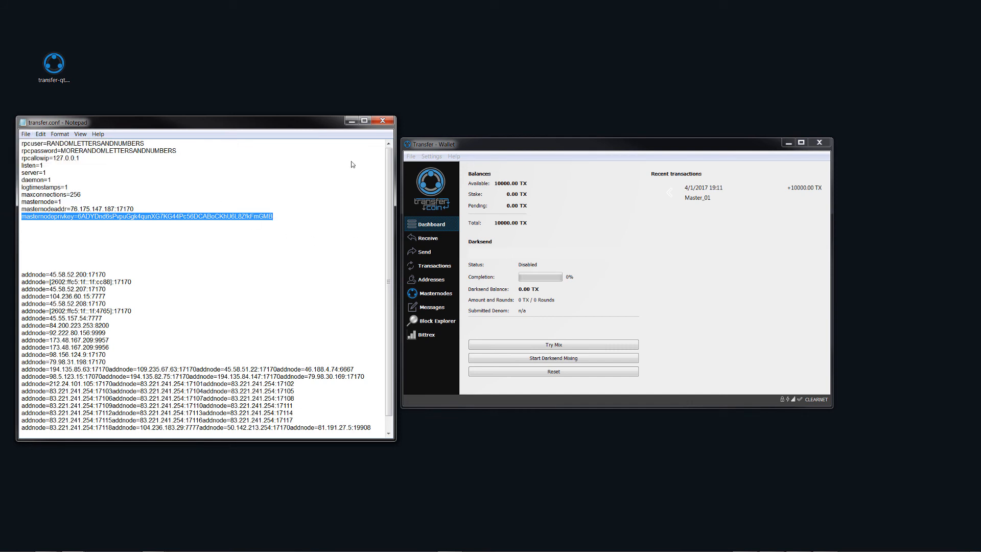
mouse_move(213, 243)
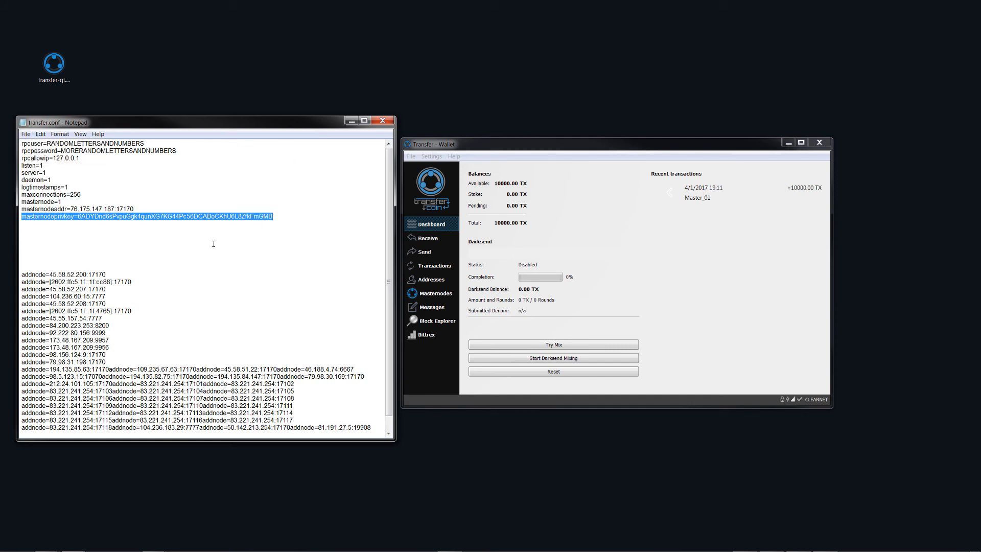
mouse_move(349, 120)
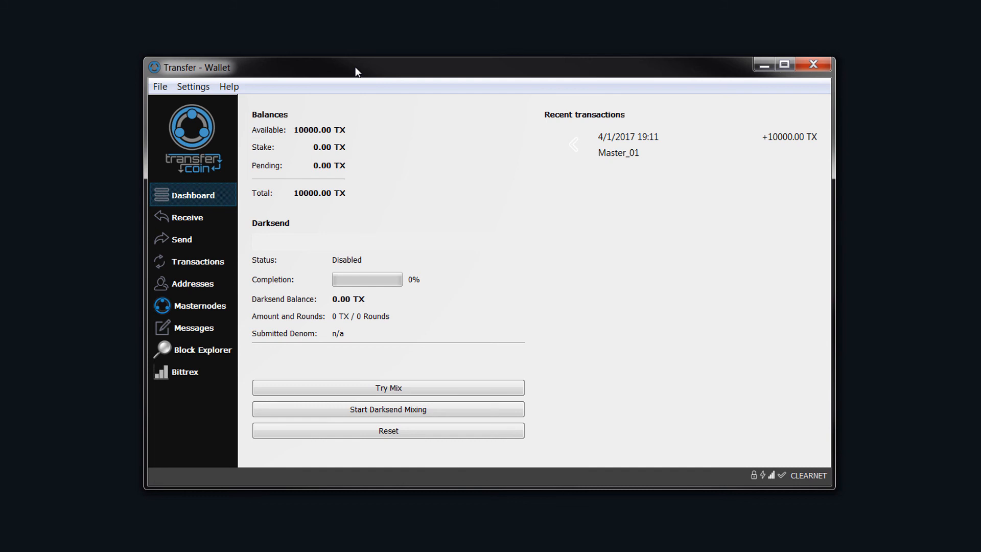
mouse_move(229, 87)
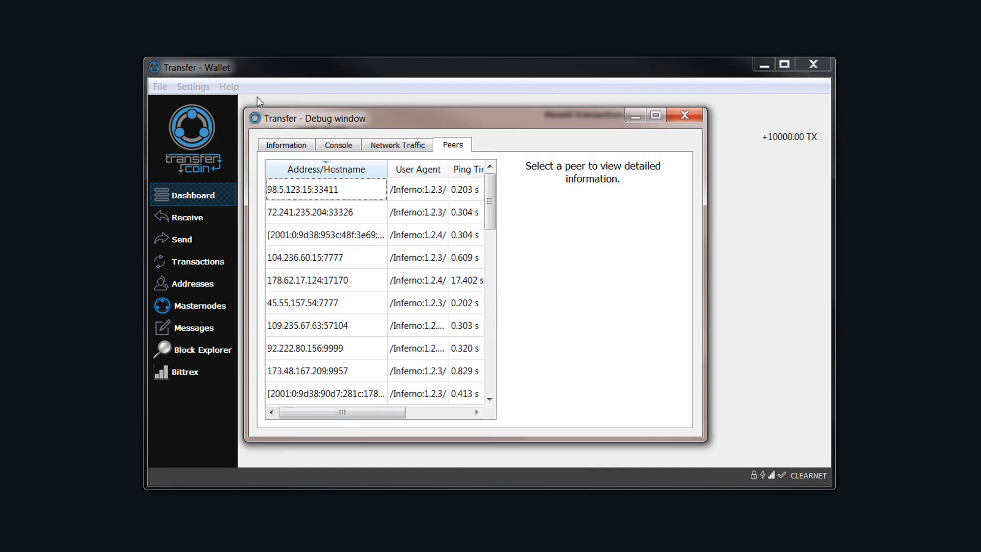
Switch the debug window to the Console tab and focus the command line
left_click(338, 145)
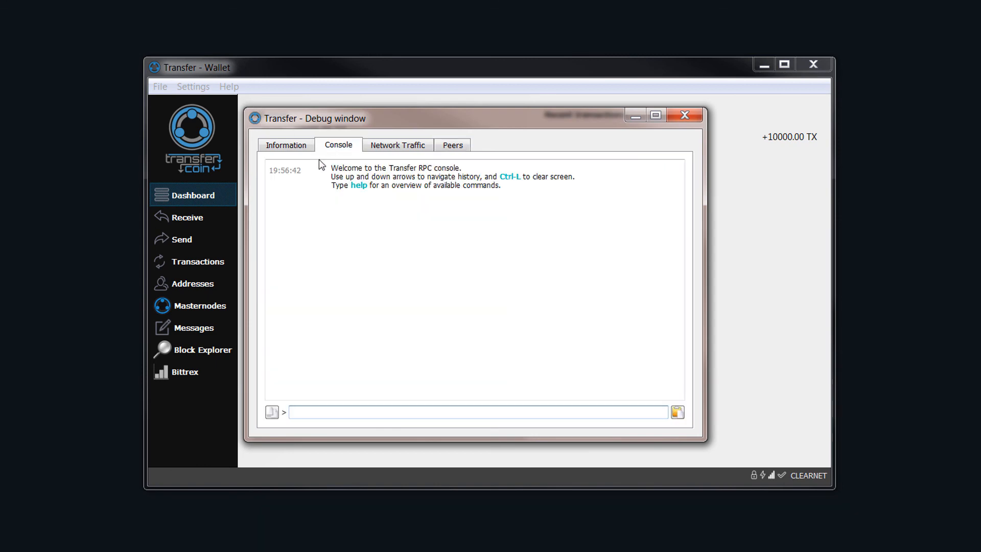
left_click(479, 412)
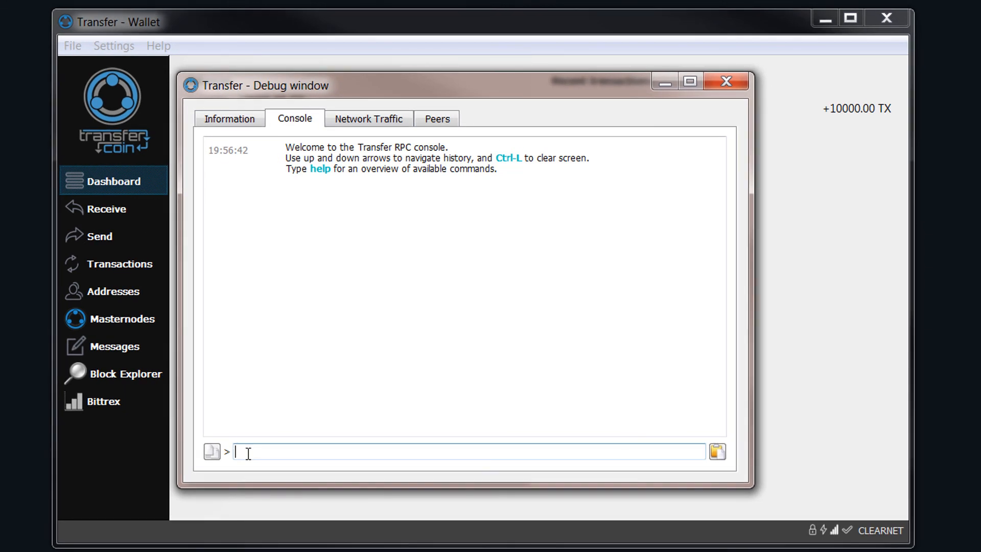
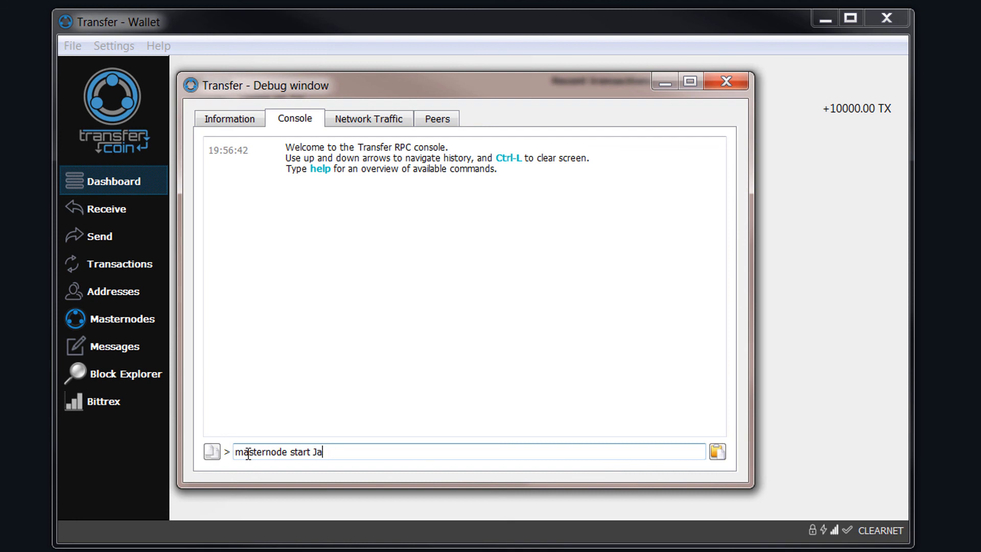
Run masternode start with the wallet password, then close the debug window
key("Backspace")
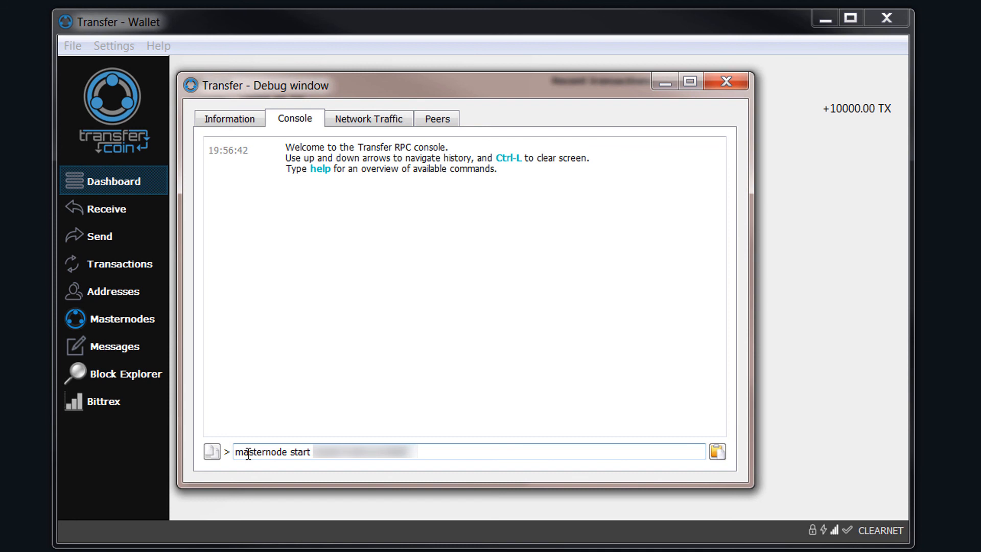
key("Return")
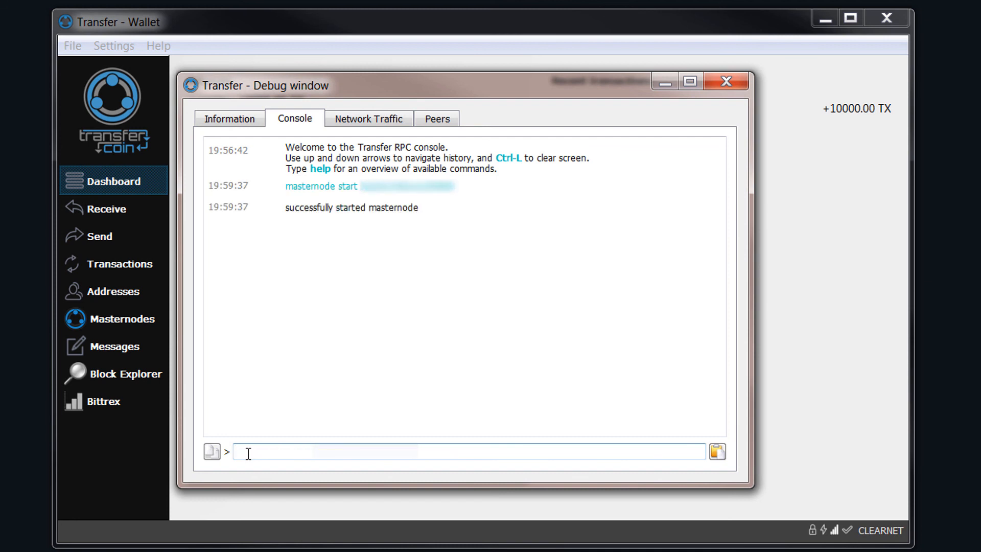
mouse_move(303, 220)
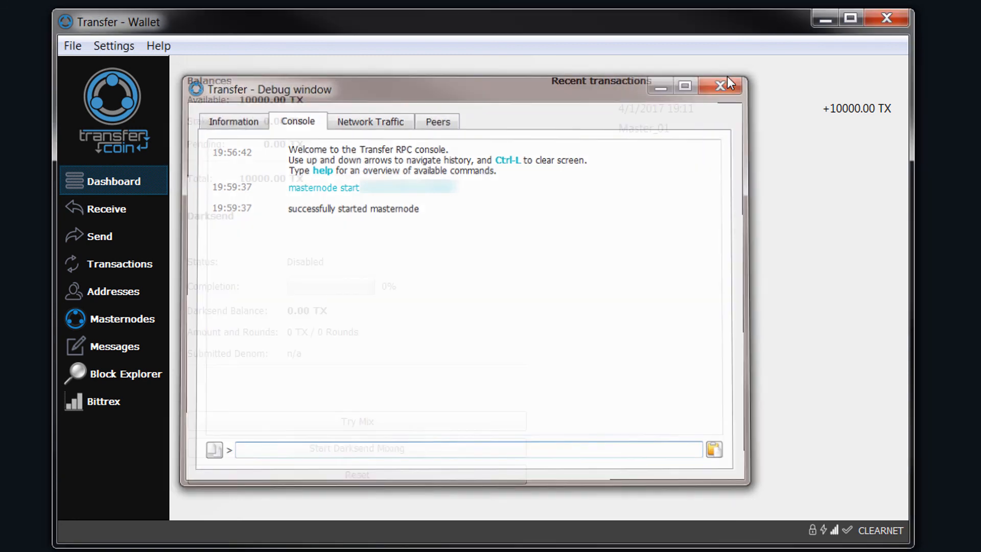
left_click(721, 86)
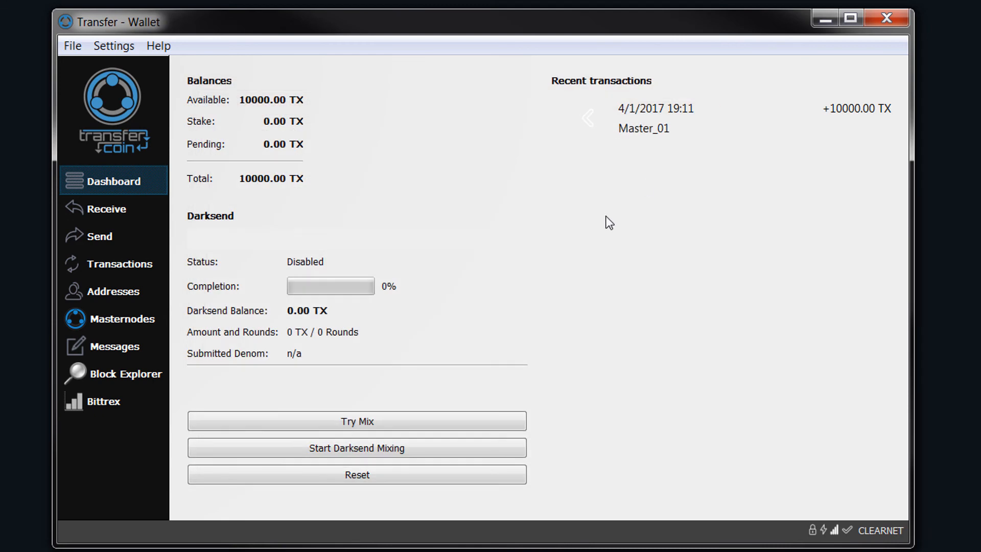